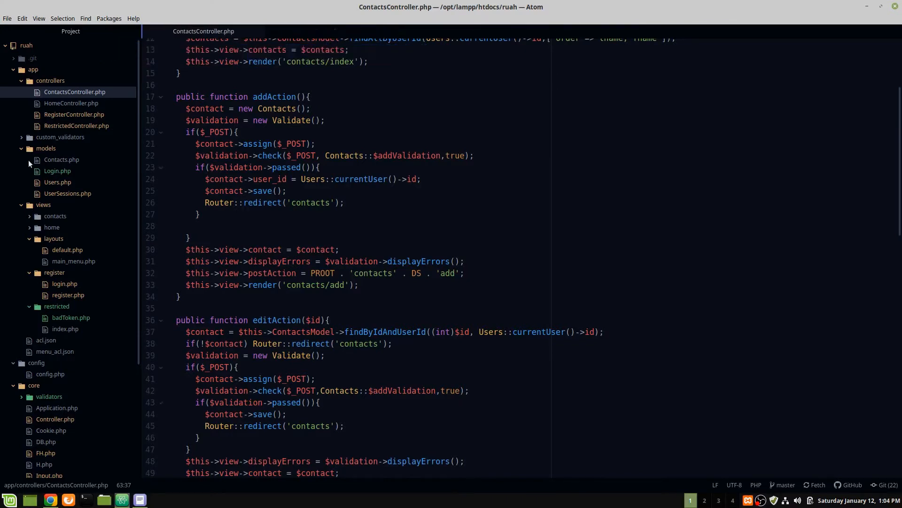
# Step: Open the Contacts.php model and expand views/contacts/partials to reach form.php
pyautogui.click(61, 160)
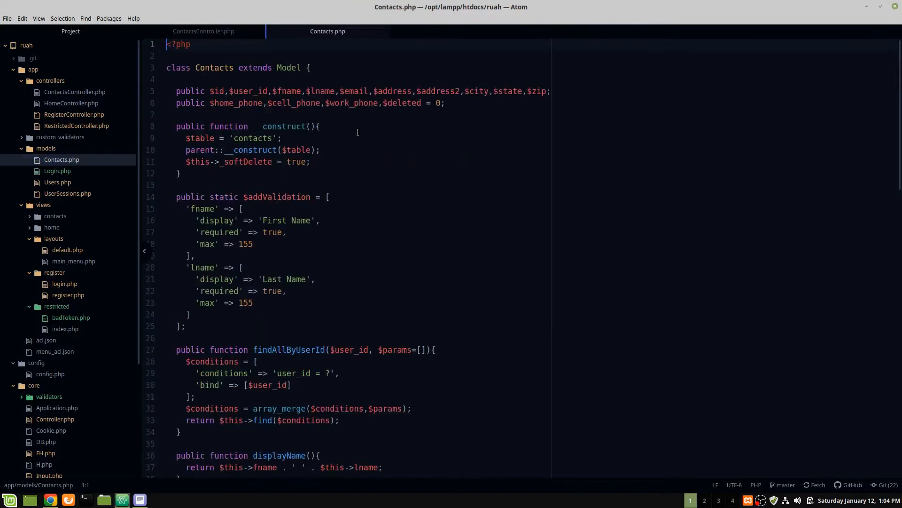
pyautogui.click(203, 31)
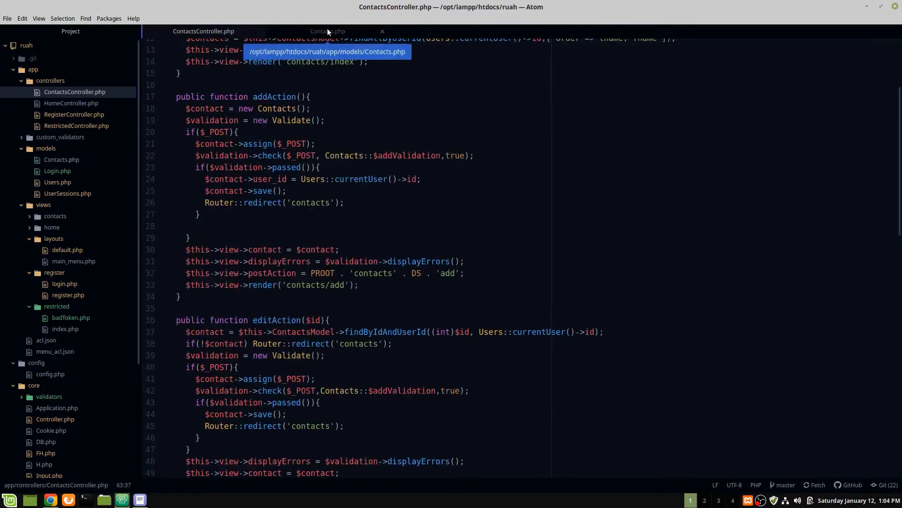
pyautogui.click(327, 31)
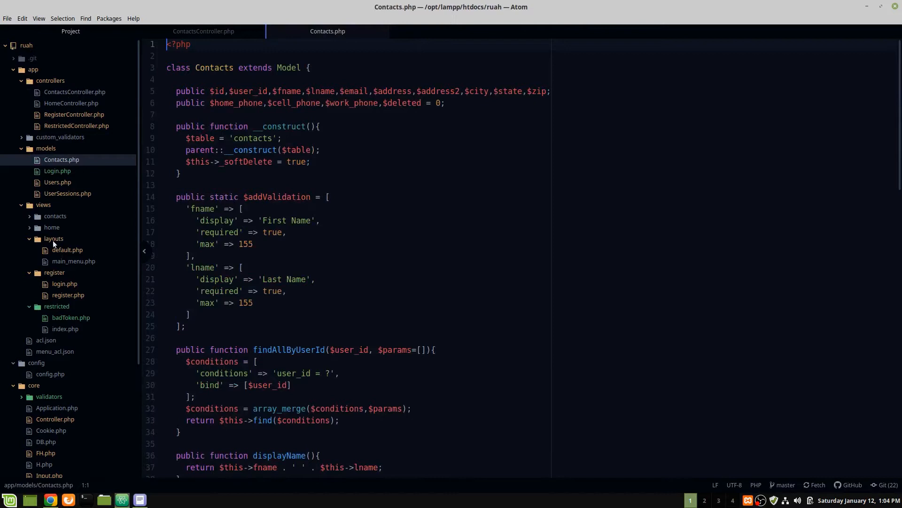
pyautogui.moveTo(35, 220)
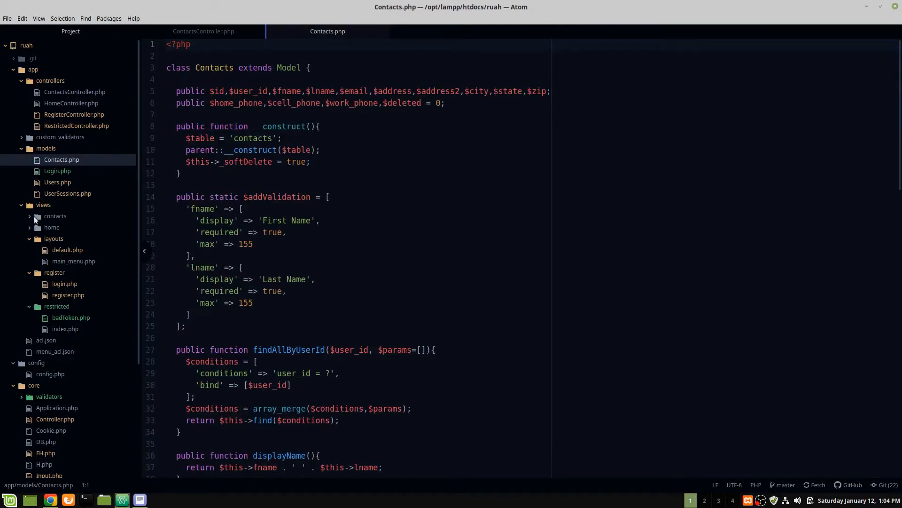
pyautogui.click(55, 216)
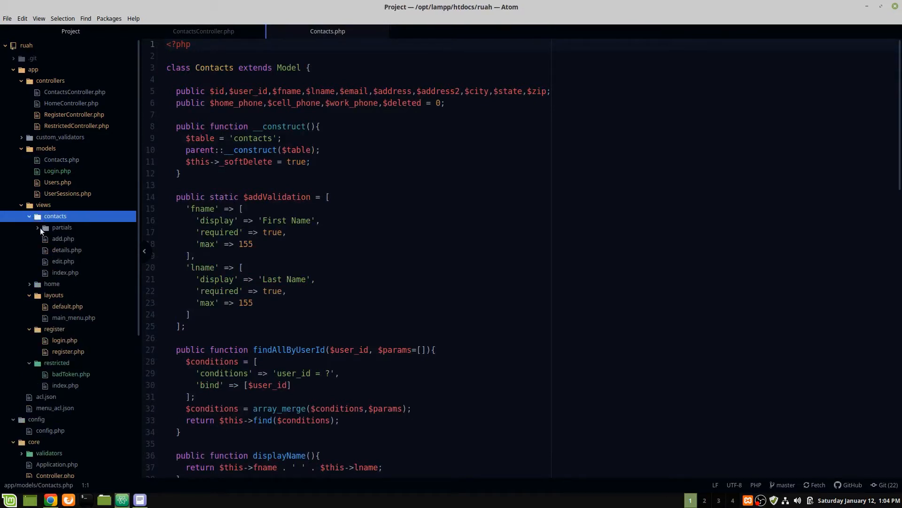
pyautogui.click(62, 226)
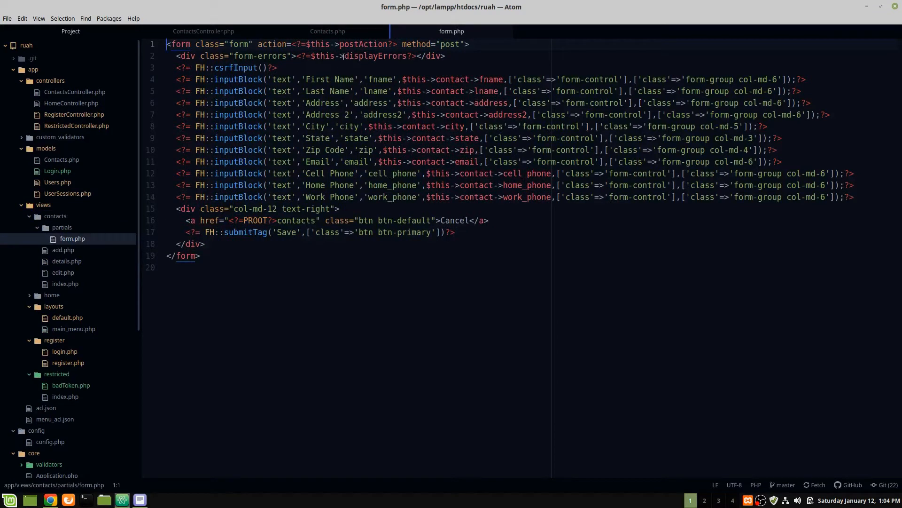
# Step: Compare ContactsController.php with Contacts.php and bring the model's $addValidation array into view
pyautogui.click(327, 31)
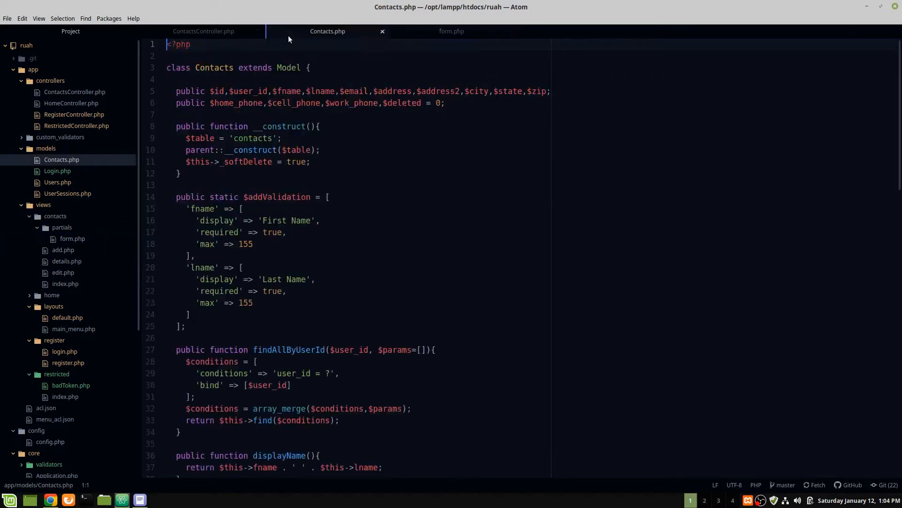
pyautogui.click(203, 31)
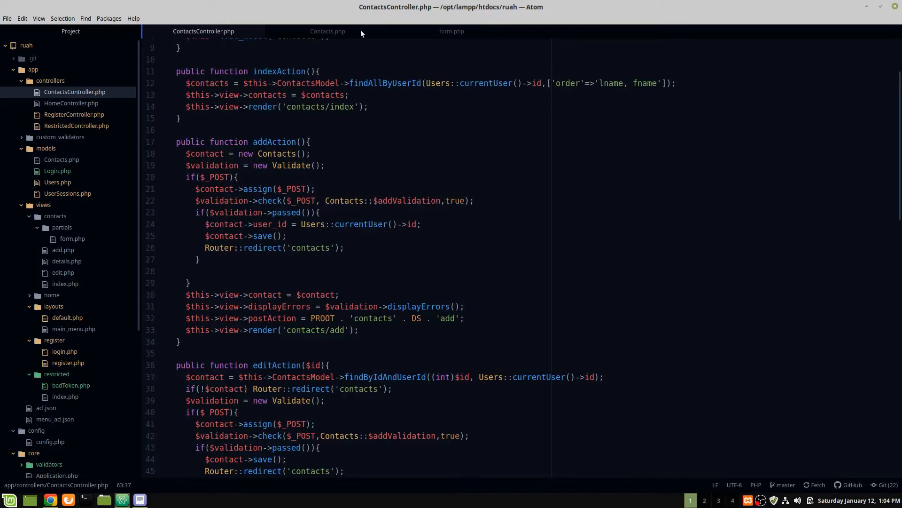
pyautogui.click(327, 31)
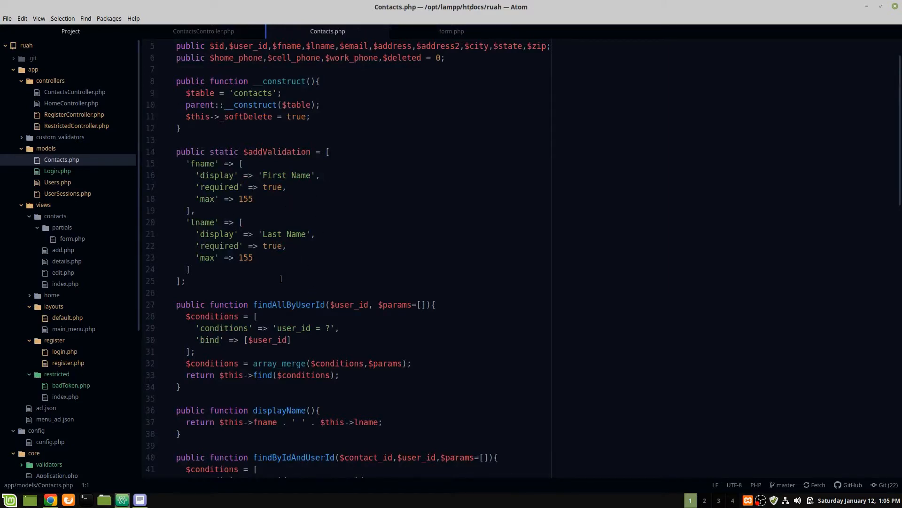
pyautogui.scroll(-3)
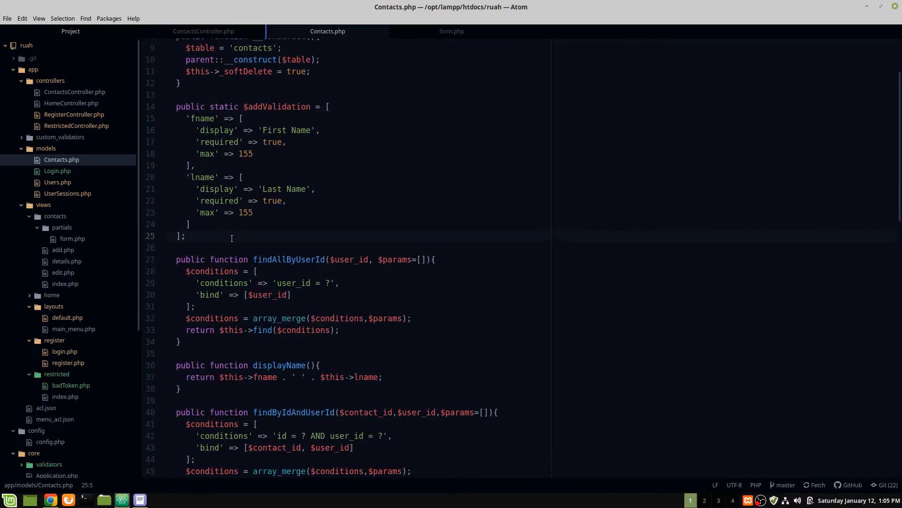
# Step: Start a public validator() function that calls runValidation(new MaxValidator($this,[...]))
pyautogui.press('enter')
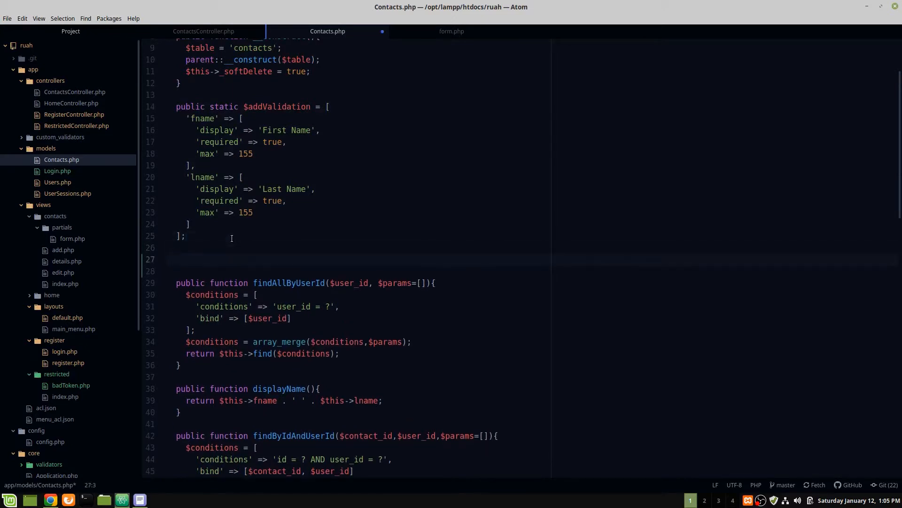
pyautogui.write('public function vali')
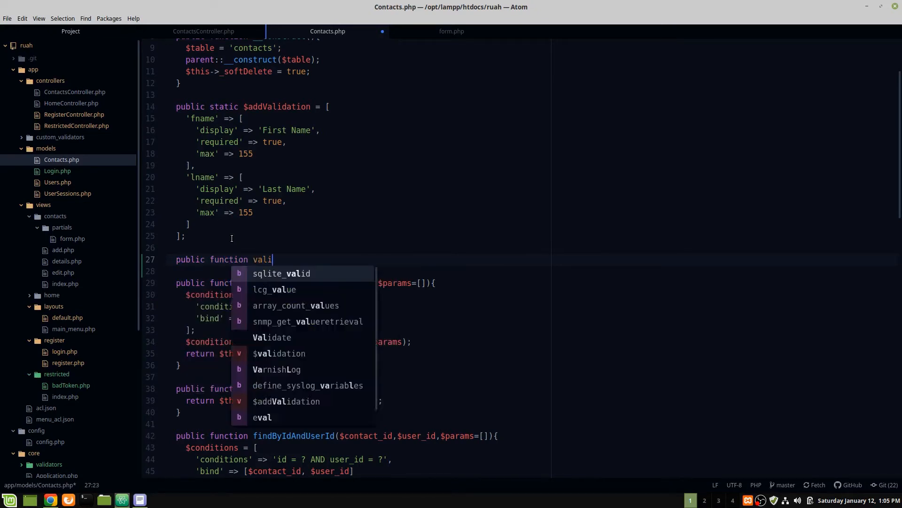
pyautogui.write('dator()')
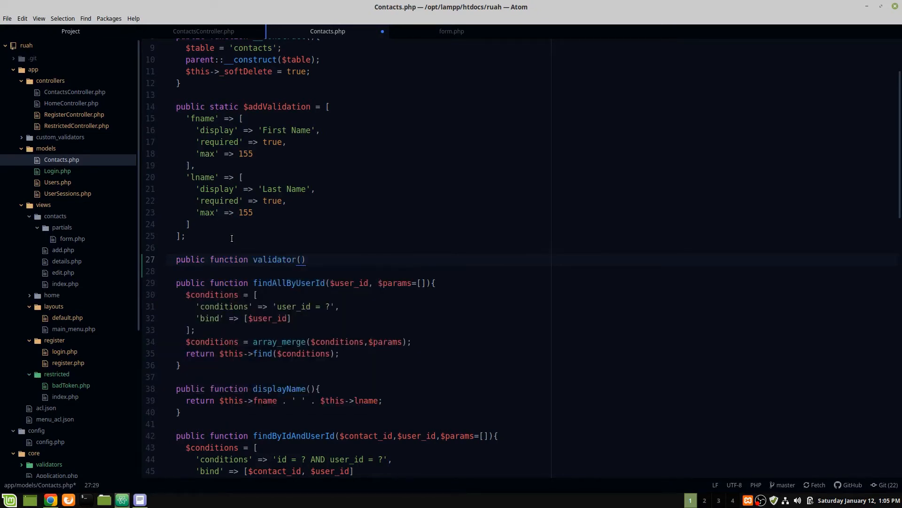
pyautogui.write('{')
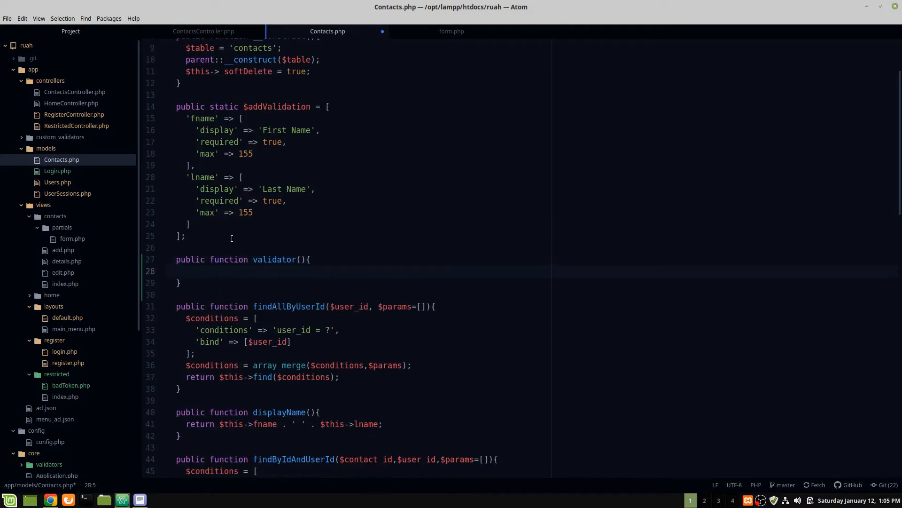
pyautogui.write('$this->ru')
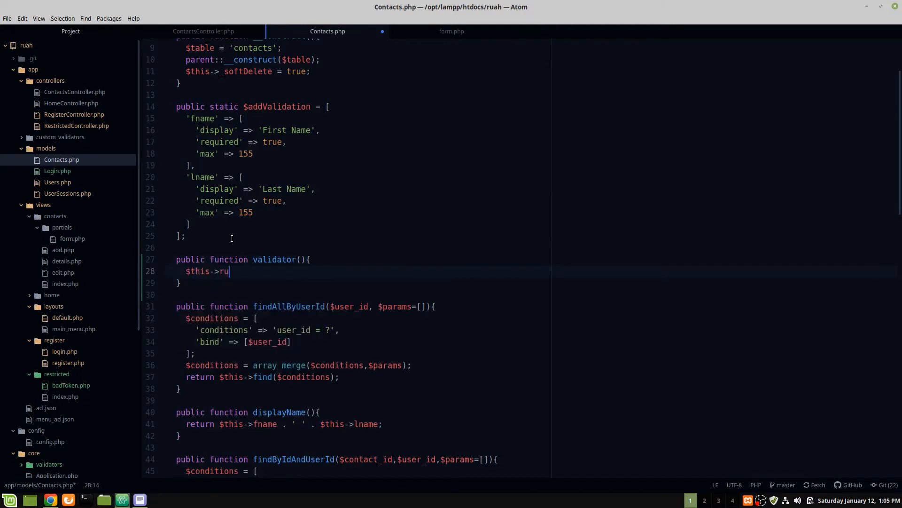
pyautogui.write('nValidation')
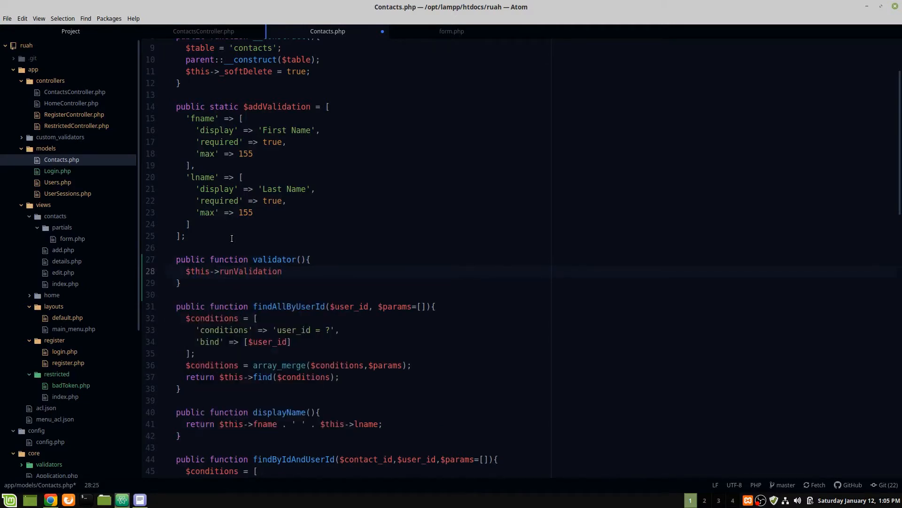
pyautogui.write('(n')
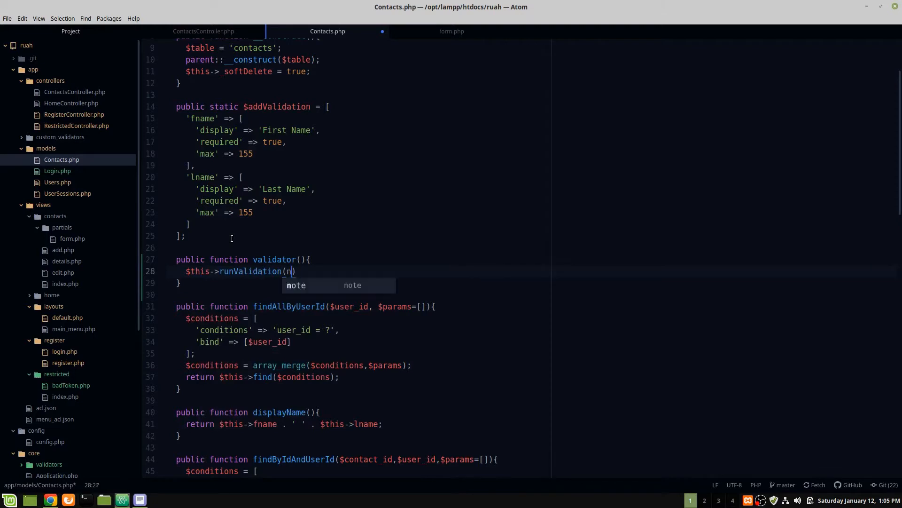
pyautogui.write('ew Max')
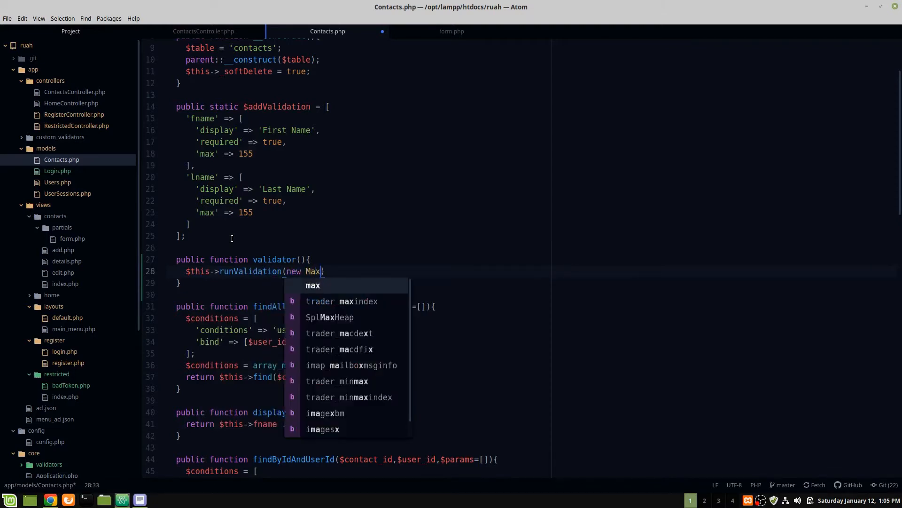
pyautogui.write('Validati')
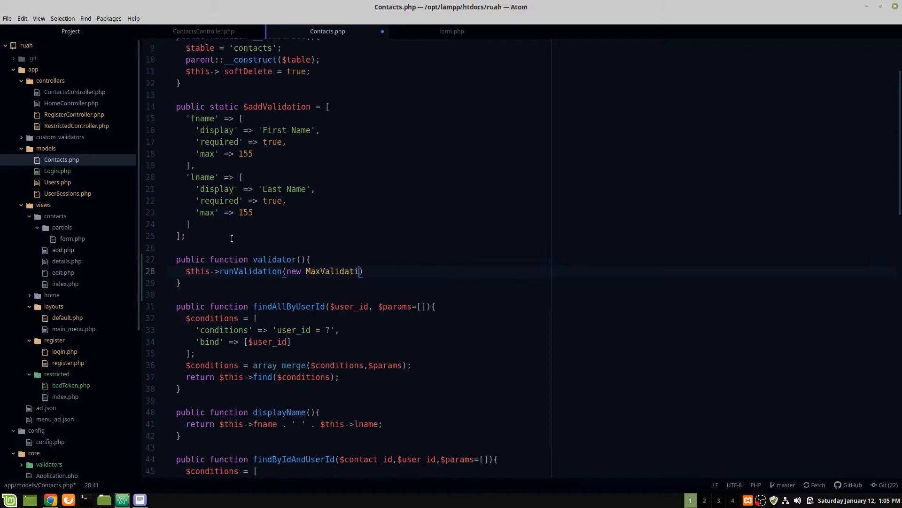
pyautogui.write('or')
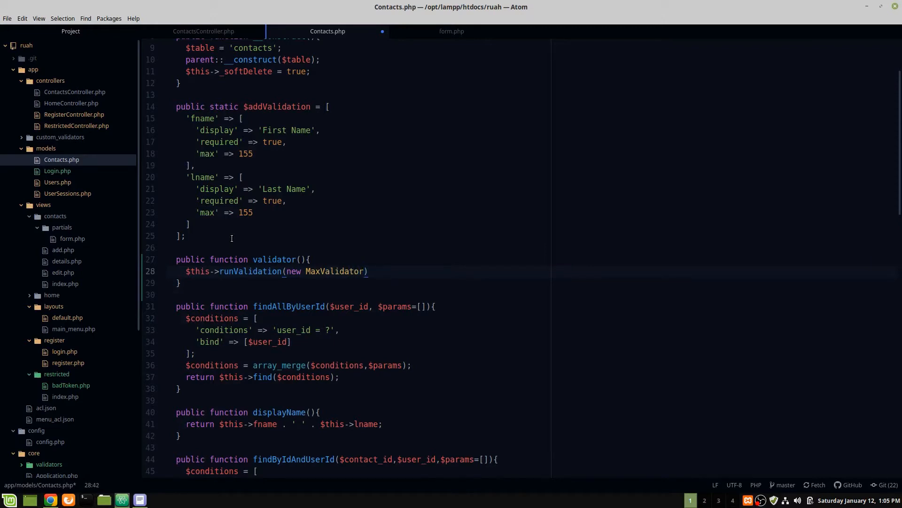
pyautogui.write('$this-')
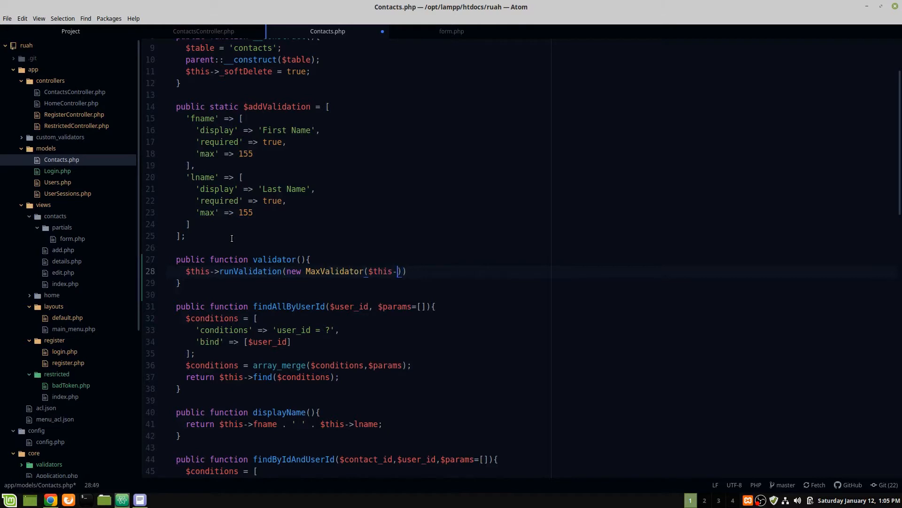
pyautogui.write(',[]')
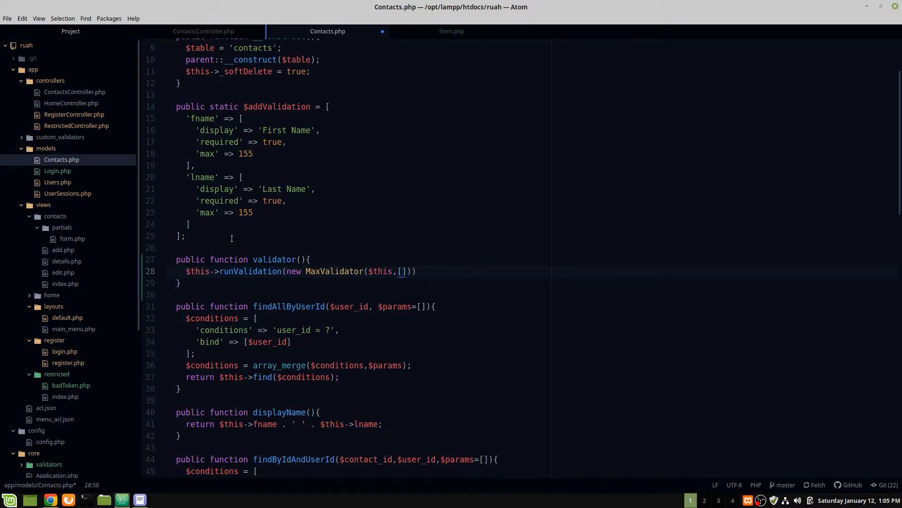
# Step: Fill the rule: field fname, msg 'First Name must be less than 156 characters.', rule 155
pyautogui.write("'field'")
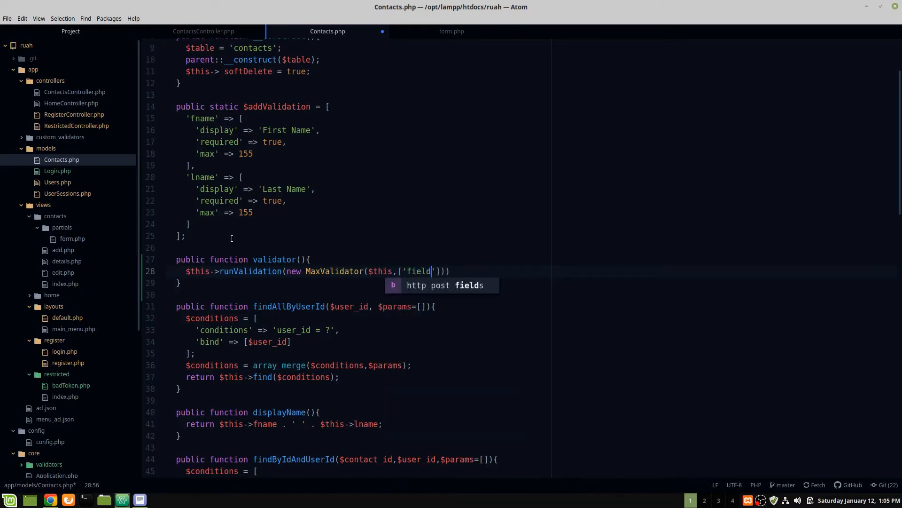
pyautogui.write("=>'f")
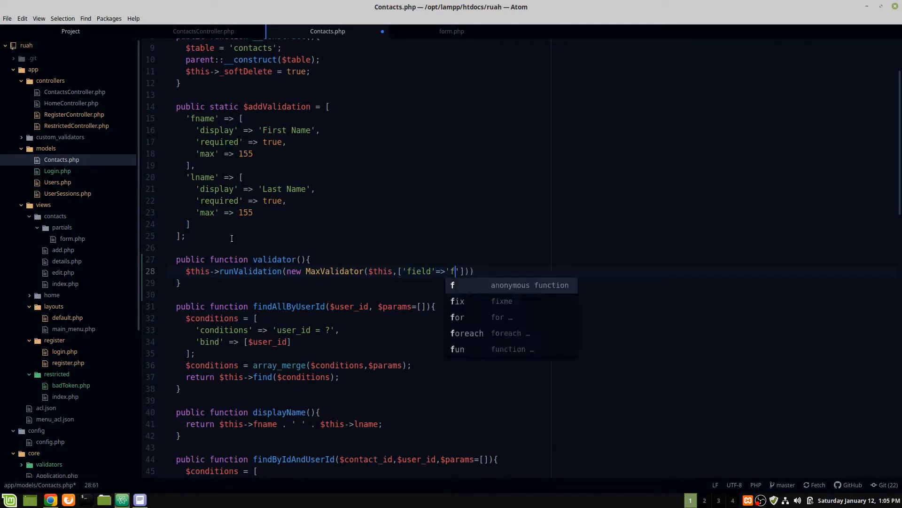
pyautogui.write('name')
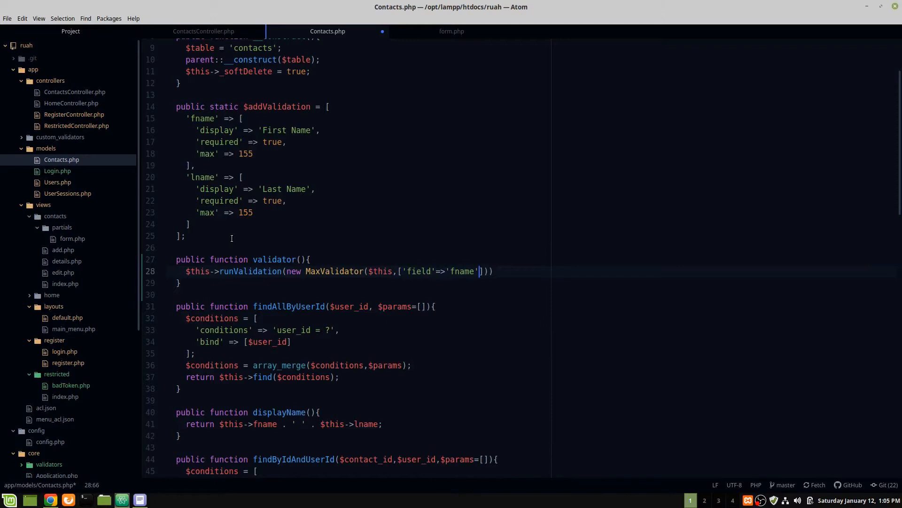
pyautogui.write(",'")
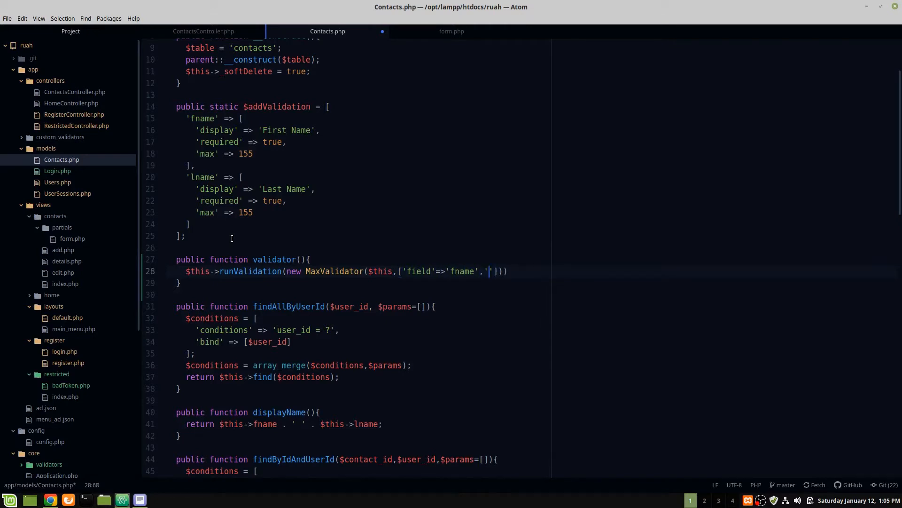
pyautogui.write("msg'=>'")
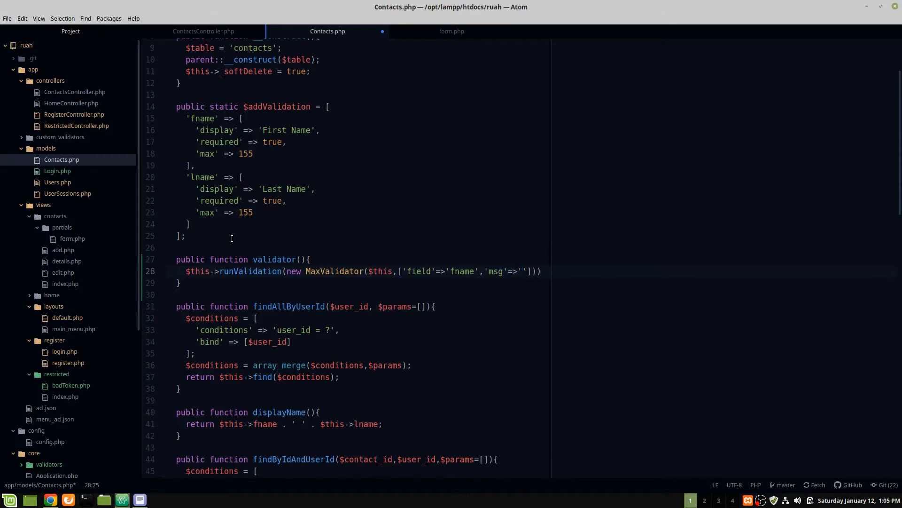
pyautogui.write('First Name must be less tha')
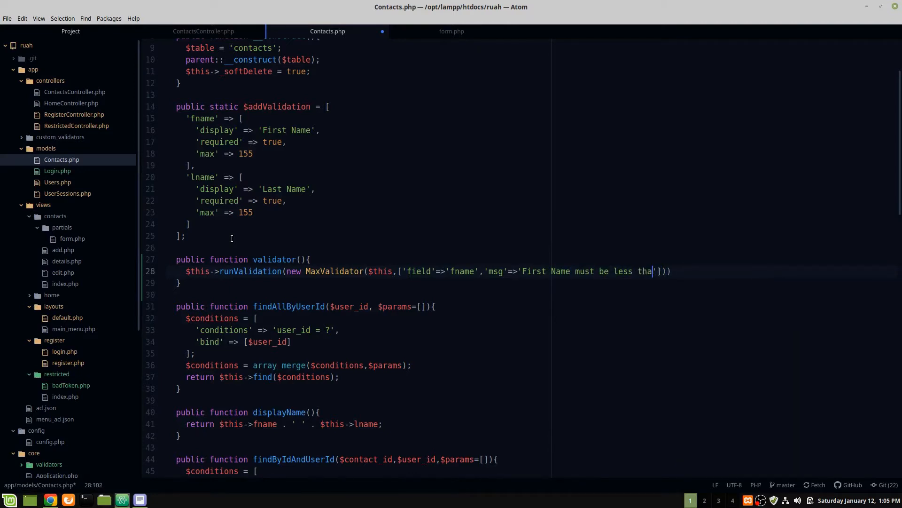
pyautogui.write('n')
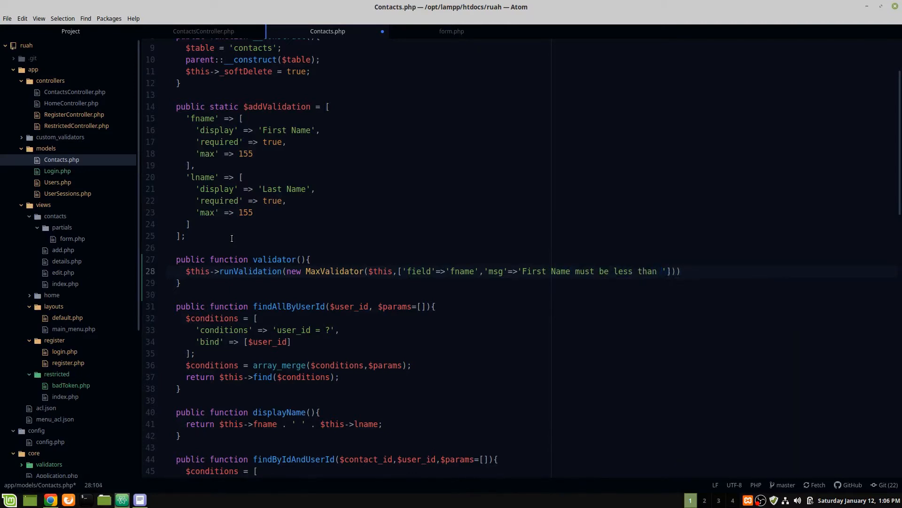
pyautogui.write('155')
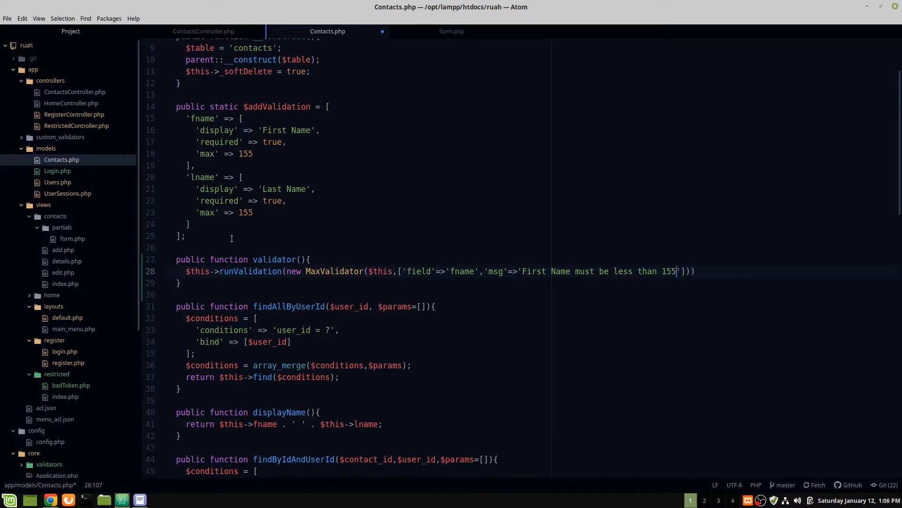
pyautogui.press('BackSpace')
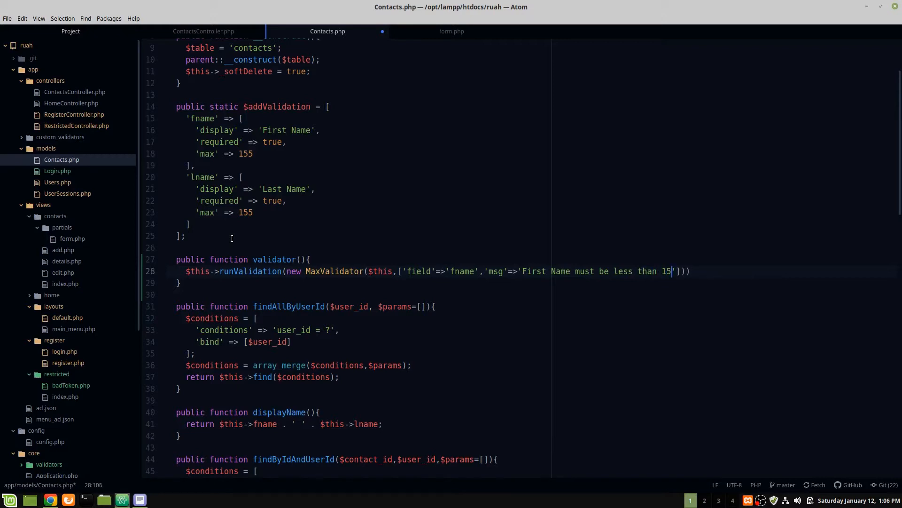
pyautogui.write('6 characters.')
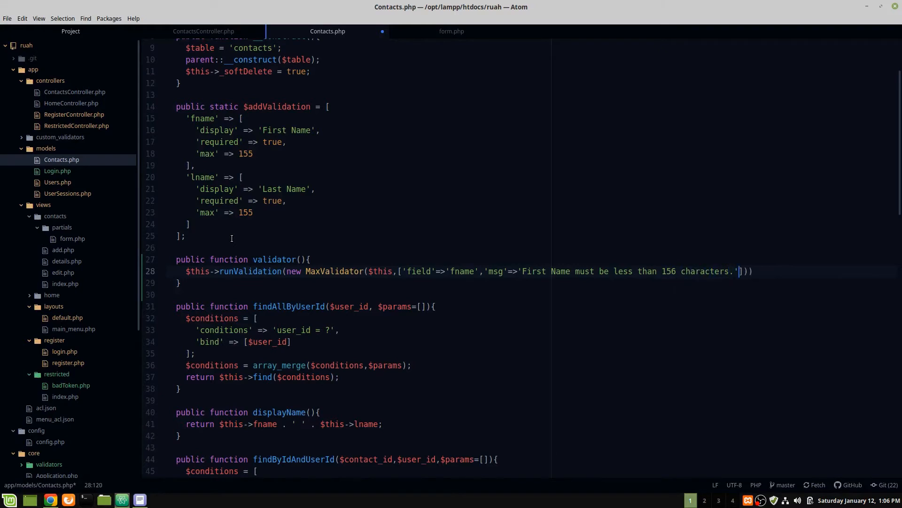
pyautogui.write(",'re")
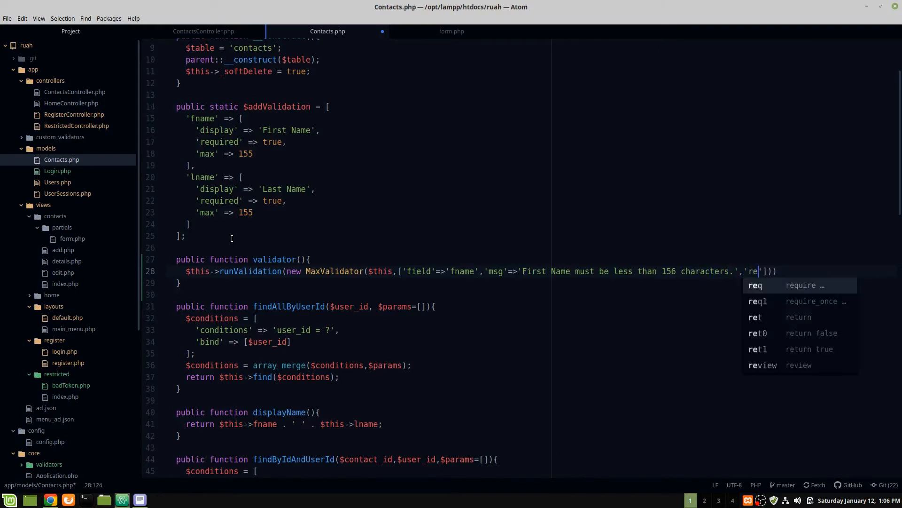
pyautogui.write('le')
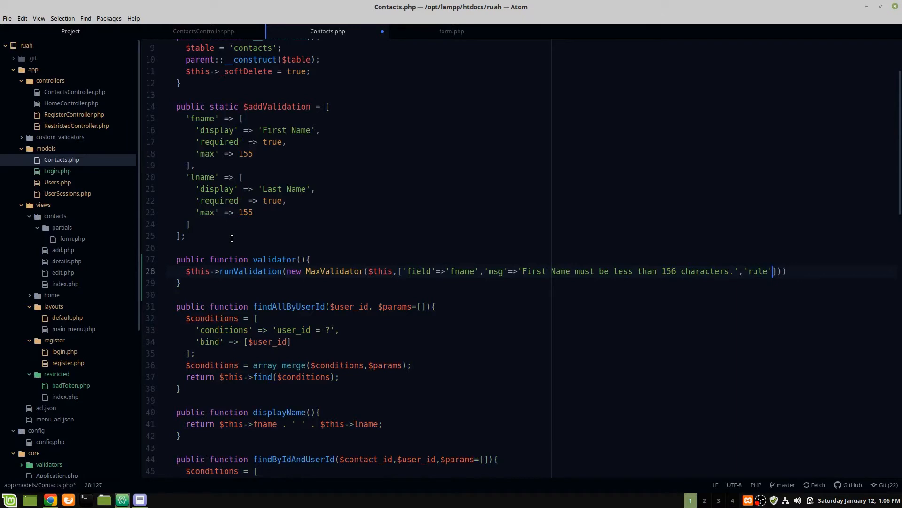
pyautogui.write('=>155')
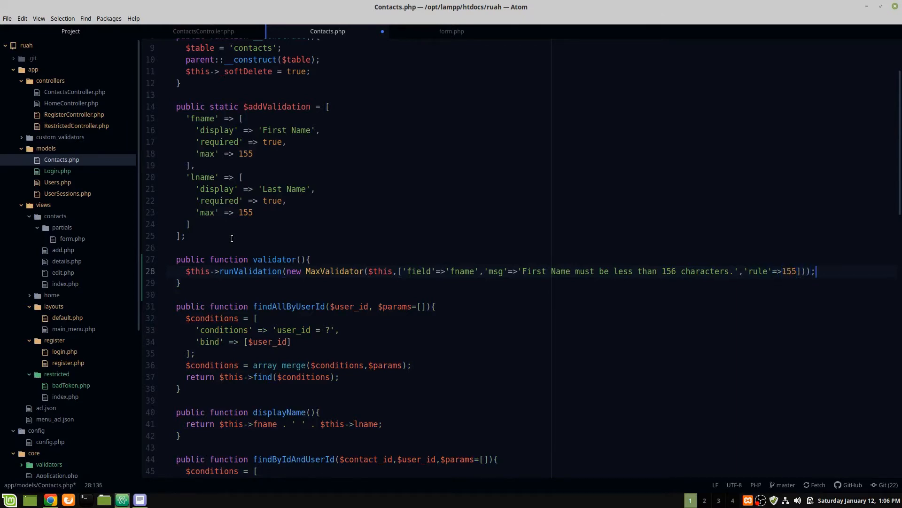
# Step: Duplicate the MaxValidator line for lname with 'Last Name must be less than 156 characters.'
pyautogui.doubleClick(249, 271)
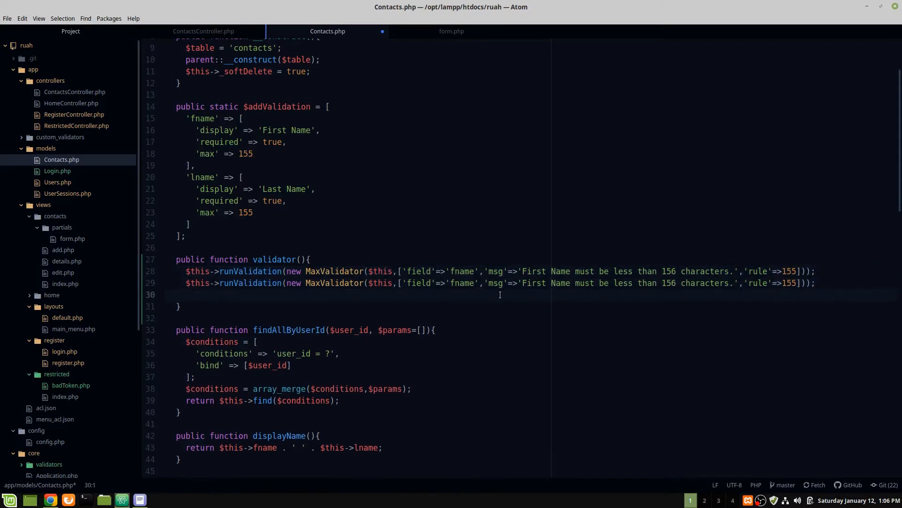
pyautogui.click(475, 283)
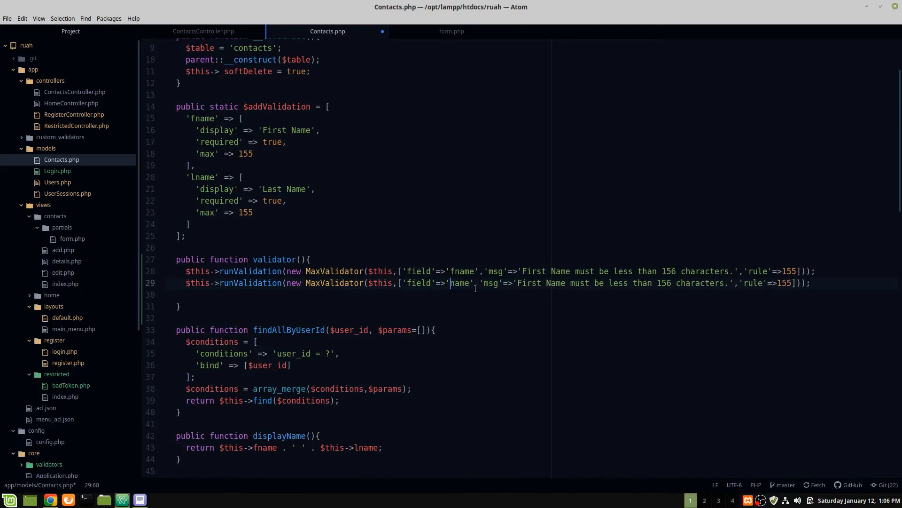
pyautogui.write('l')
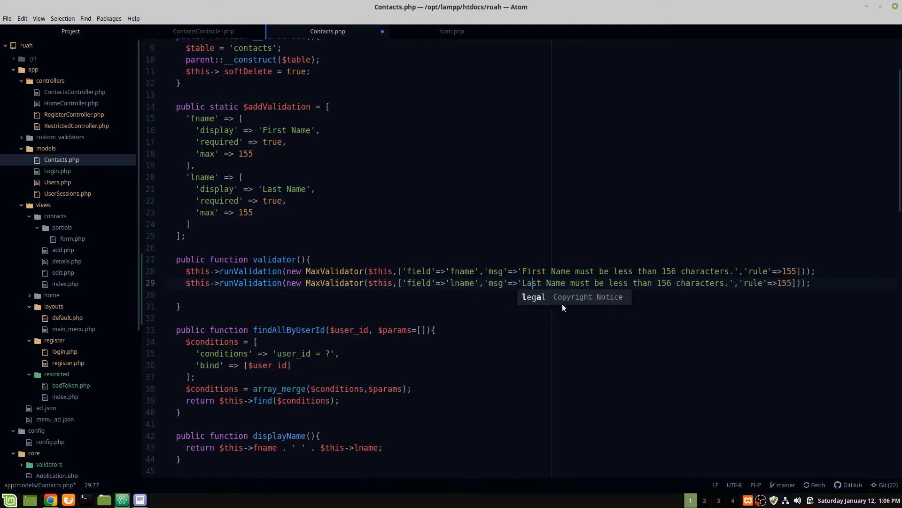
pyautogui.click(311, 260)
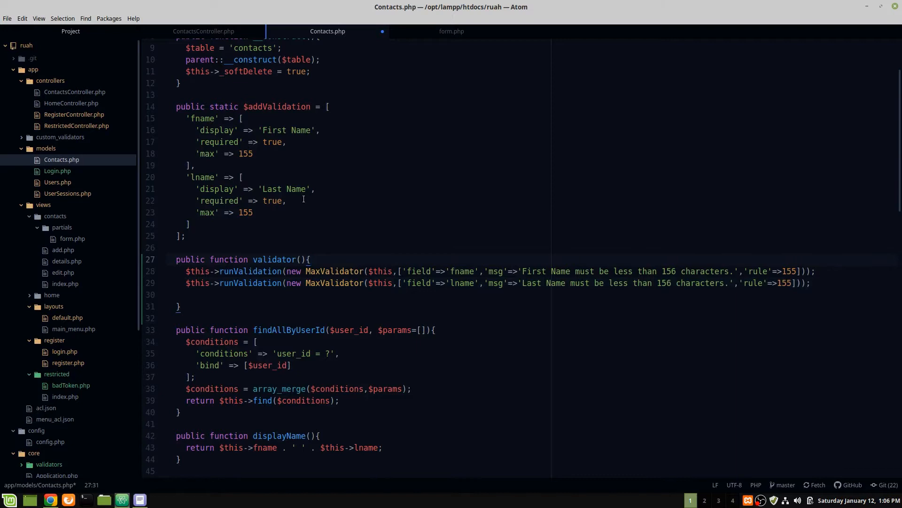
# Step: Add a runValidation(new RequiredValidator($this,[...])) line at the top of validator()
pyautogui.click(312, 260)
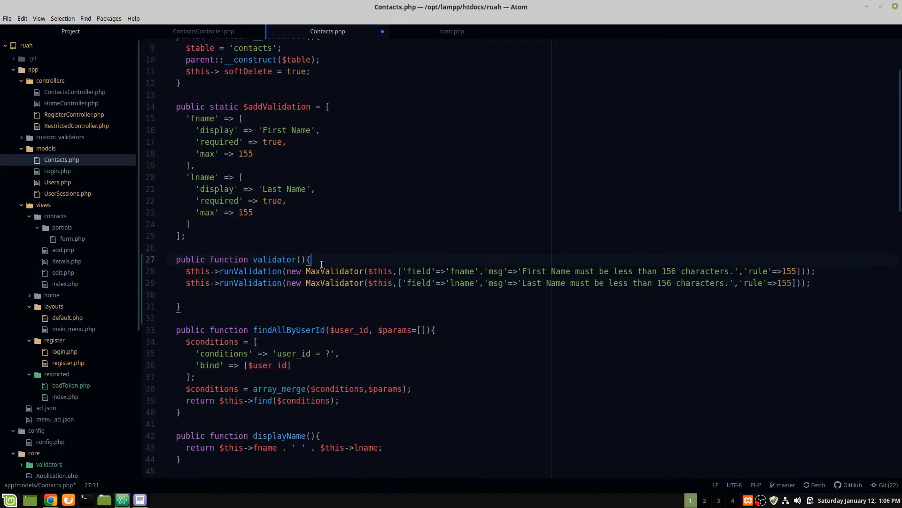
pyautogui.press('enter')
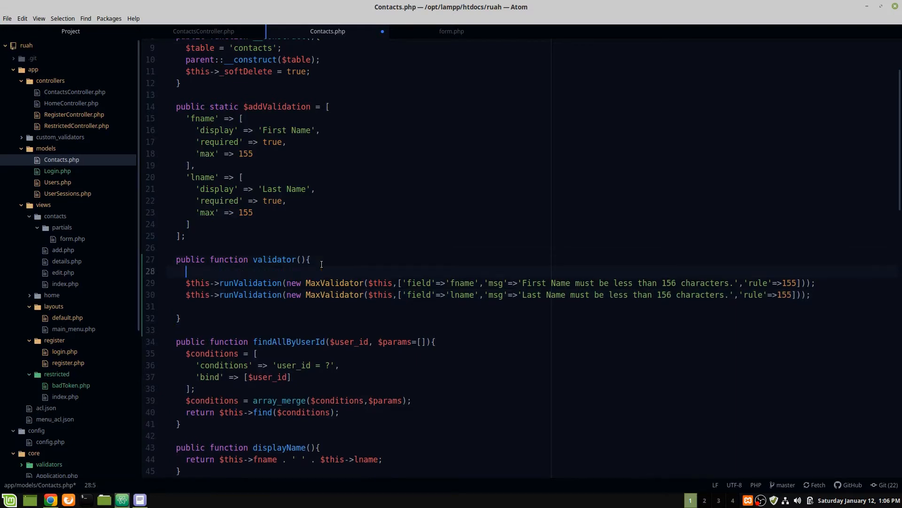
pyautogui.write('$this')
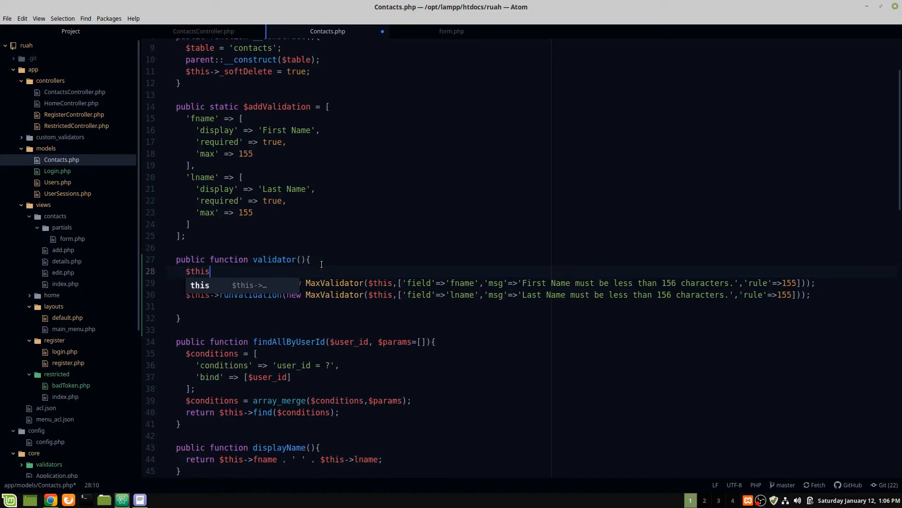
pyautogui.write('->')
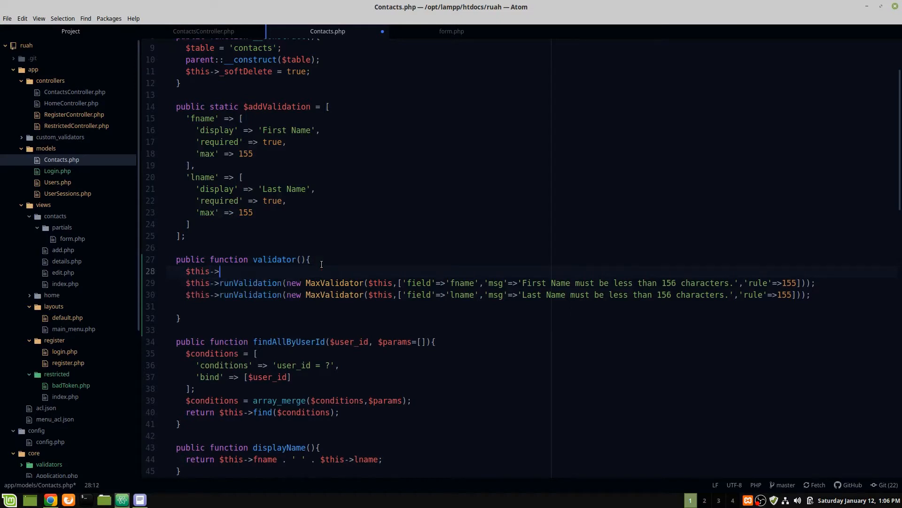
pyautogui.write('runValidation(')
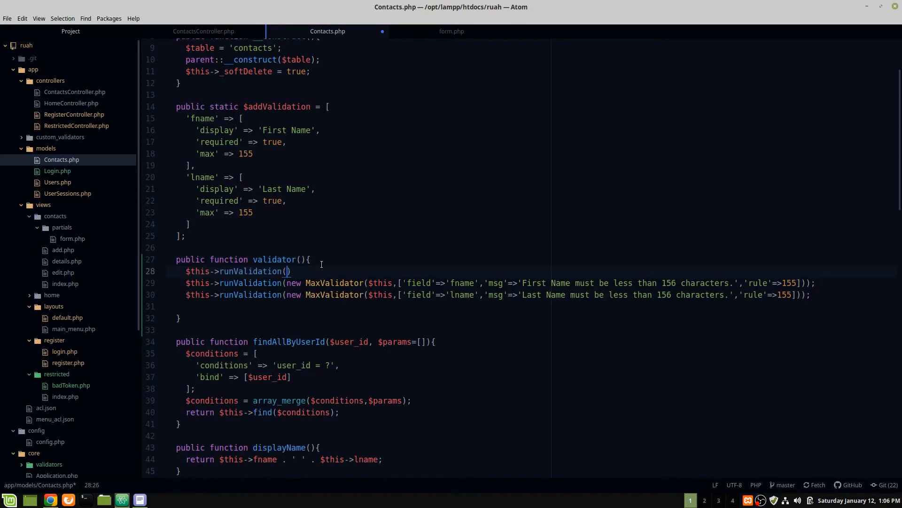
pyautogui.write(';')
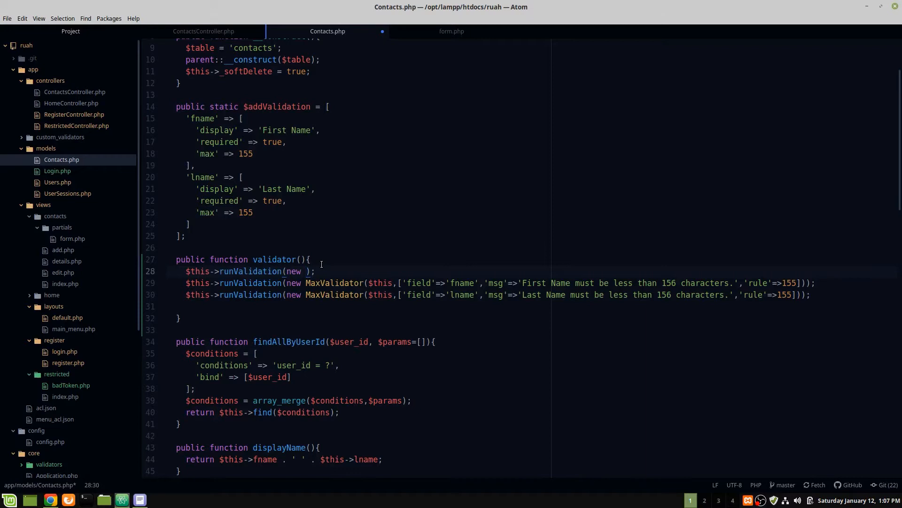
pyautogui.write('RequiredValidator')
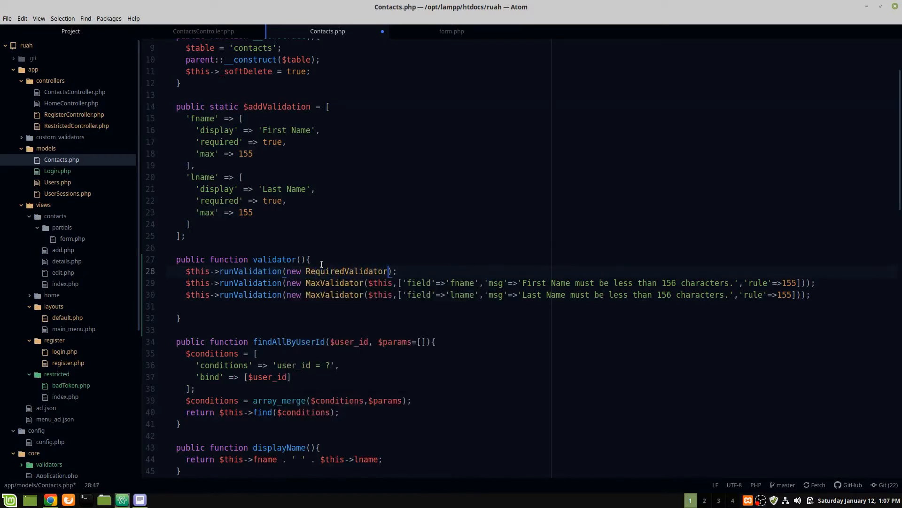
pyautogui.write('$this,[])')
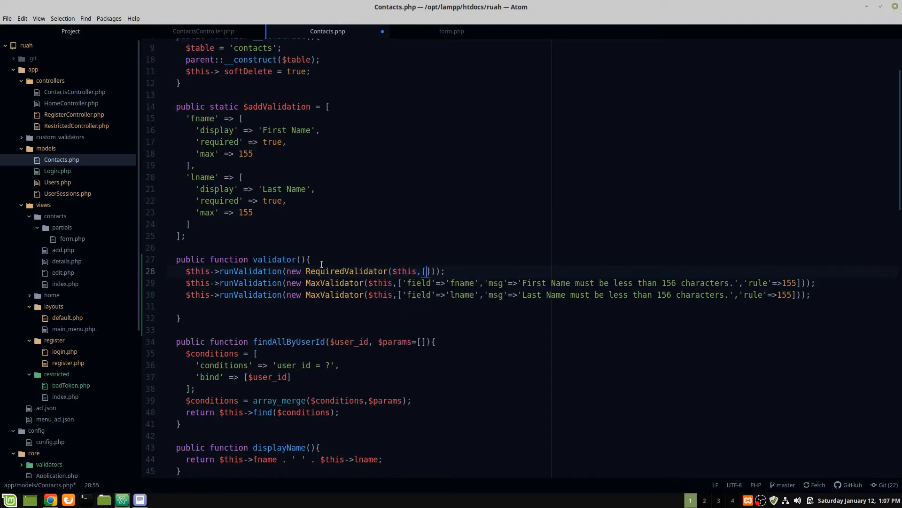
# Step: Give the RequiredValidator field fname and msg 'First Name is required.', mirrored for lname
pyautogui.write("'field'")
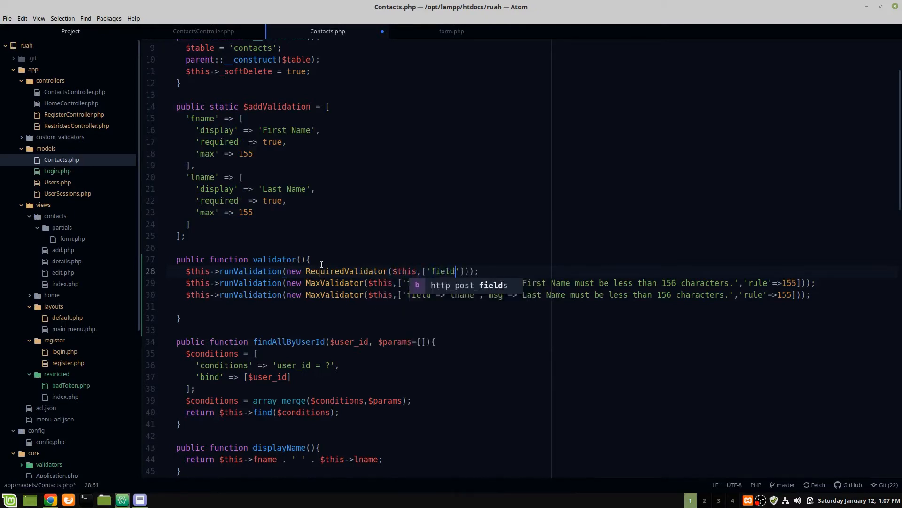
pyautogui.write('=>')
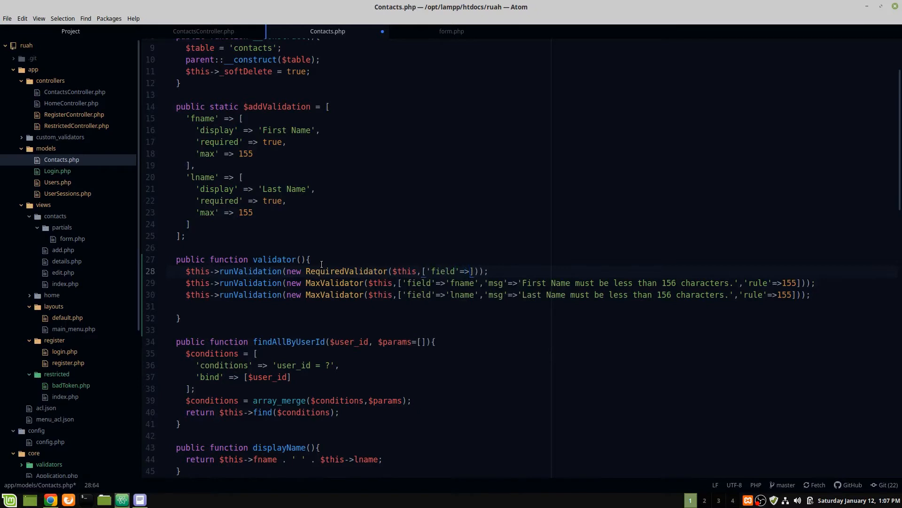
pyautogui.write("fname',")
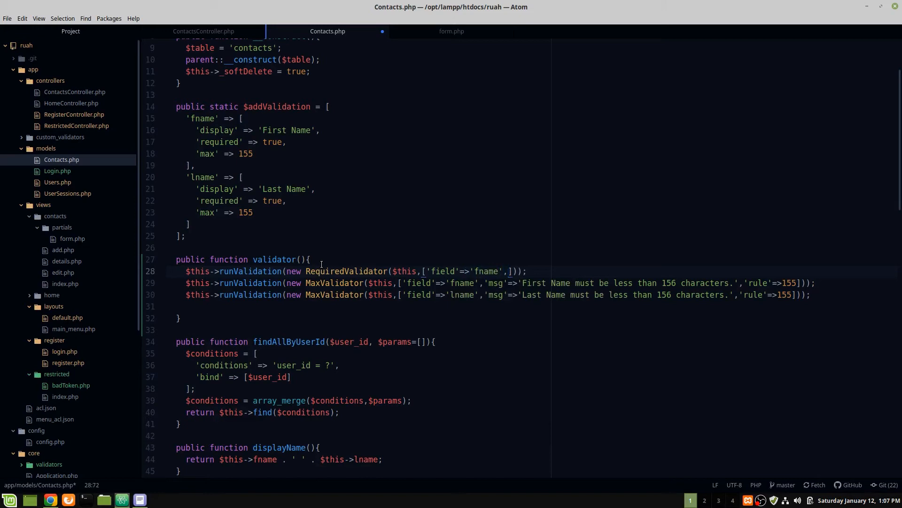
pyautogui.write("'msg'=>")
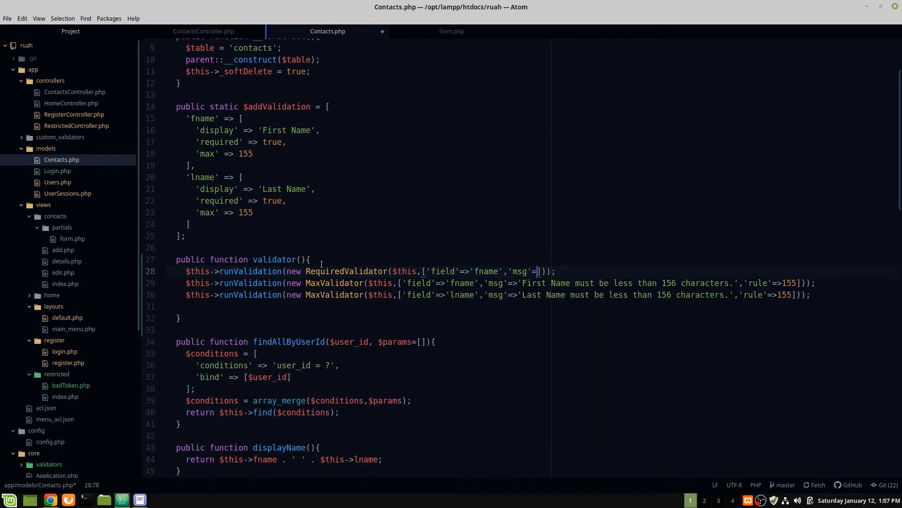
pyautogui.write("''")
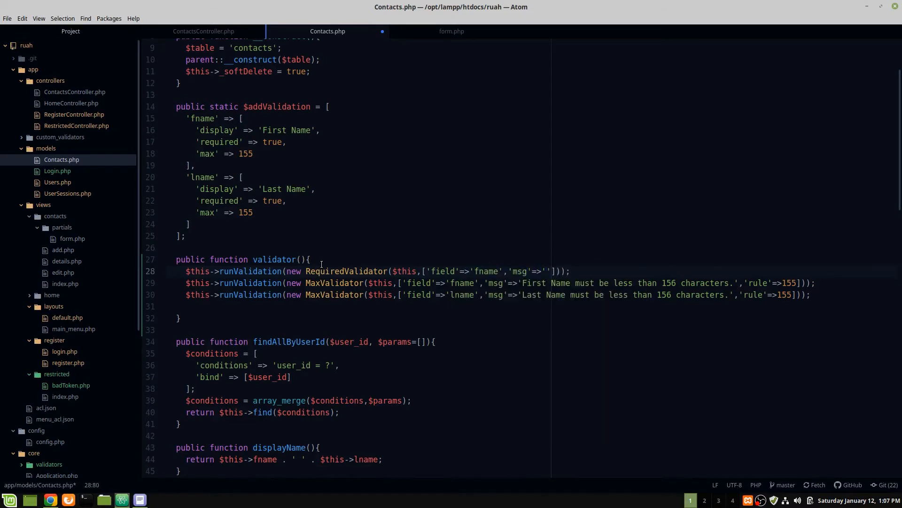
pyautogui.write('First Name is required.')
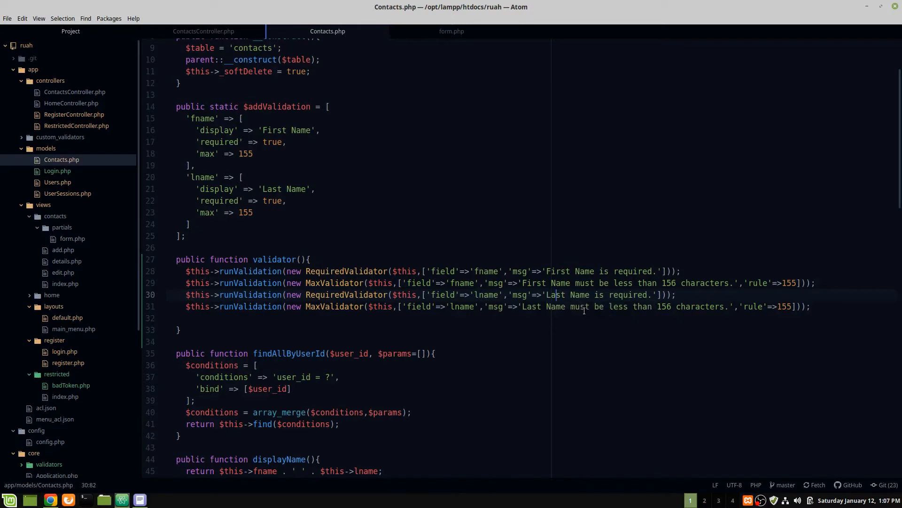
# Step: Remove the old $addValidation array and the trailing blank line in validator(), then save
pyautogui.click(252, 153)
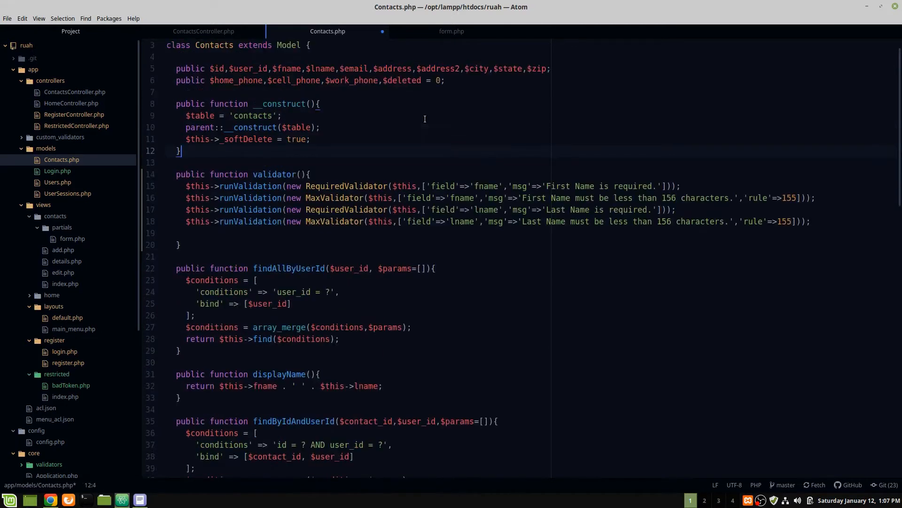
pyautogui.scroll(-3)
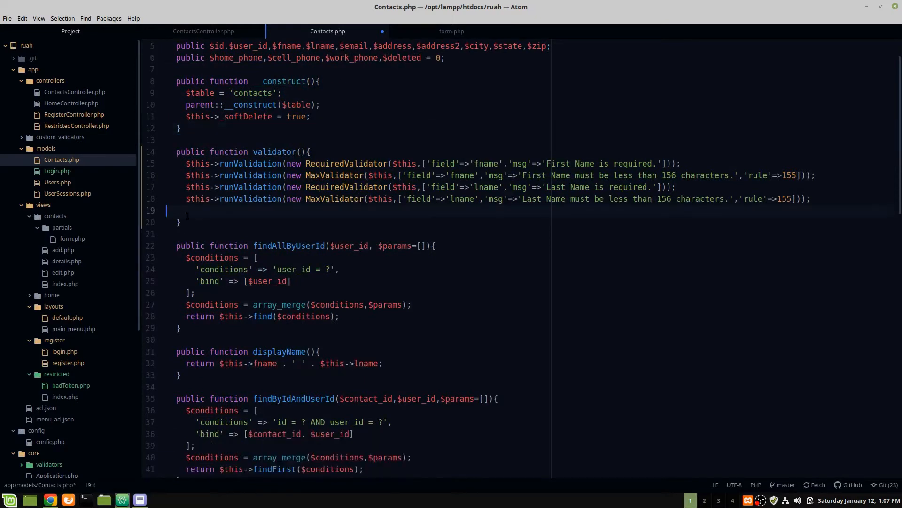
pyautogui.press('backspace')
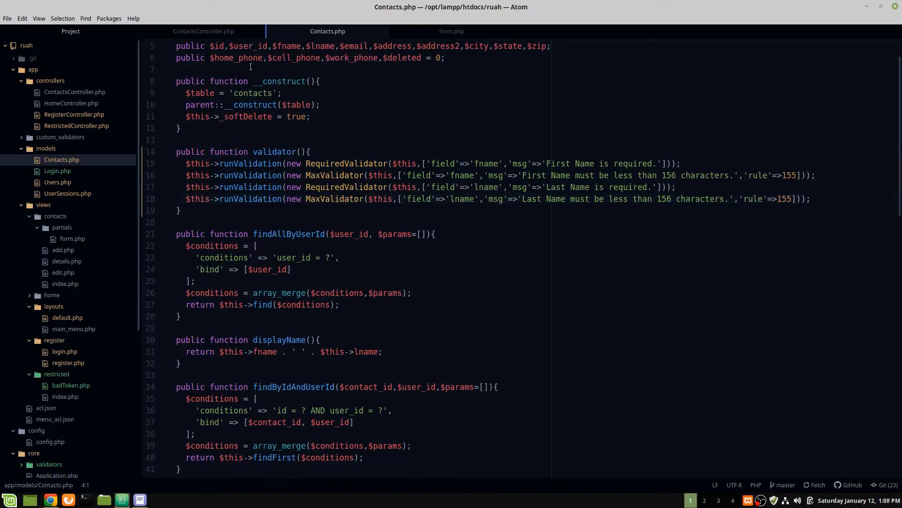
# Step: In addAction, replace $_POST checks with $this->request->isPost() and assign from request->get()
pyautogui.click(203, 31)
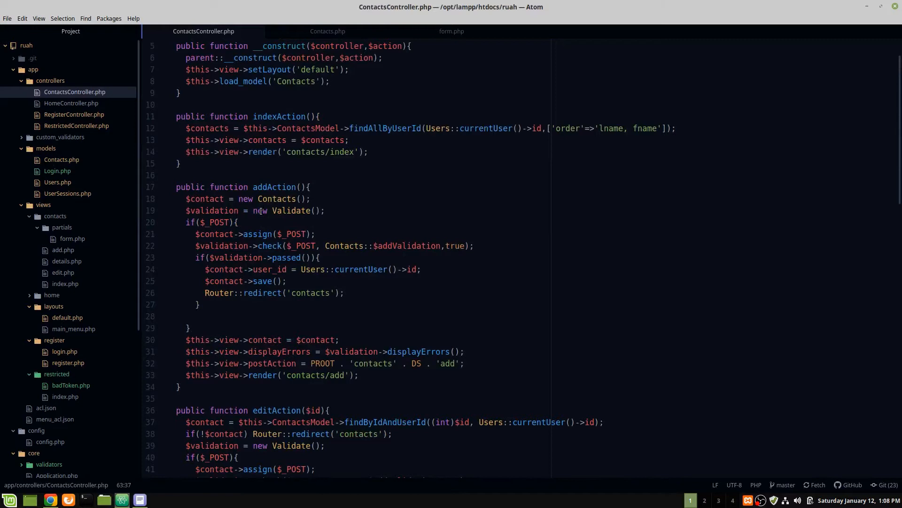
pyautogui.click(259, 210)
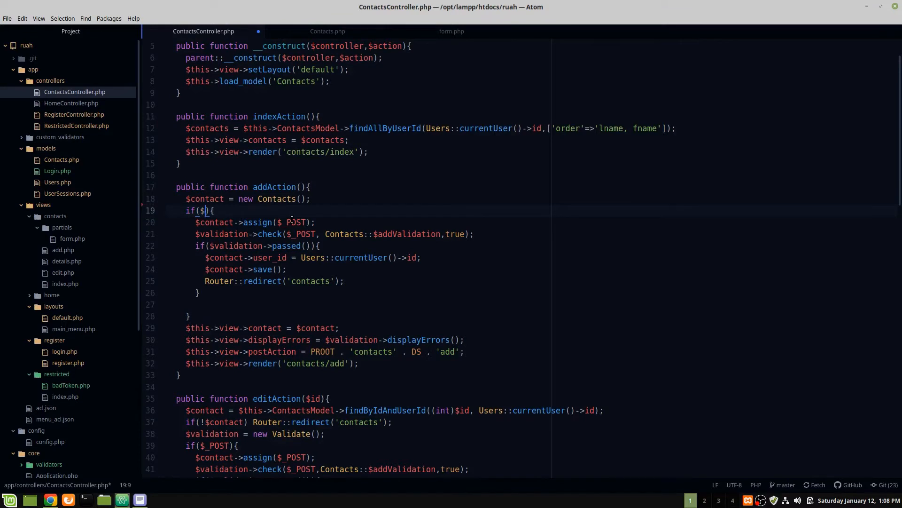
pyautogui.write('this->')
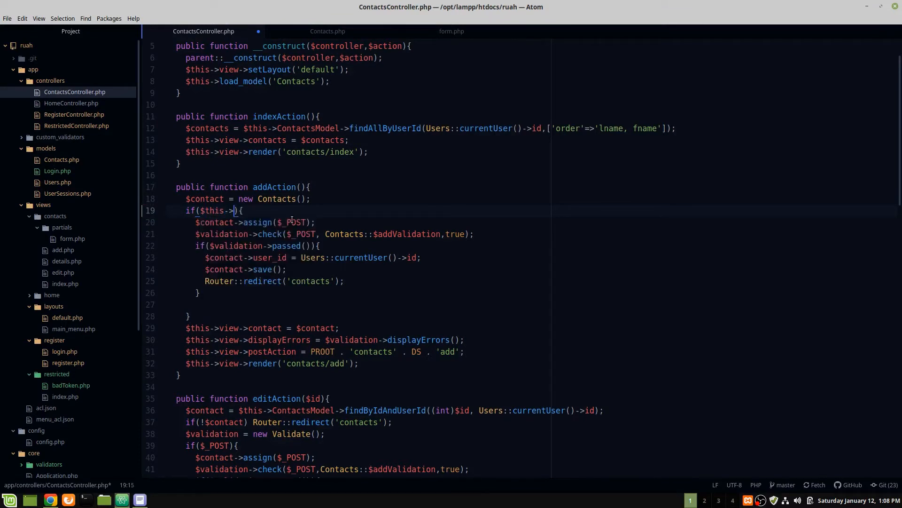
pyautogui.write('request-')
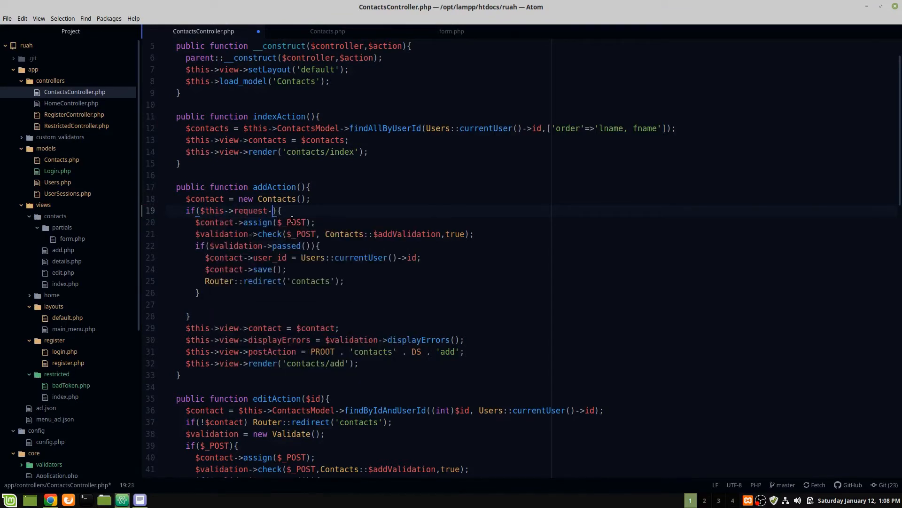
pyautogui.write('isPost(')
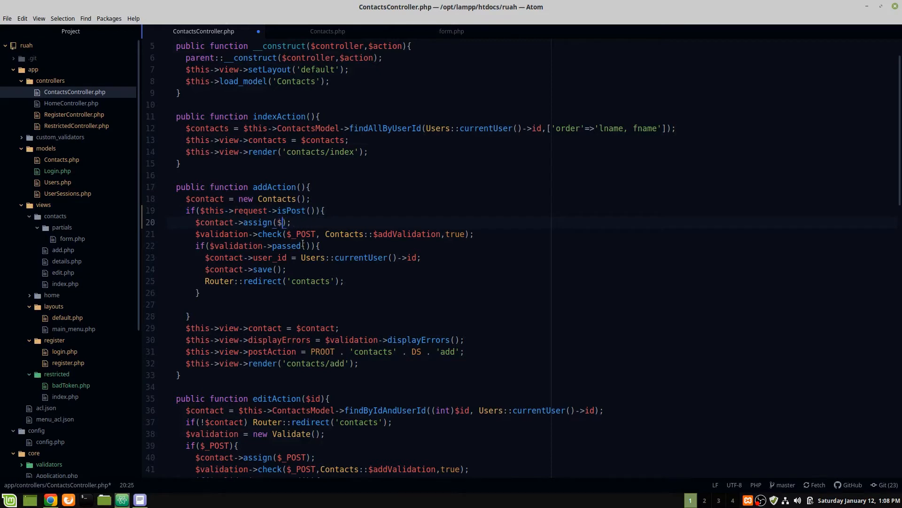
pyautogui.write('this->')
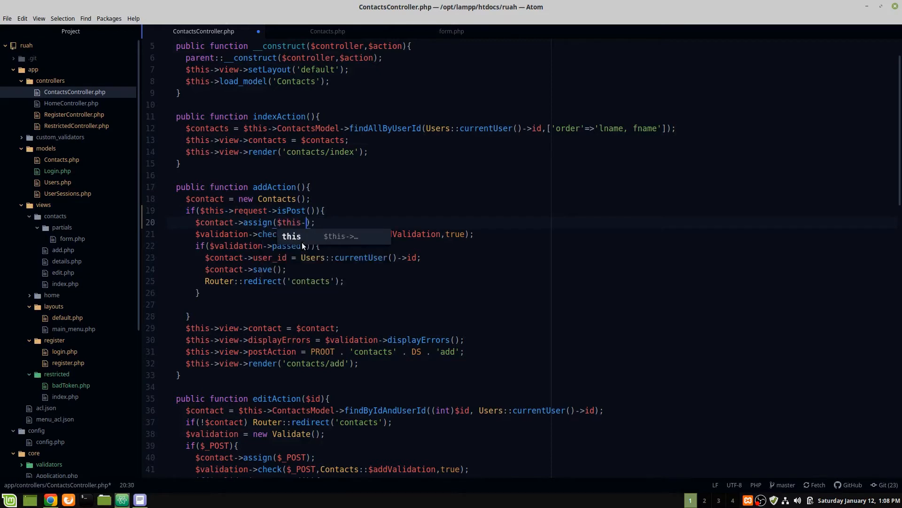
pyautogui.write('request')
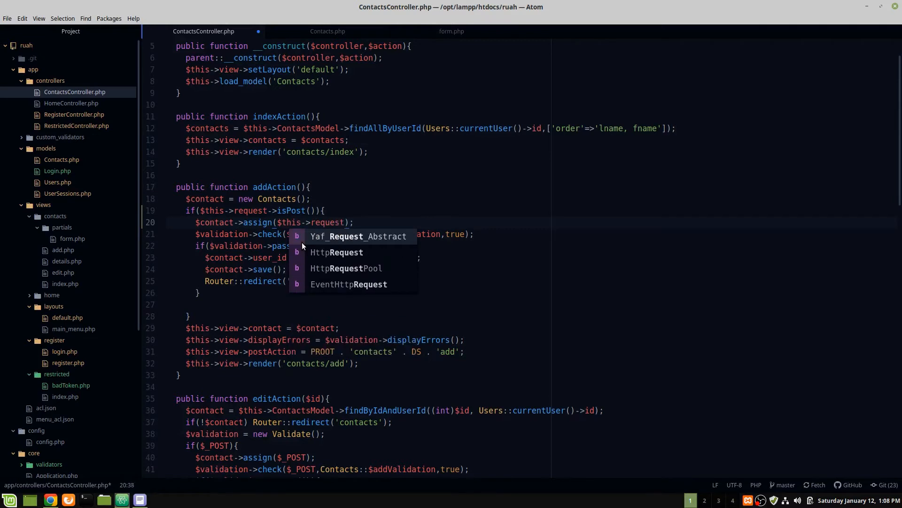
pyautogui.write('get(')
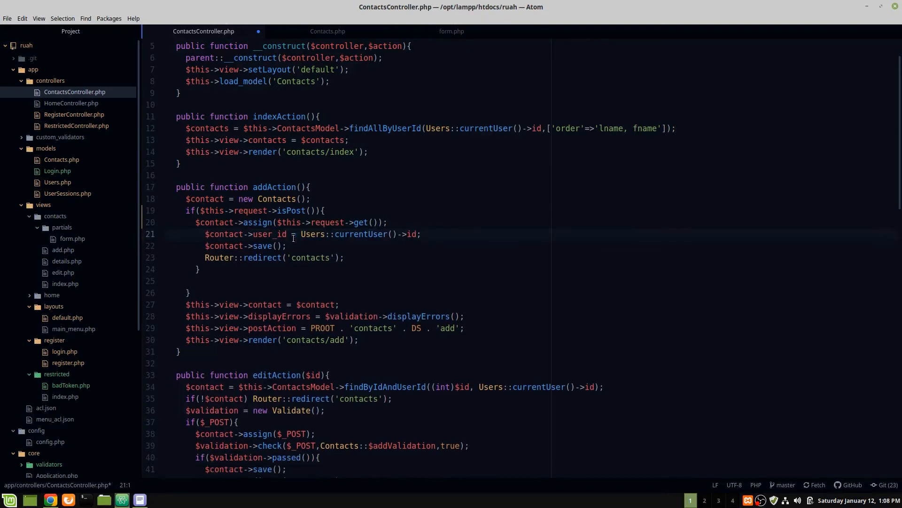
# Step: Drop the Validate lines and wrap $contact->save() in its own if condition
pyautogui.click(204, 269)
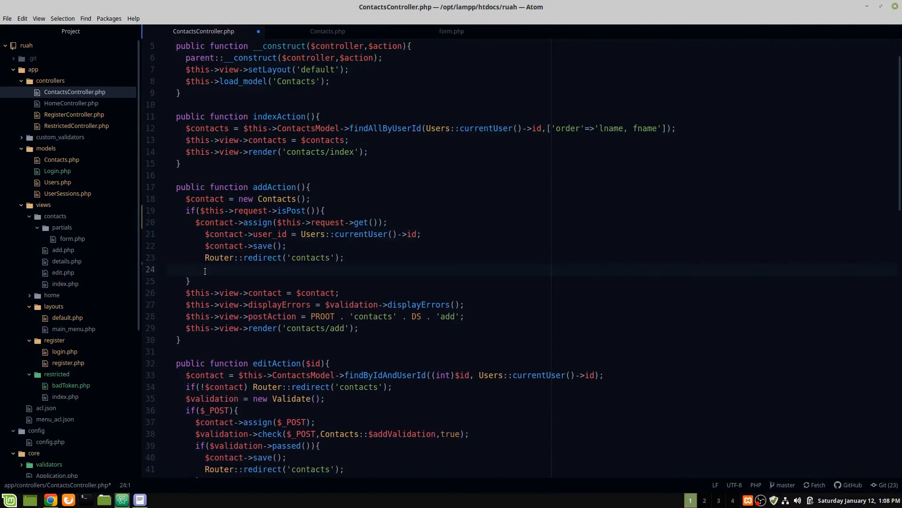
pyautogui.click(236, 234)
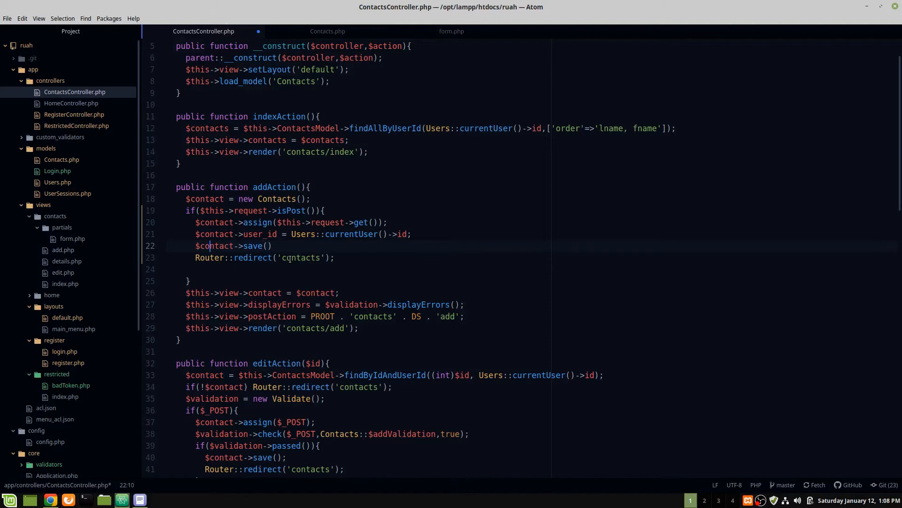
pyautogui.write('if(')
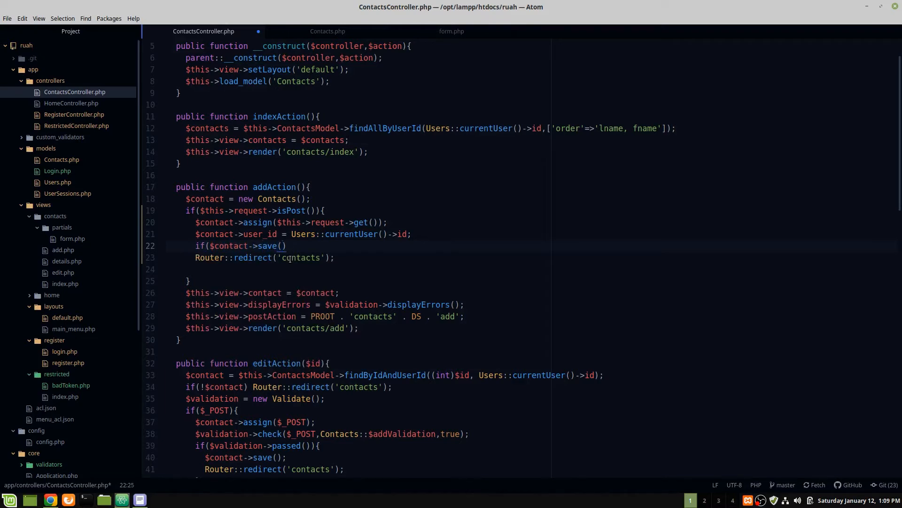
pyautogui.write('){')
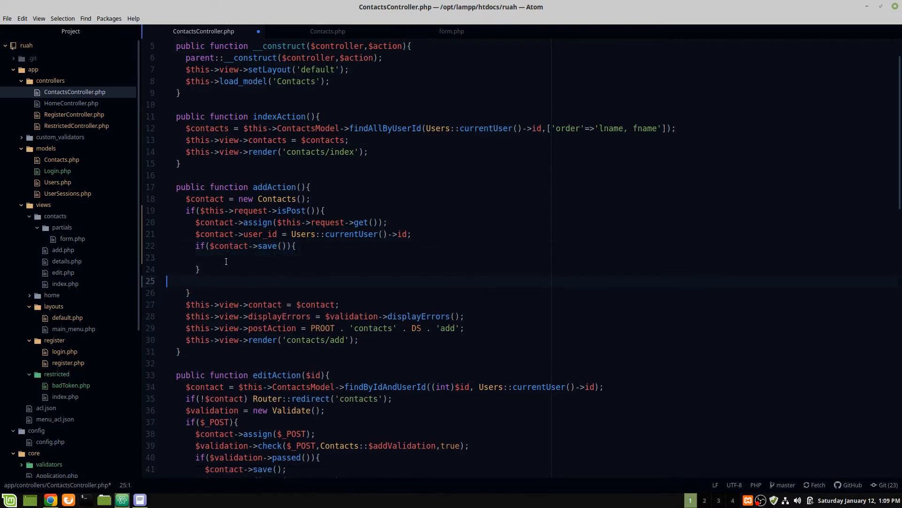
# Step: Redirect to contacts inside the save if-block and source displayErrors from $contact->getErrorMessages()
pyautogui.write("Router::redirect('contacts');")
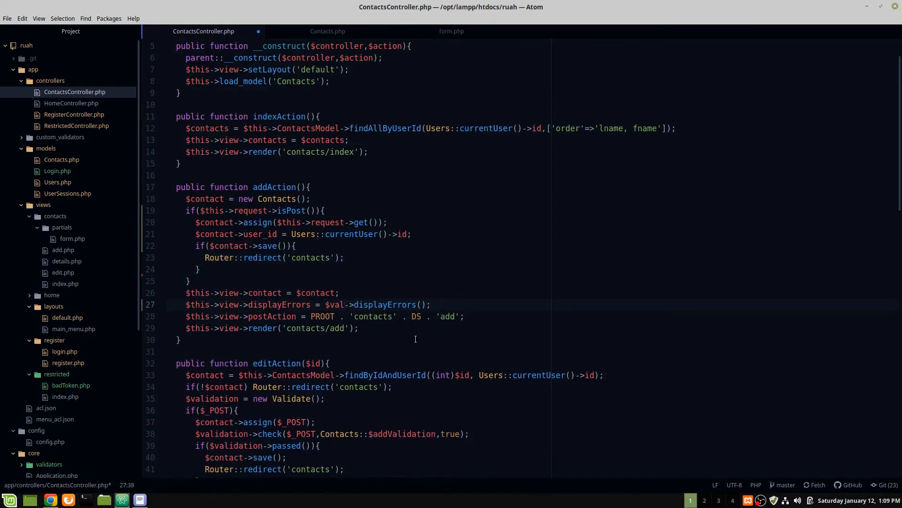
pyautogui.write('contact')
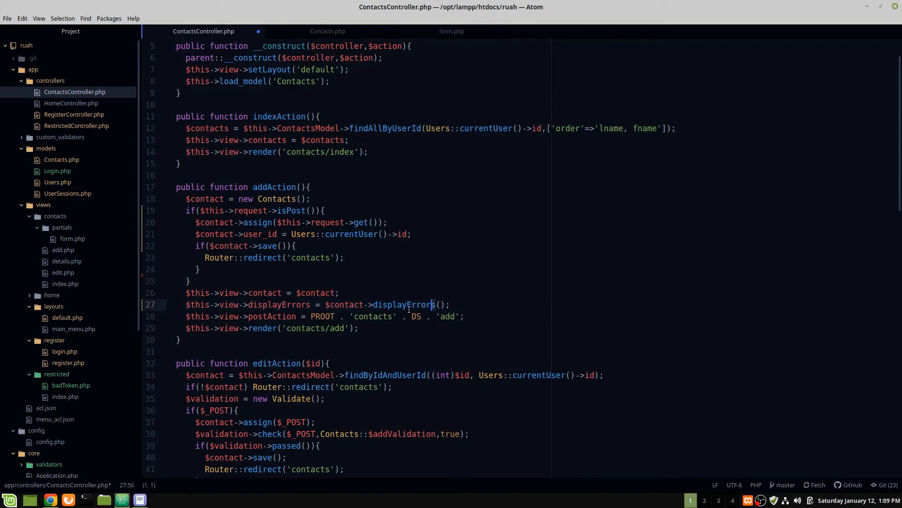
pyautogui.doubleClick(403, 304)
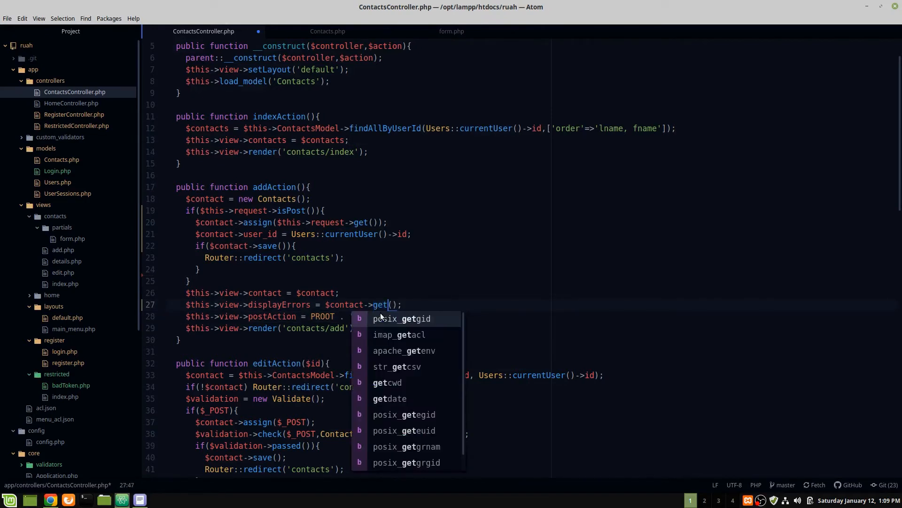
pyautogui.write('V')
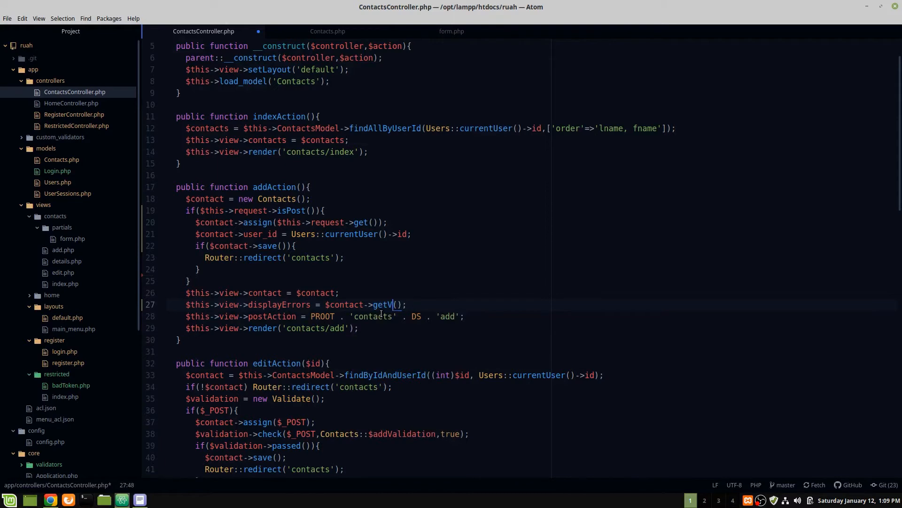
pyautogui.press('Backspace')
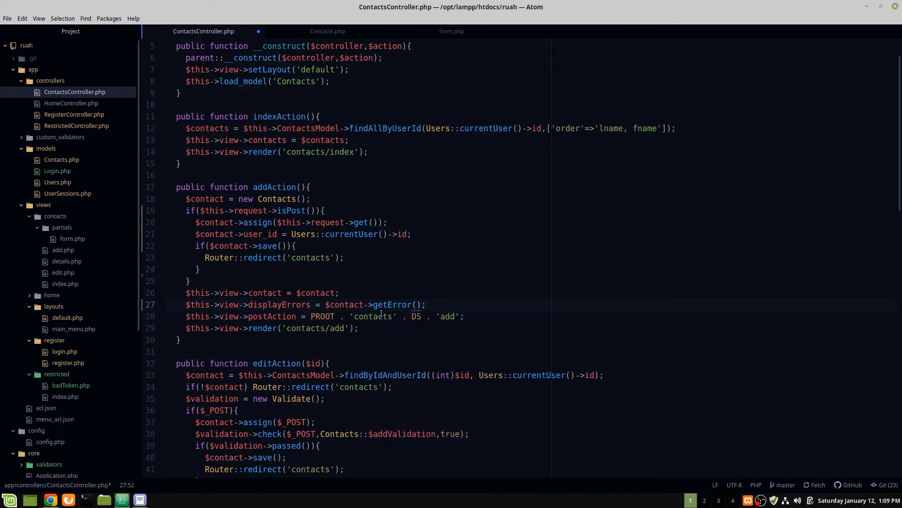
pyautogui.write('Messages')
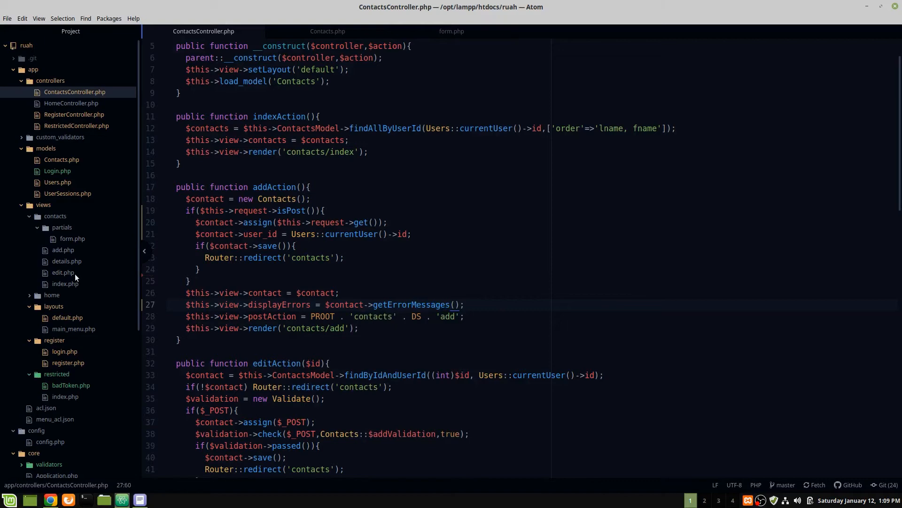
# Step: Check getErrorMessages() in core/Model.php returns validation errors, then return to ContactsController.php
pyautogui.scroll(-3)
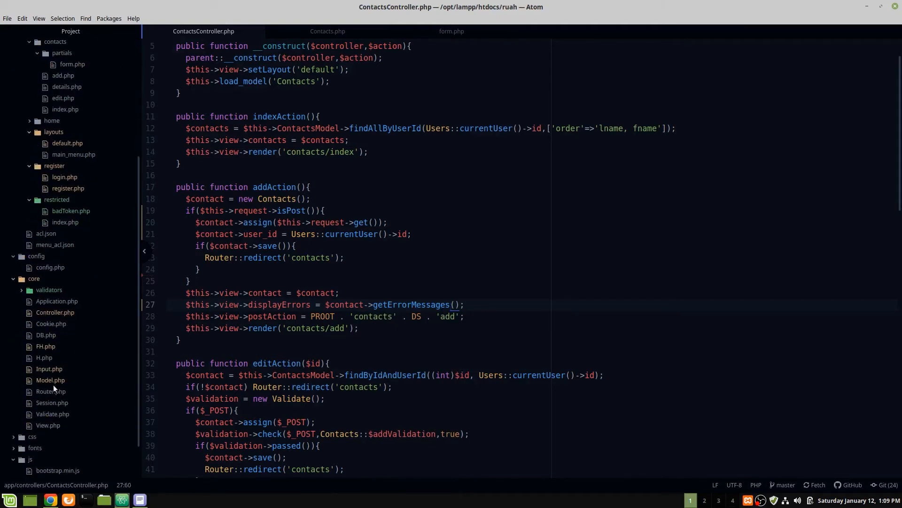
pyautogui.click(50, 380)
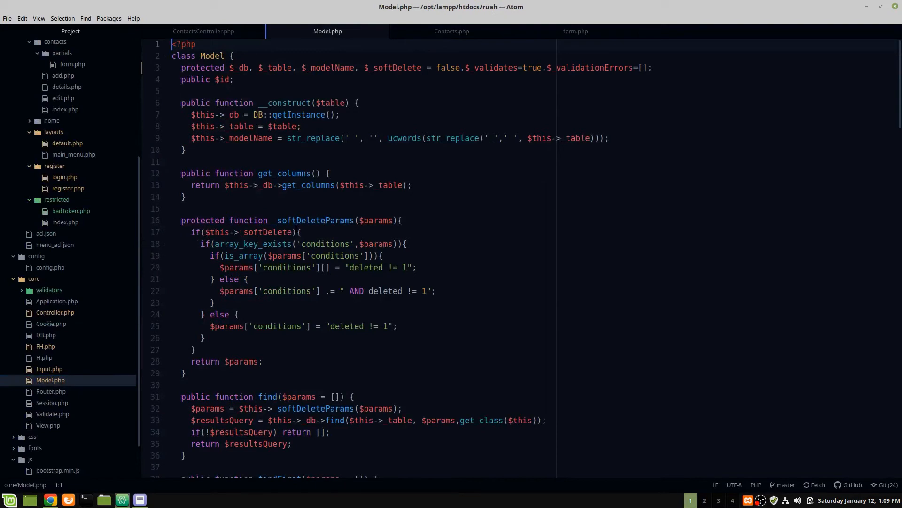
pyautogui.scroll(-3)
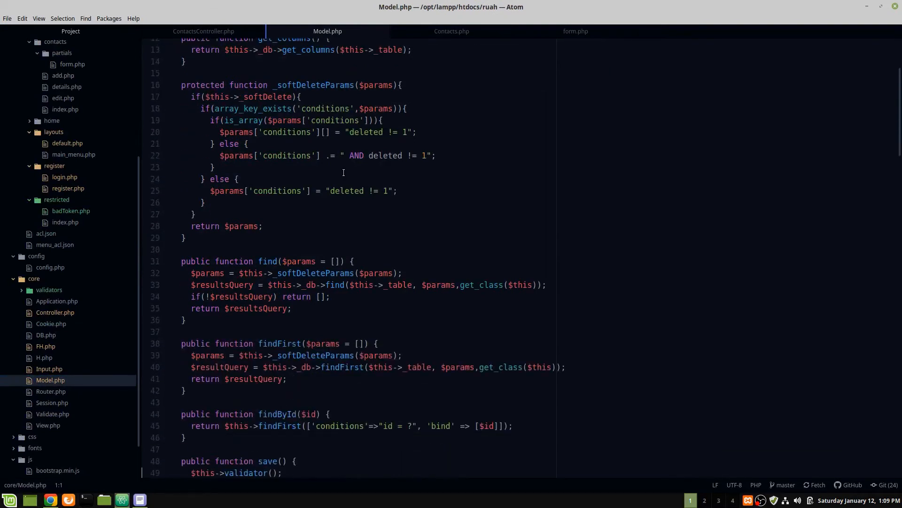
pyautogui.scroll(-3)
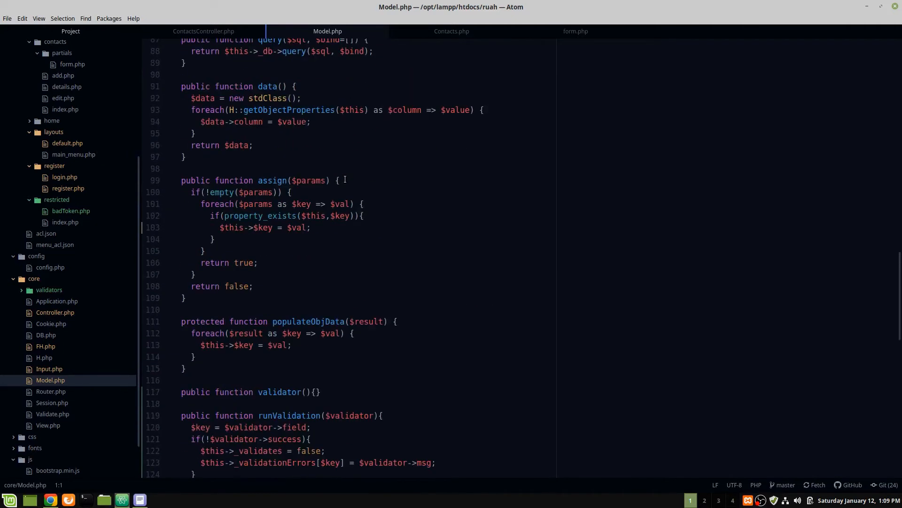
pyautogui.scroll(-3)
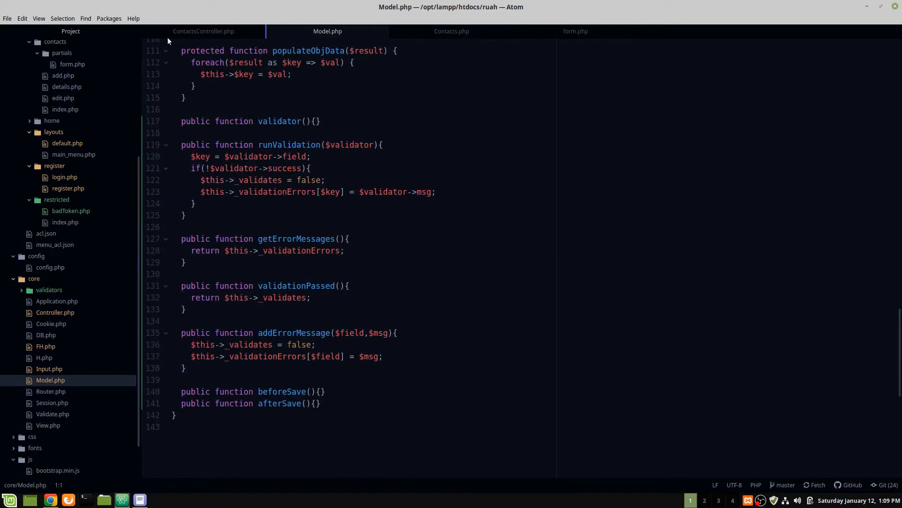
pyautogui.click(203, 31)
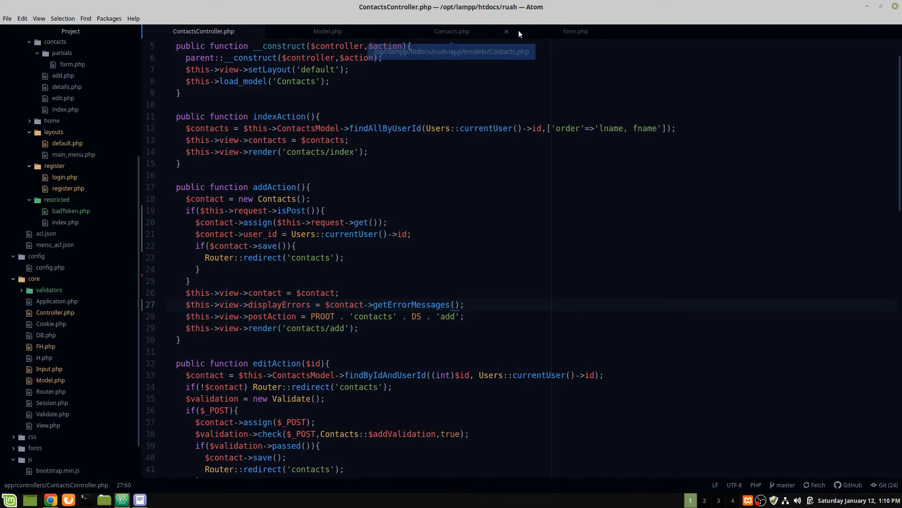
# Step: Add <?= FH::displayErrors($this->displayErrors) ?> above the csrf input in form.php
pyautogui.click(574, 31)
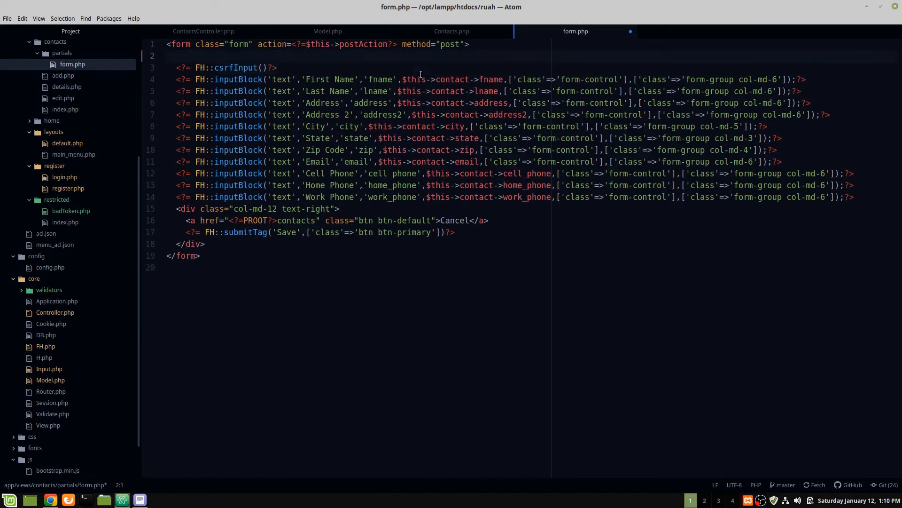
pyautogui.write('<?')
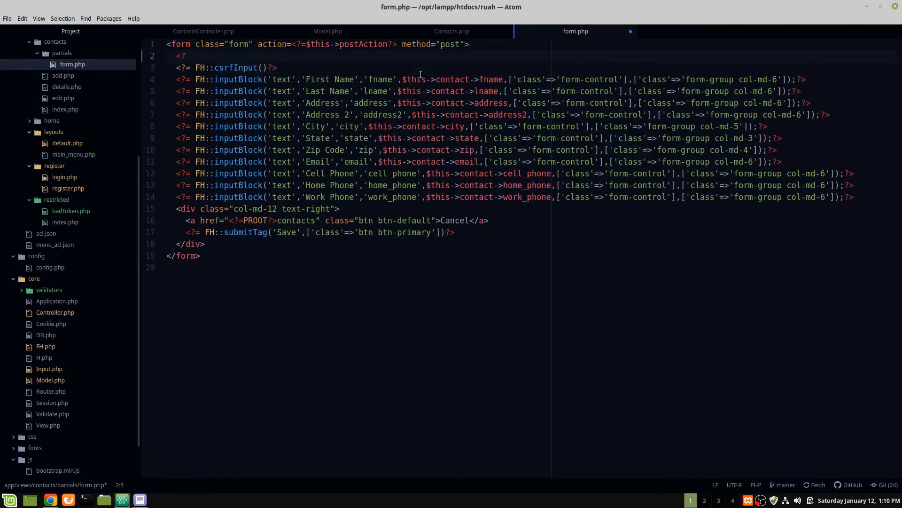
pyautogui.write('FH::')
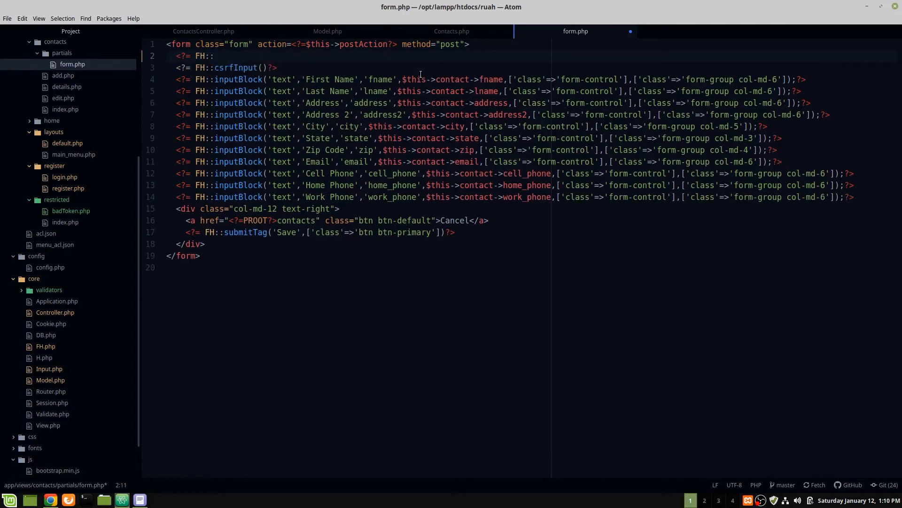
pyautogui.write('displayErrors($this->d')
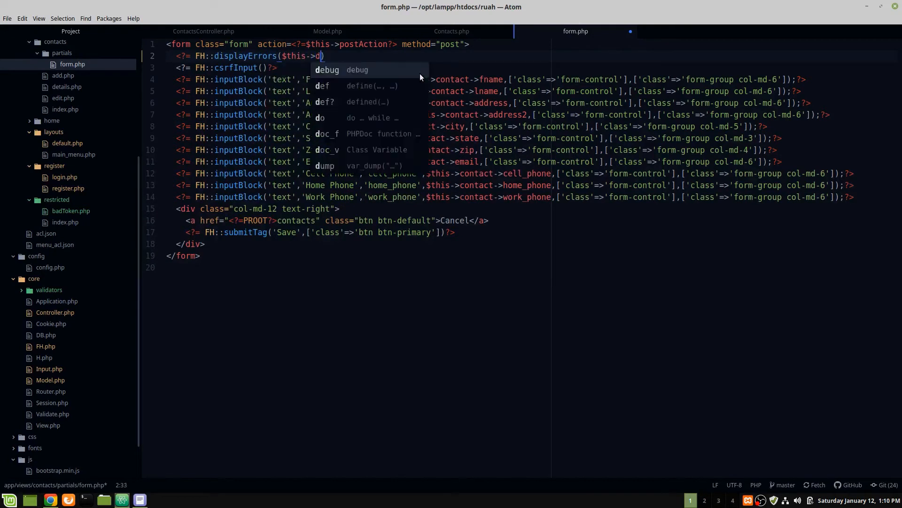
pyautogui.write('isplayErrors')
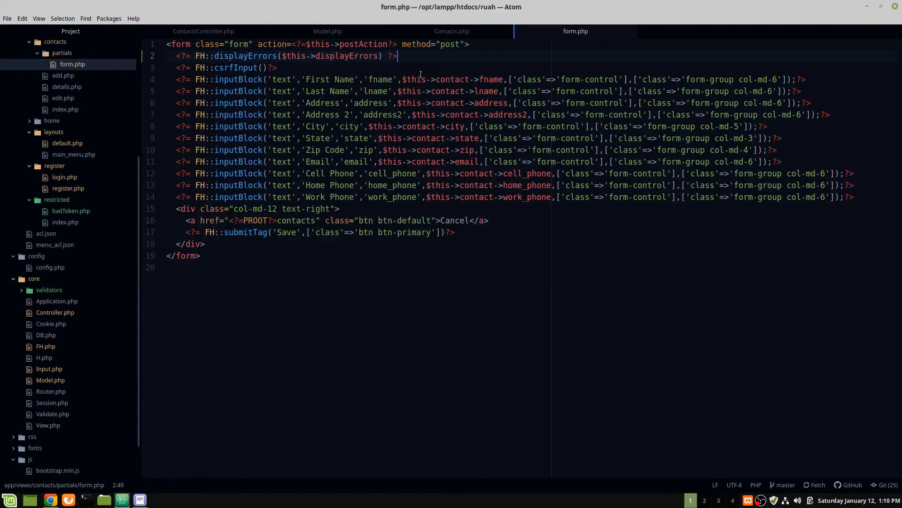
# Step: Call $this->request->csrfCheck(); as the first line of addAction's isPost block
pyautogui.click(451, 31)
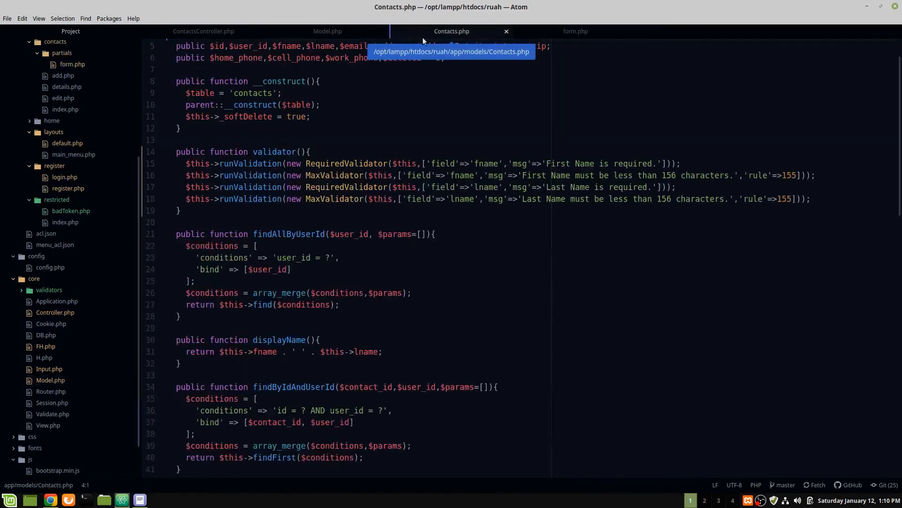
pyautogui.click(203, 32)
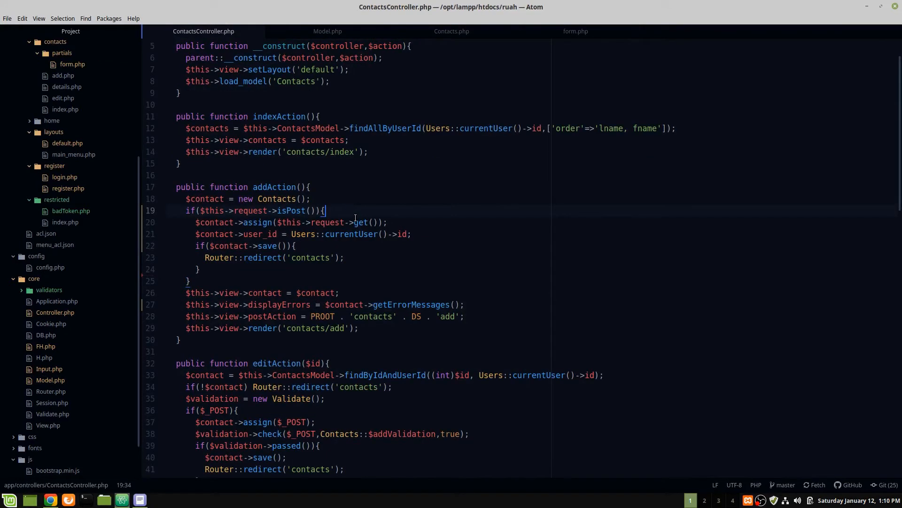
pyautogui.press('enter')
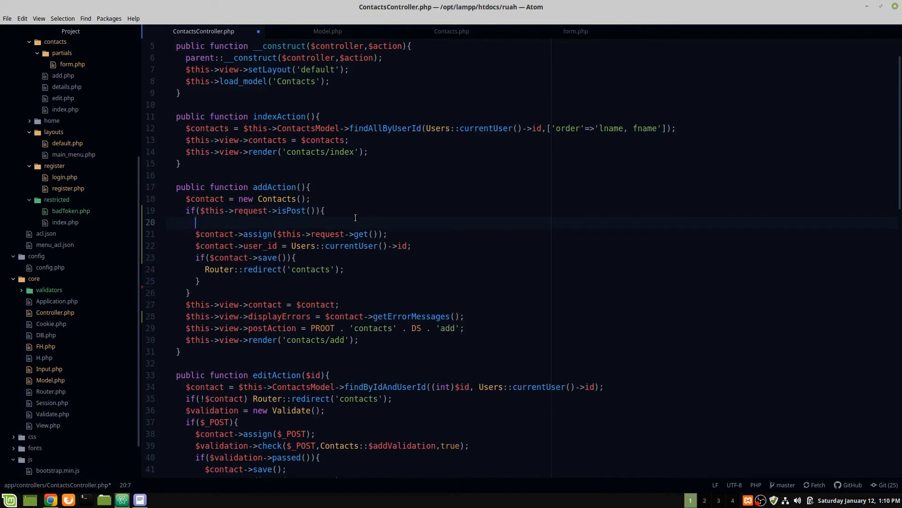
pyautogui.write('$this->request->')
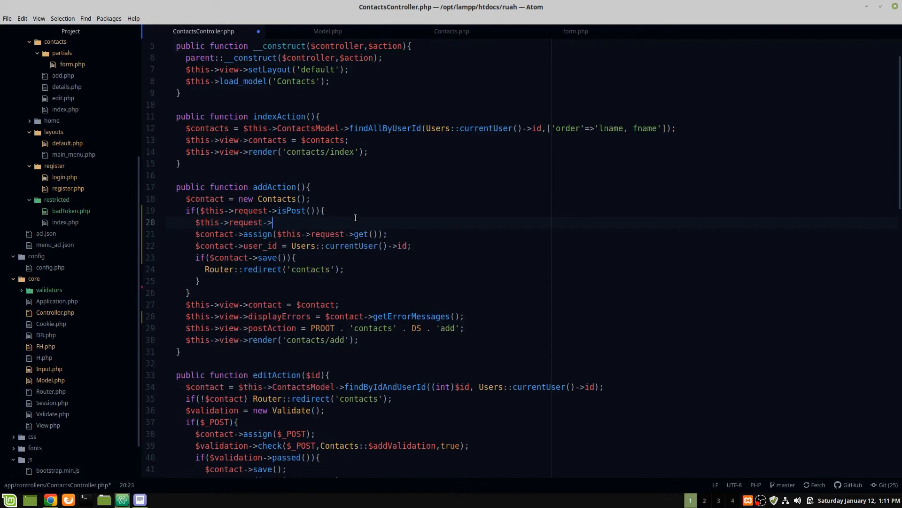
pyautogui.write('csrf')
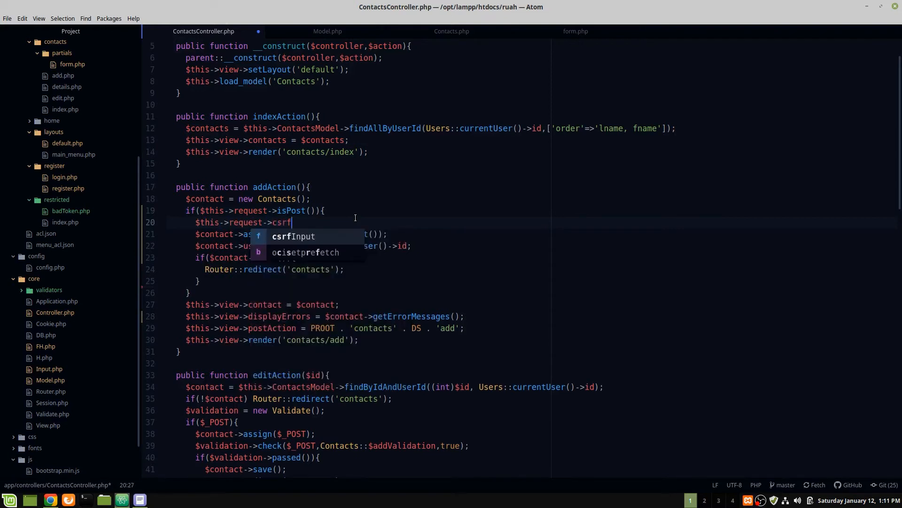
pyautogui.write('Check()')
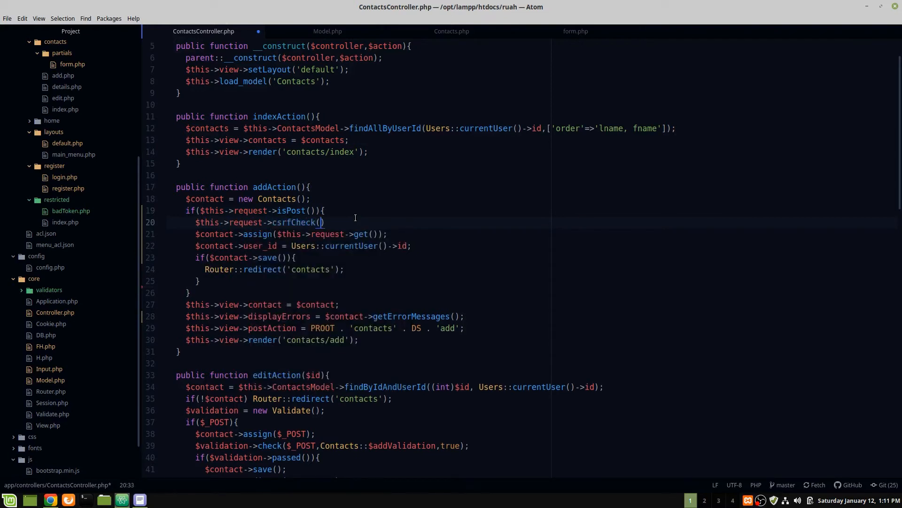
pyautogui.write(';')
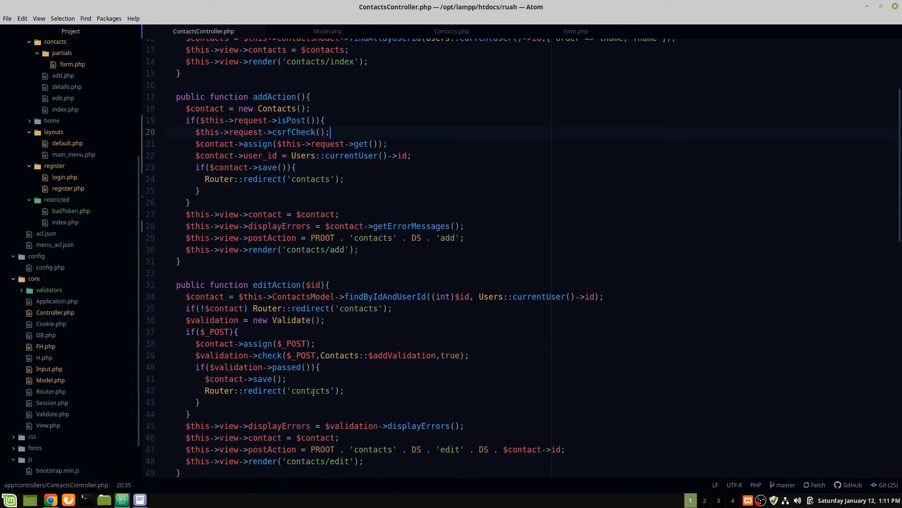
# Step: Change editAction's post check to $this->request->isPost()
pyautogui.scroll(-3)
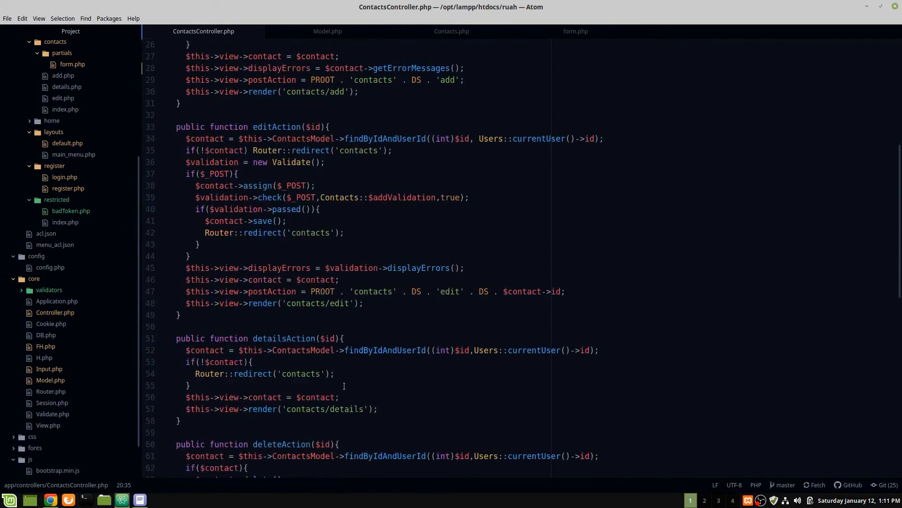
pyautogui.moveTo(379, 330)
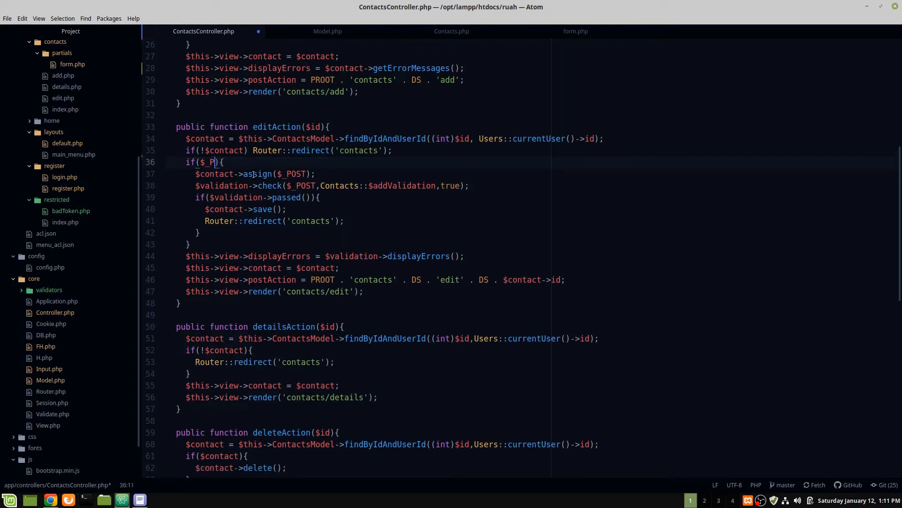
pyautogui.write('his')
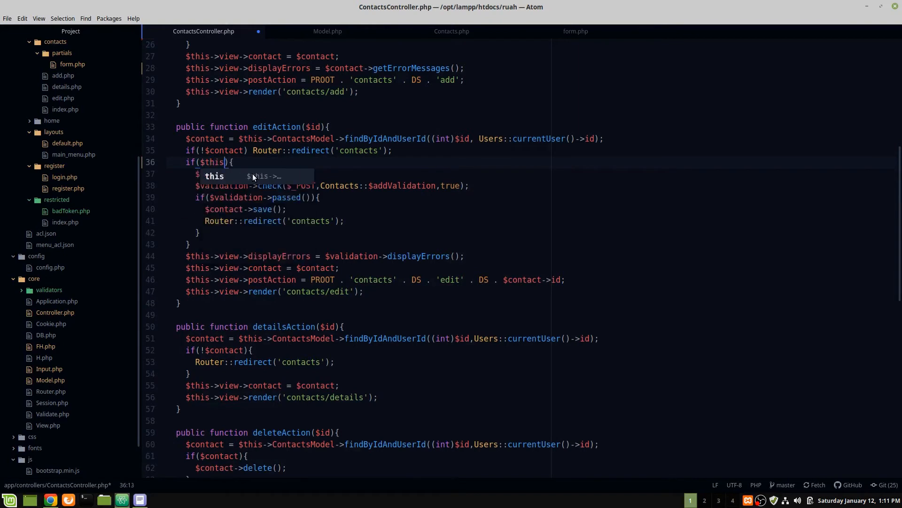
pyautogui.write('->request->g')
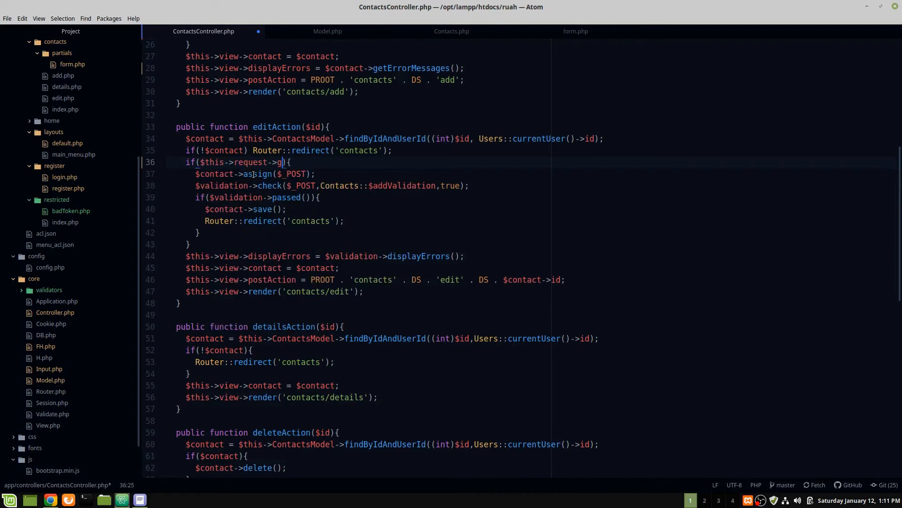
pyautogui.write('isPost(')
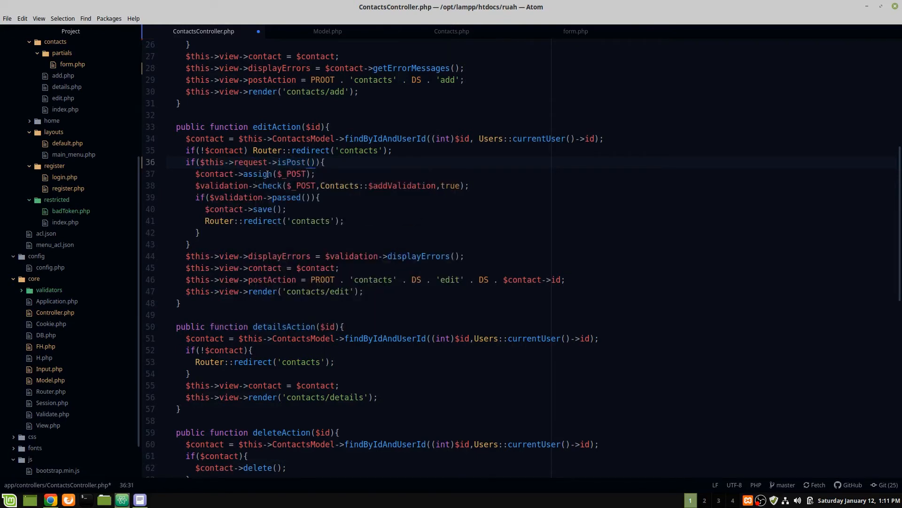
# Step: Make editAction assign from $this->request->get() instead of $_POST
pyautogui.click(304, 174)
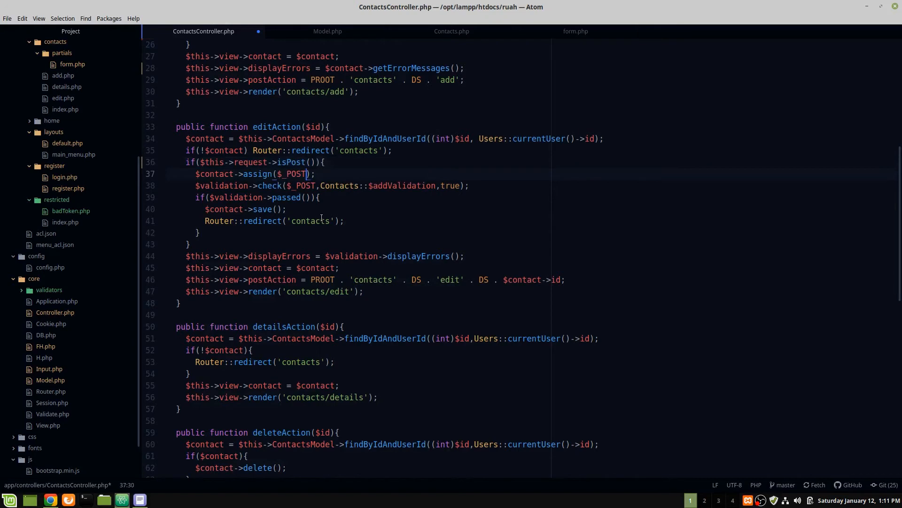
pyautogui.write('$this')
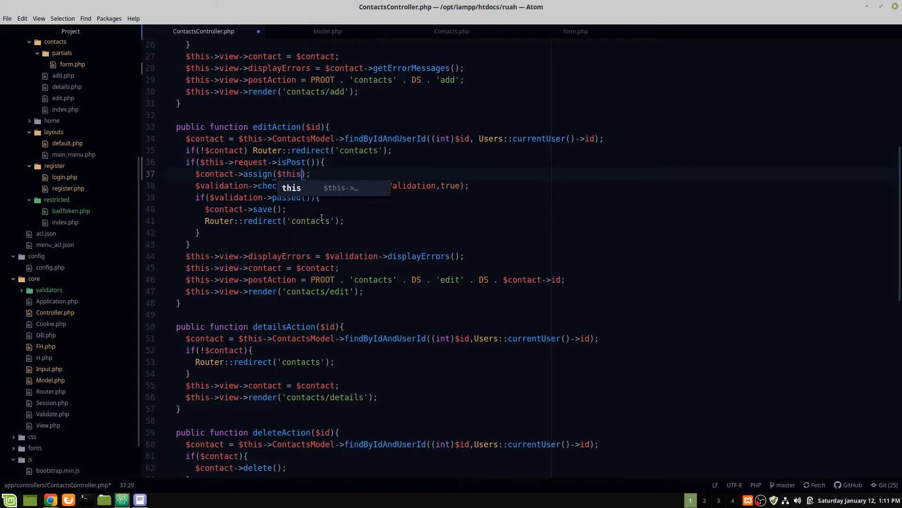
pyautogui.write('->')
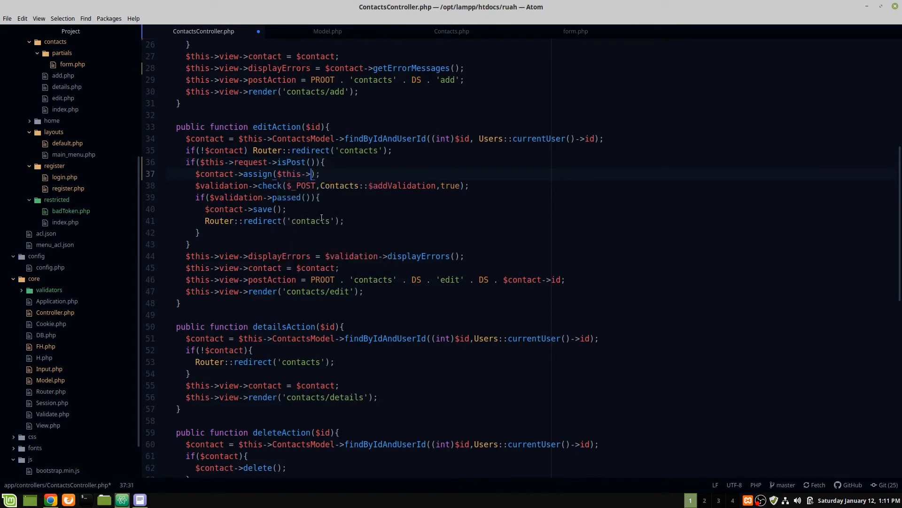
pyautogui.write('request')
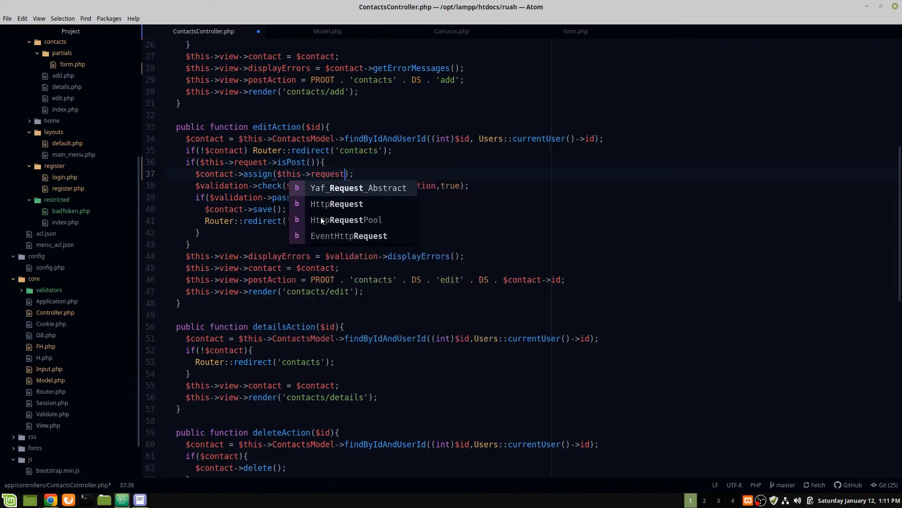
pyautogui.write('->get(')
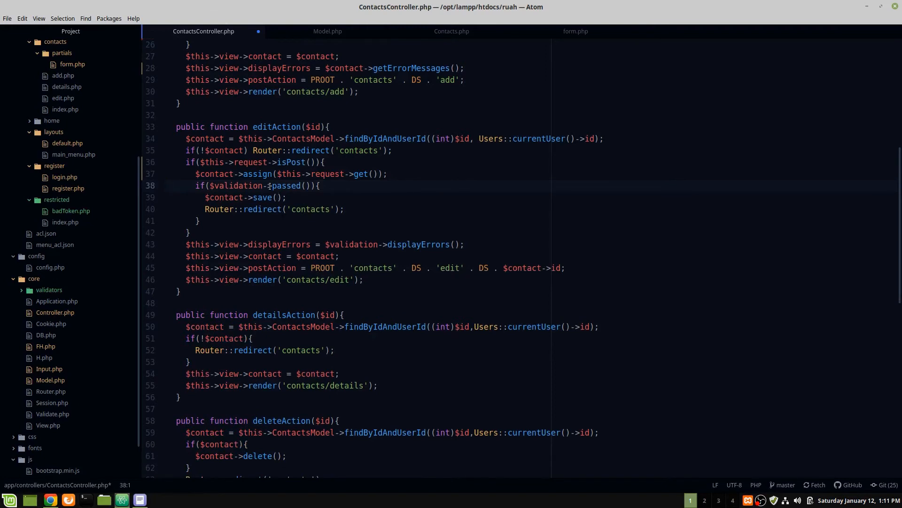
# Step: Replace the validation condition with if($contact->save()) around the redirect
pyautogui.click(244, 196)
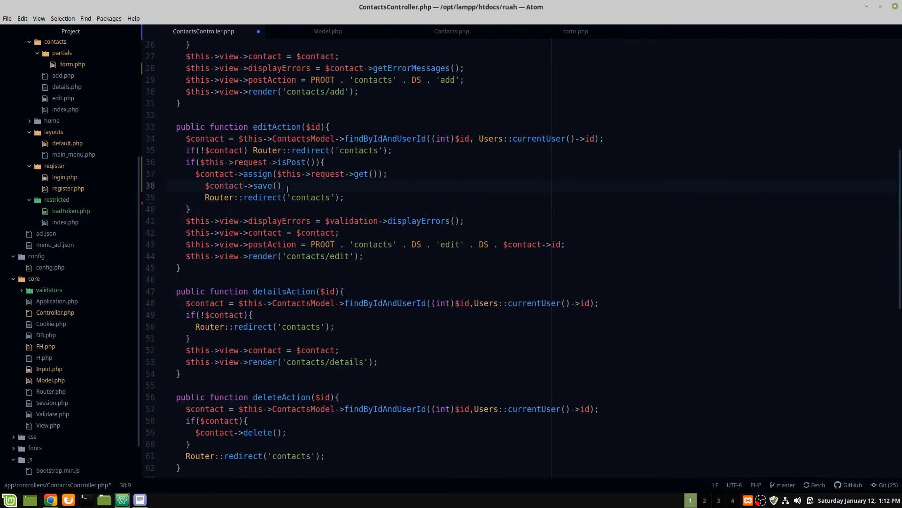
pyautogui.write('if(')
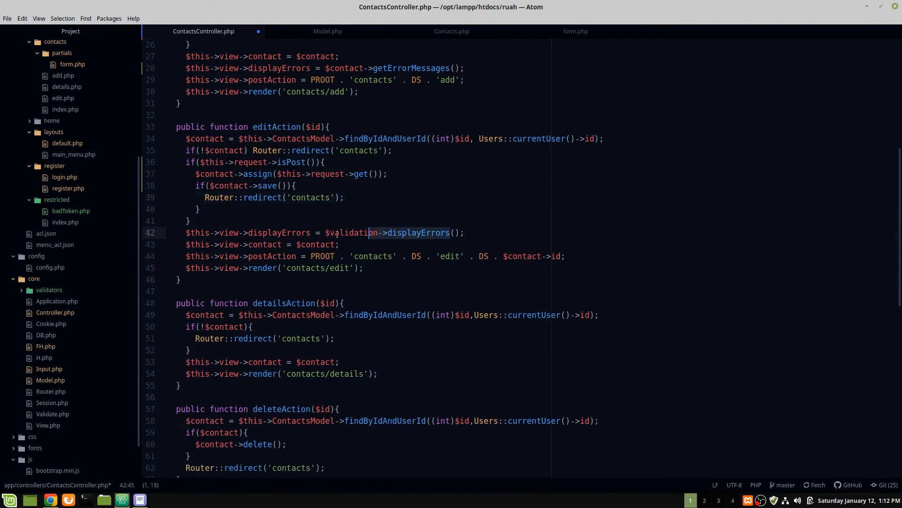
# Step: Pass $contact->getErrorMessages() to the view's displayErrors in editAction
pyautogui.doubleClick(353, 232)
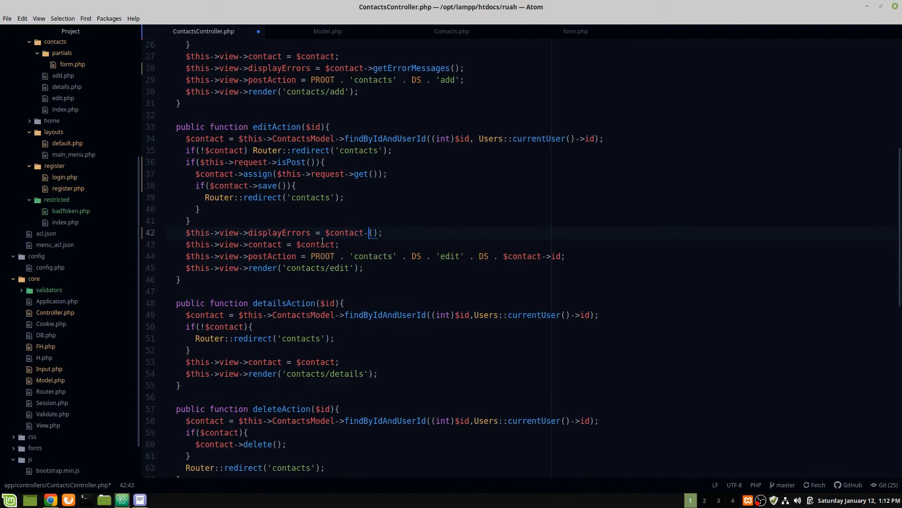
pyautogui.write('getError')
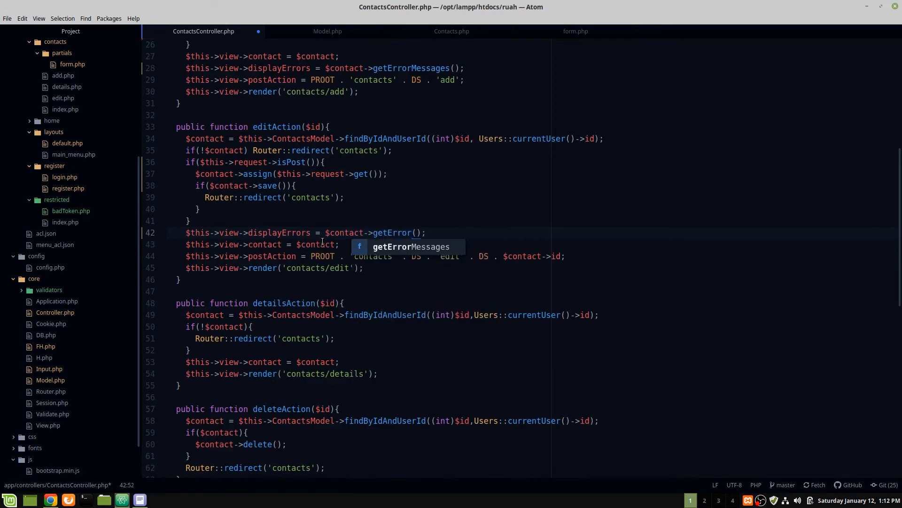
pyautogui.write('Message')
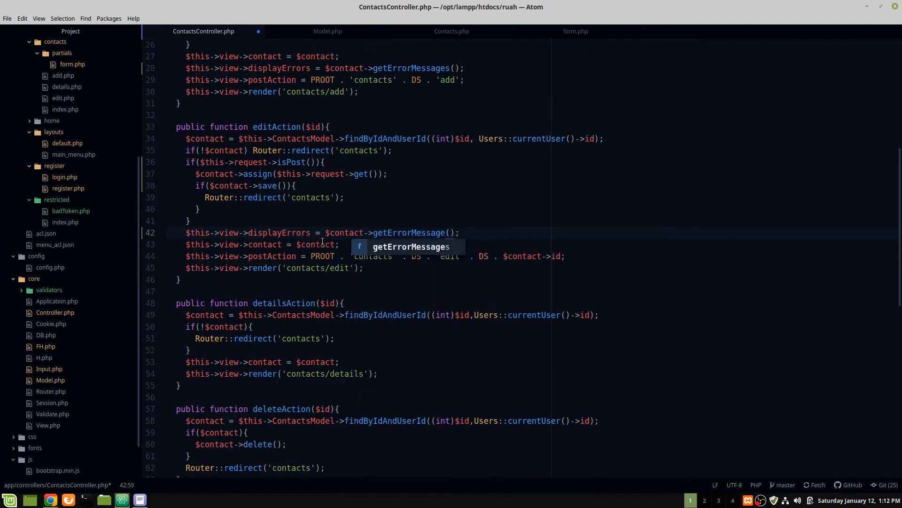
pyautogui.press('Tab')
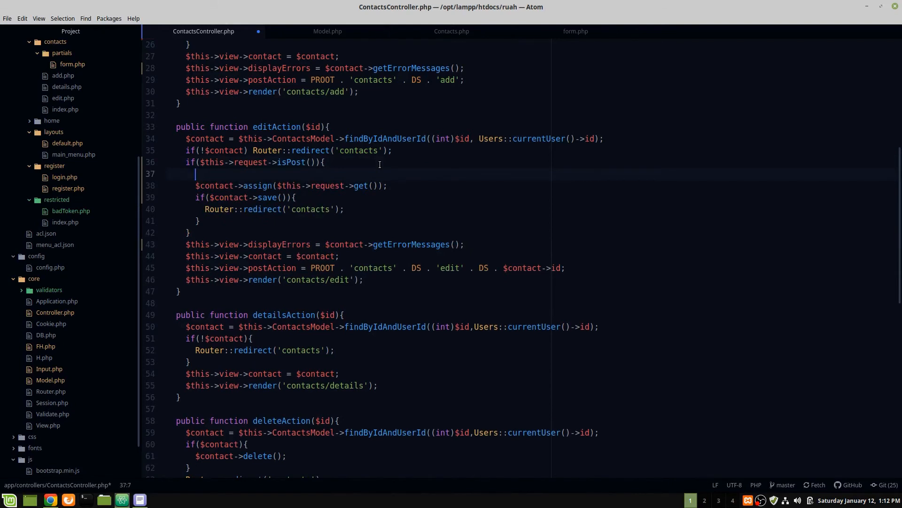
# Step: Begin a new $this->request-> call as the first line inside the isPost block
pyautogui.write('$this->')
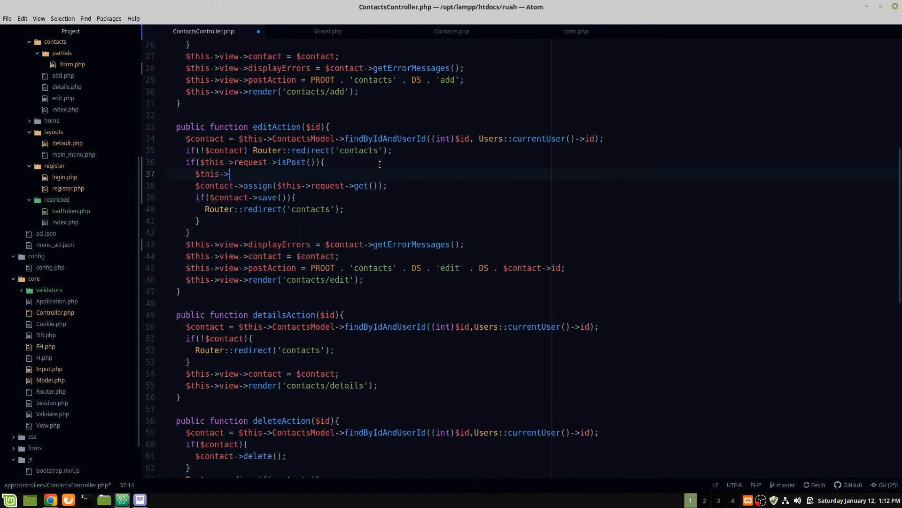
pyautogui.write('request')
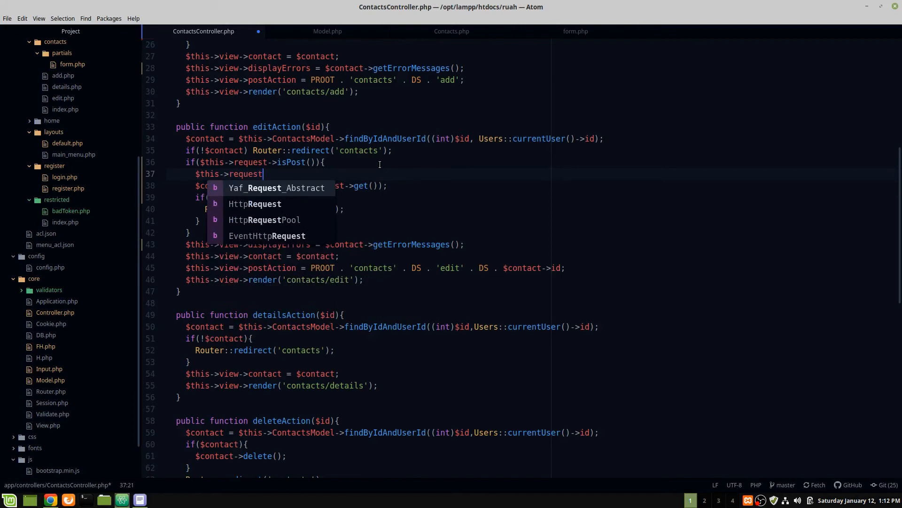
pyautogui.write('->scr')
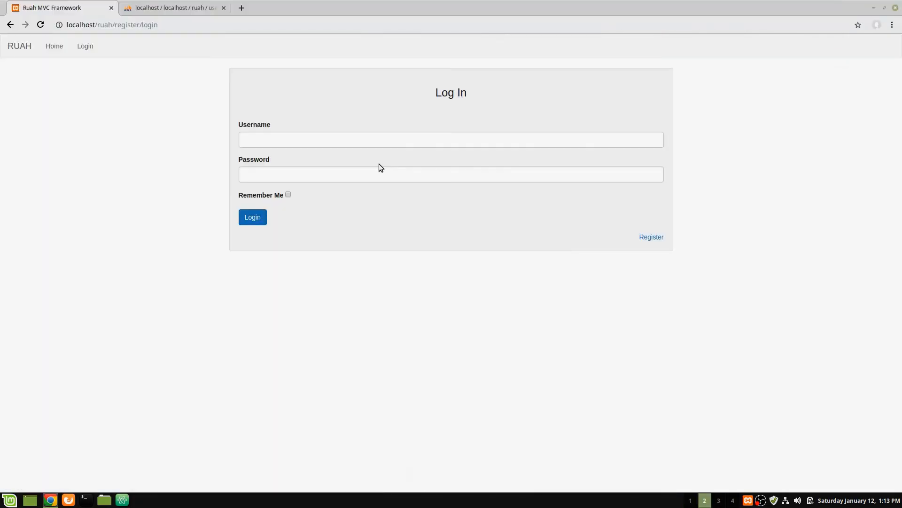
# Step: Log in to the Ruah app with the remembered username and go to Contacts > Add Contact
pyautogui.click(450, 139)
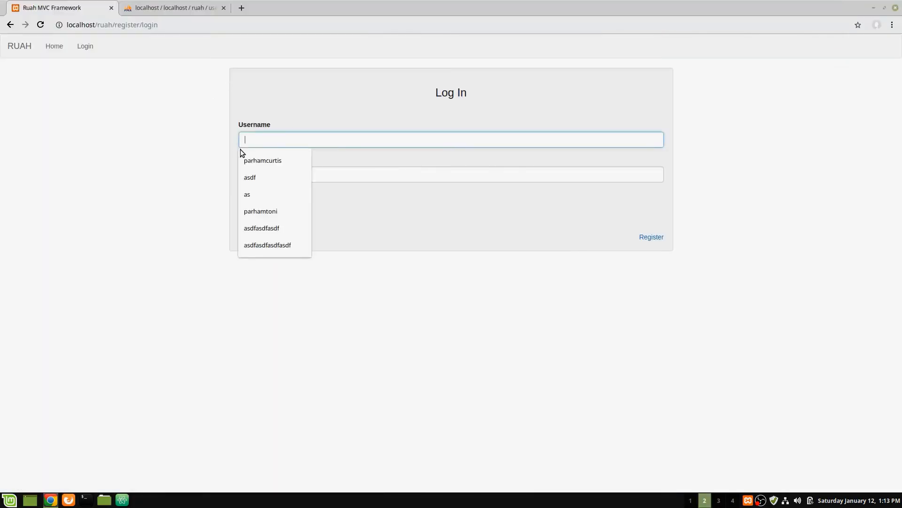
pyautogui.click(263, 161)
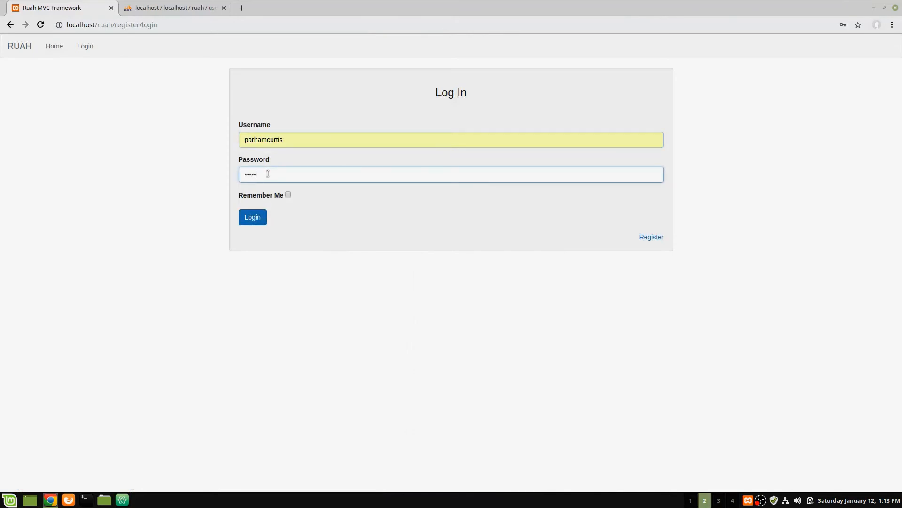
pyautogui.click(252, 217)
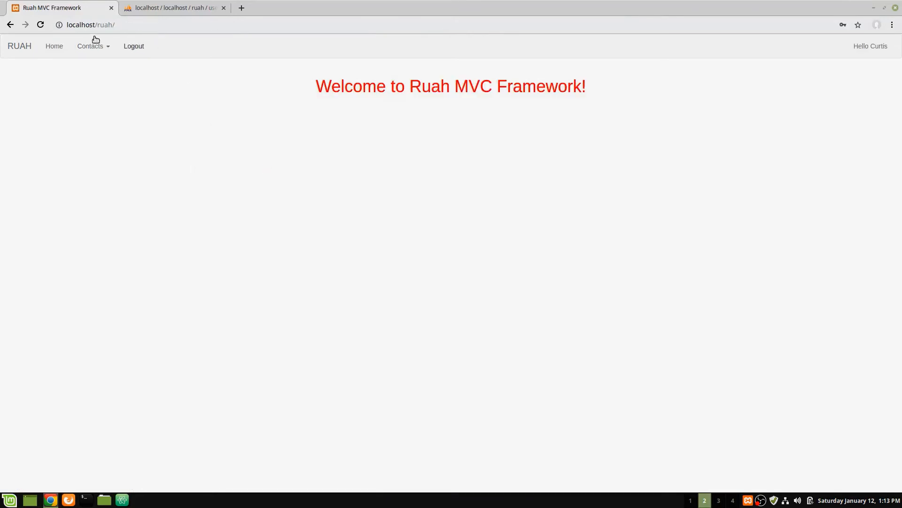
pyautogui.click(90, 46)
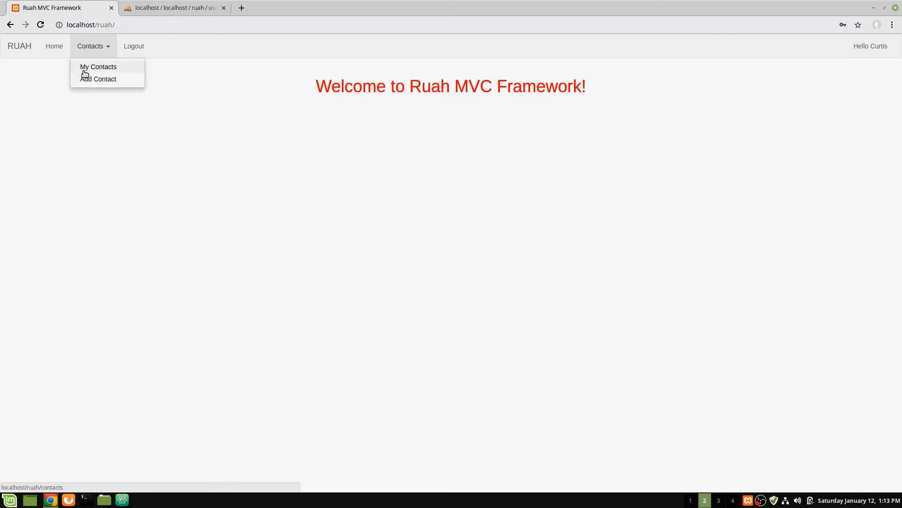
pyautogui.click(97, 79)
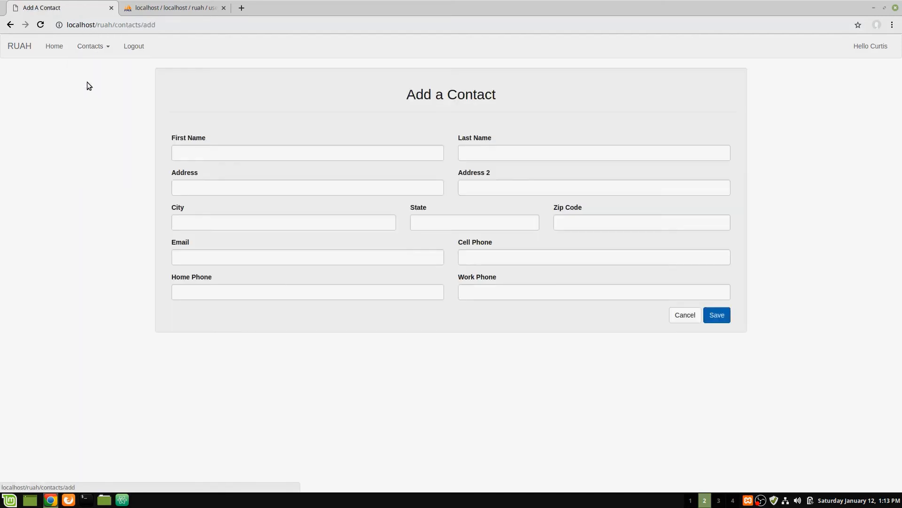
pyautogui.write('C')
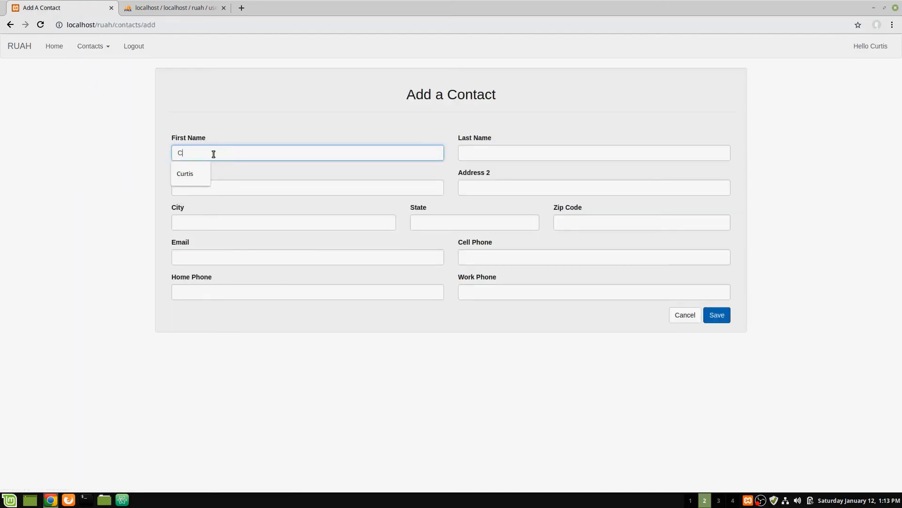
pyautogui.write('Parham')
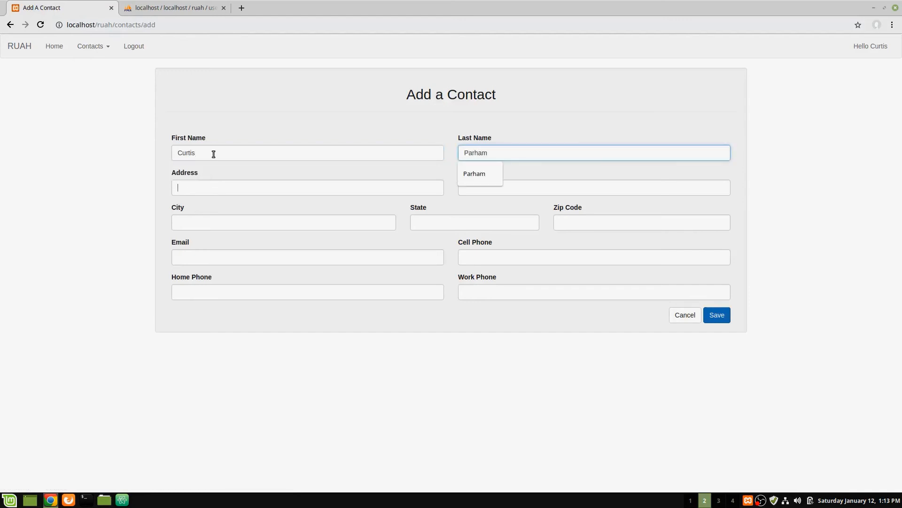
pyautogui.write('1')
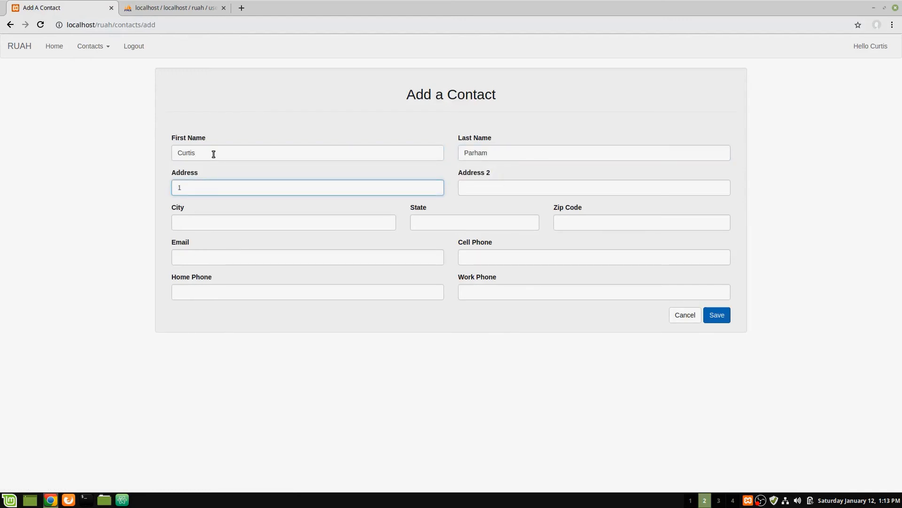
pyautogui.write('23 Main')
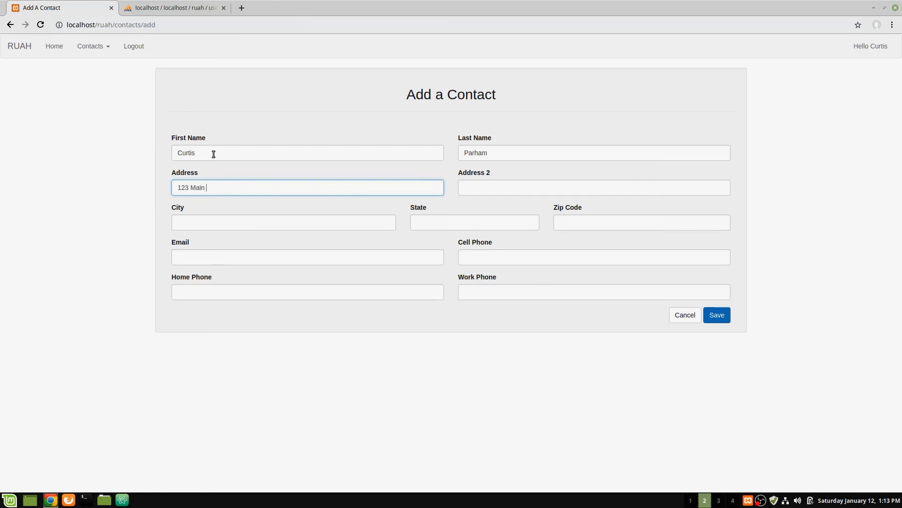
pyautogui.write('Suite 101')
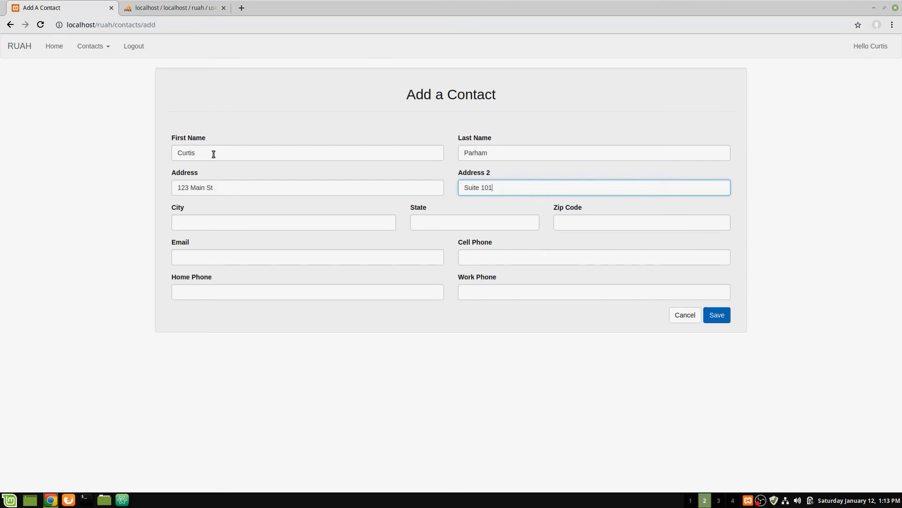
pyautogui.click(283, 222)
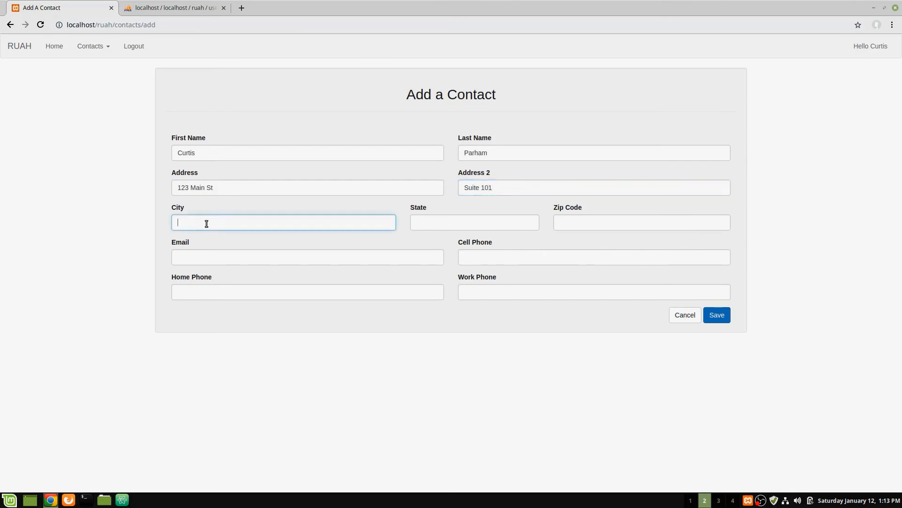
pyautogui.write('WA')
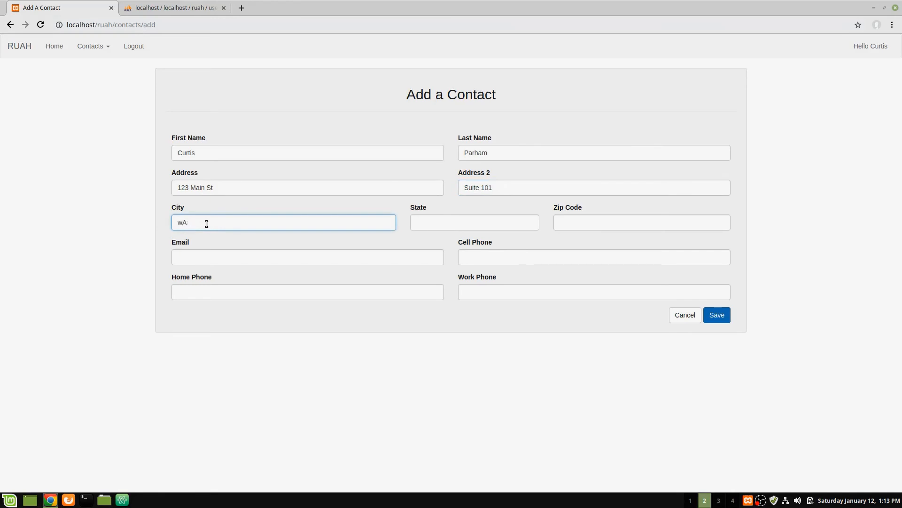
pyautogui.press('BackSpace')
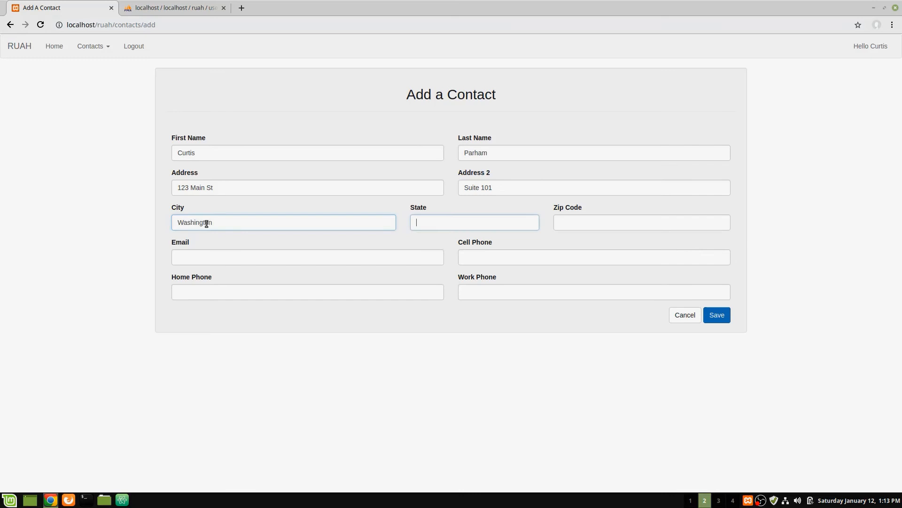
pyautogui.write('Missouri')
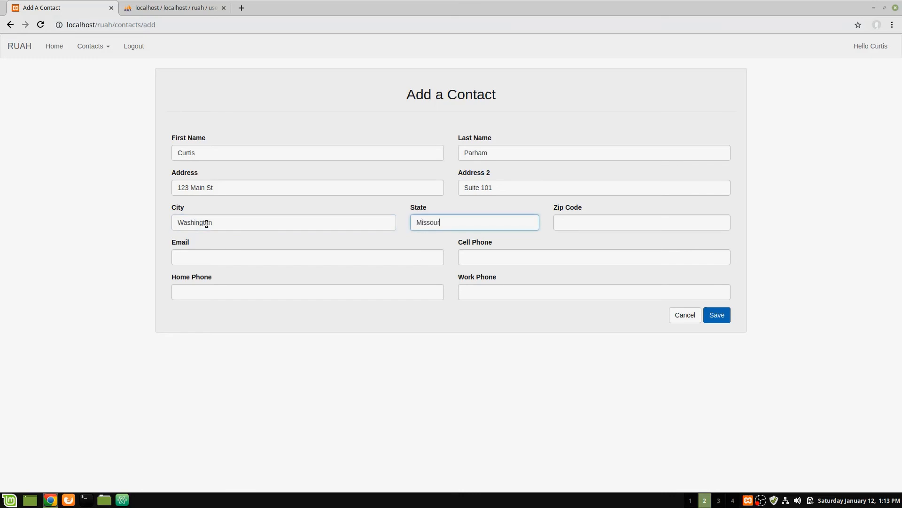
pyautogui.write('63090')
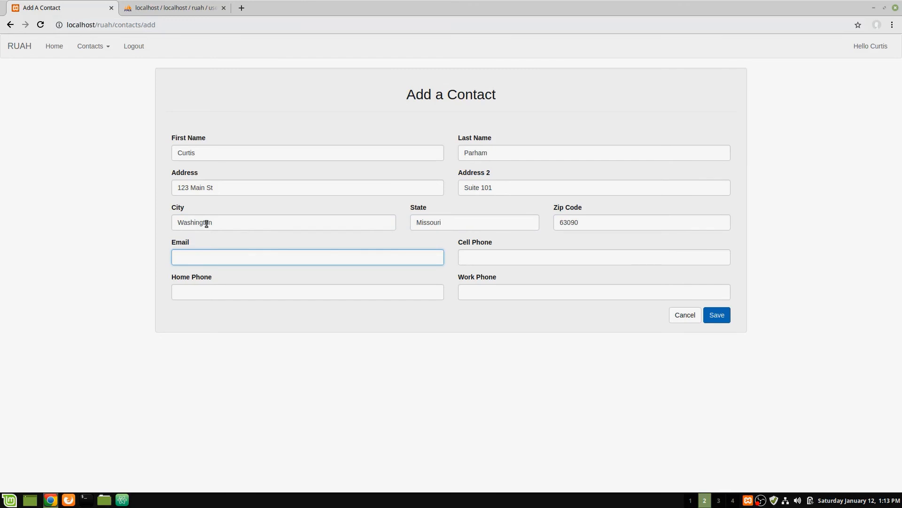
pyautogui.write('parhamcu')
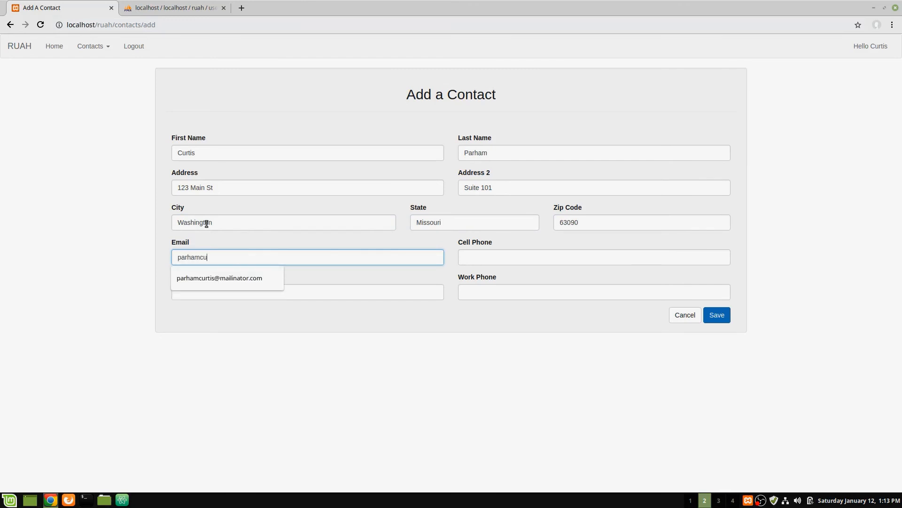
pyautogui.click(219, 278)
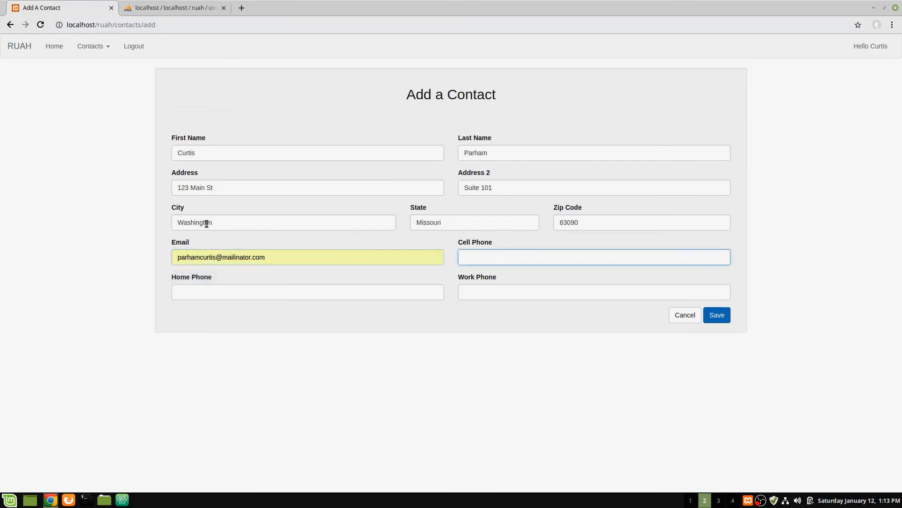
pyautogui.write('555 333 1234')
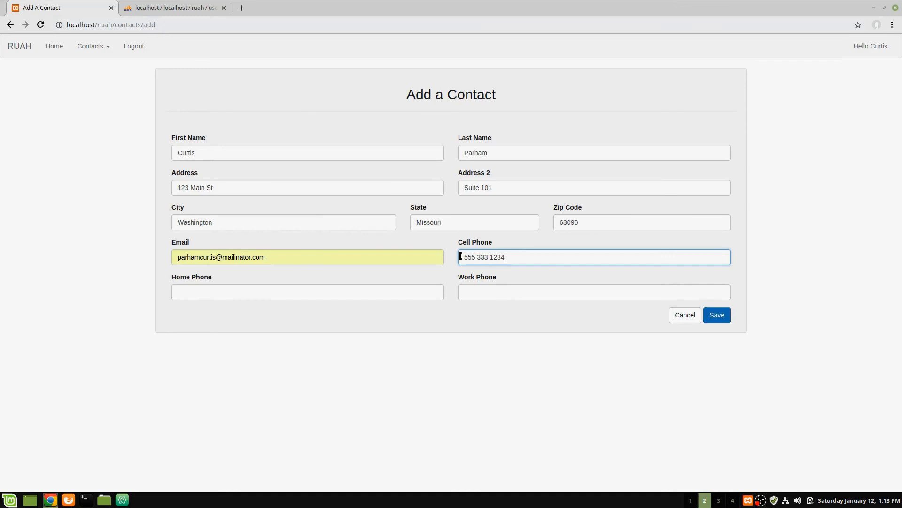
pyautogui.tripleClick(594, 257)
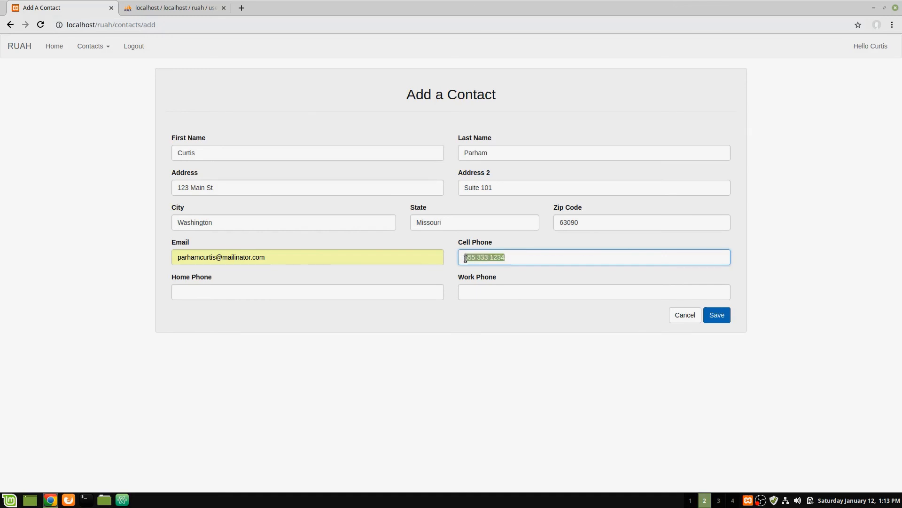
pyautogui.write('555 333 1234')
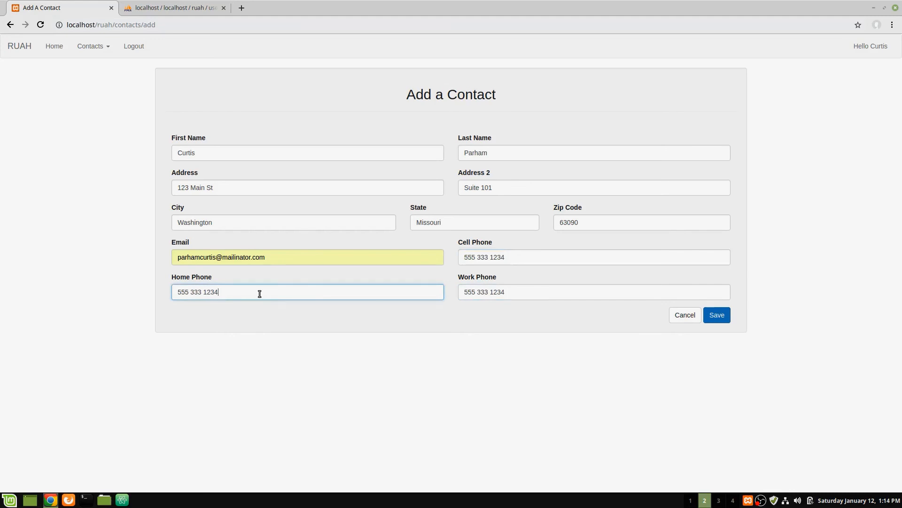
pyautogui.click(594, 291)
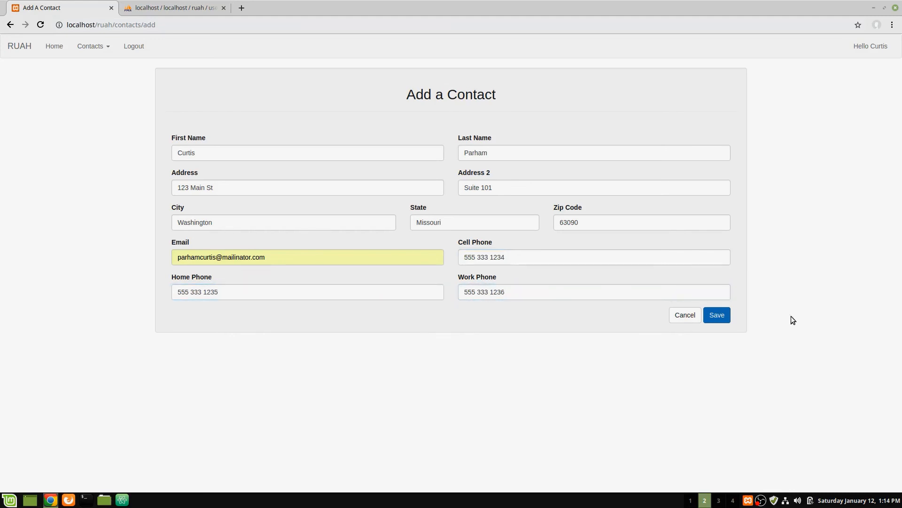
pyautogui.click(717, 314)
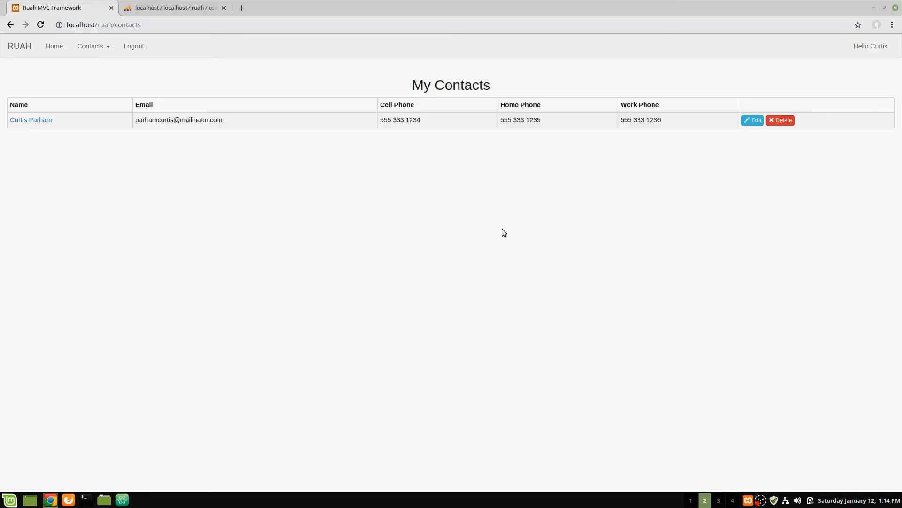
pyautogui.click(753, 120)
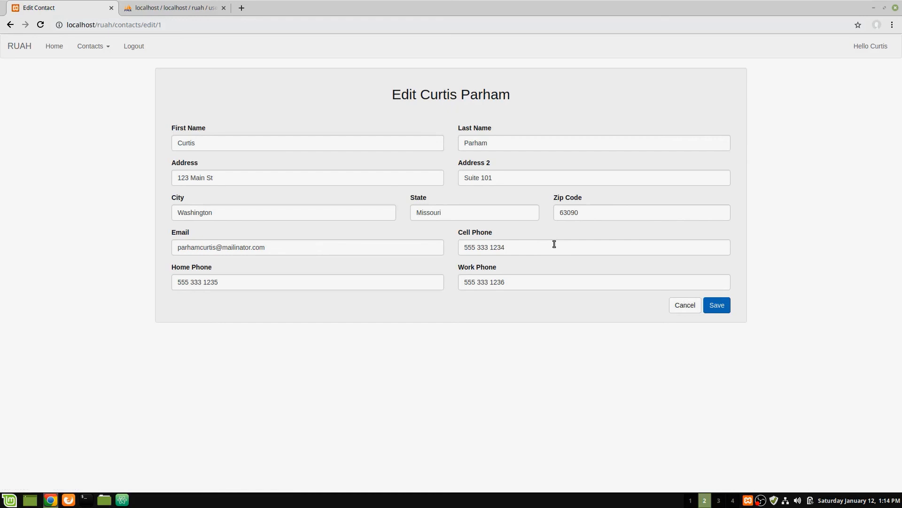
pyautogui.click(594, 247)
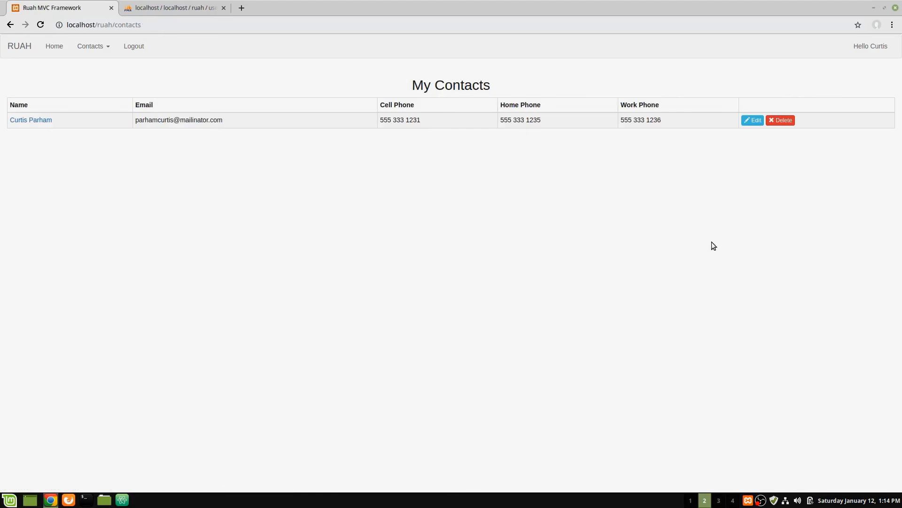
pyautogui.moveTo(469, 220)
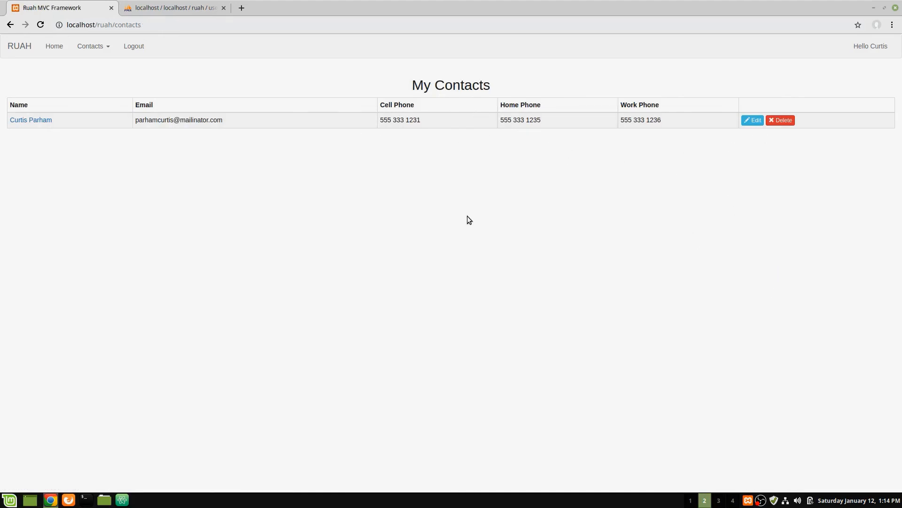
pyautogui.moveTo(517, 253)
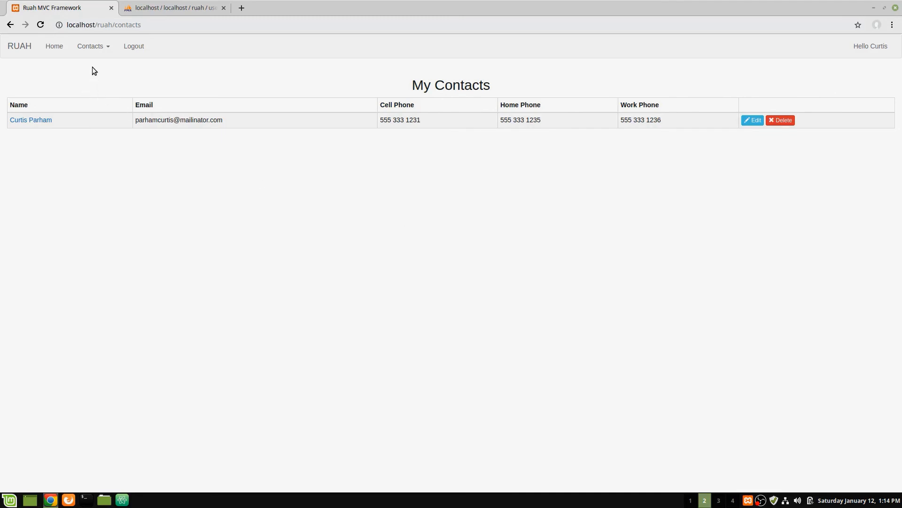
# Step: Submit an empty Add Contact form to see the required-name errors, then cancel and return to Atom
pyautogui.click(92, 46)
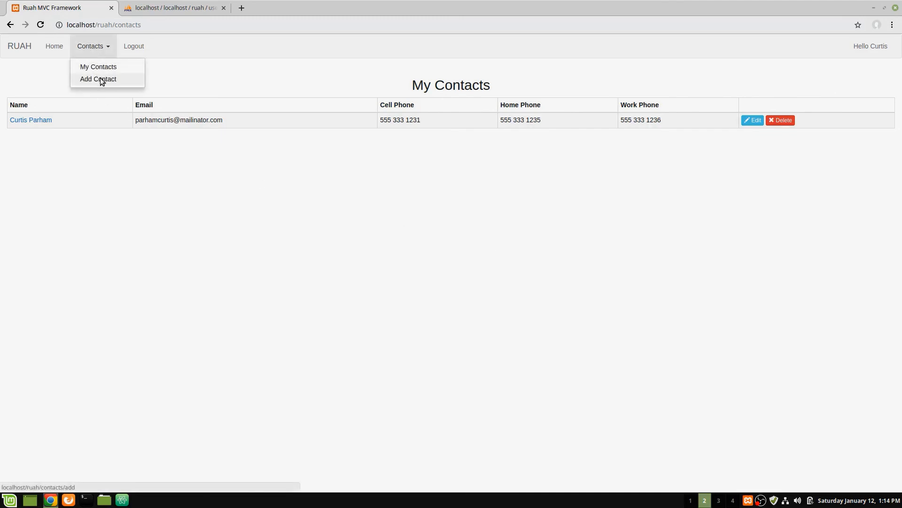
pyautogui.click(98, 79)
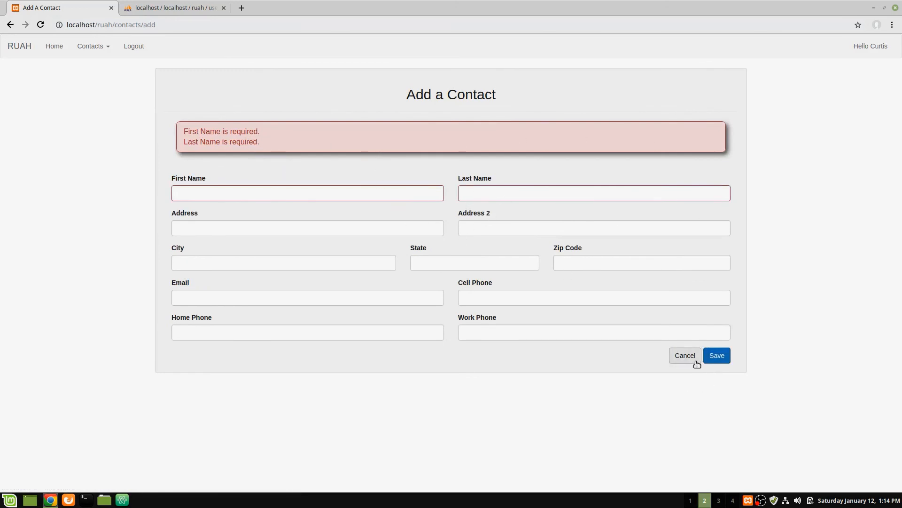
pyautogui.click(685, 355)
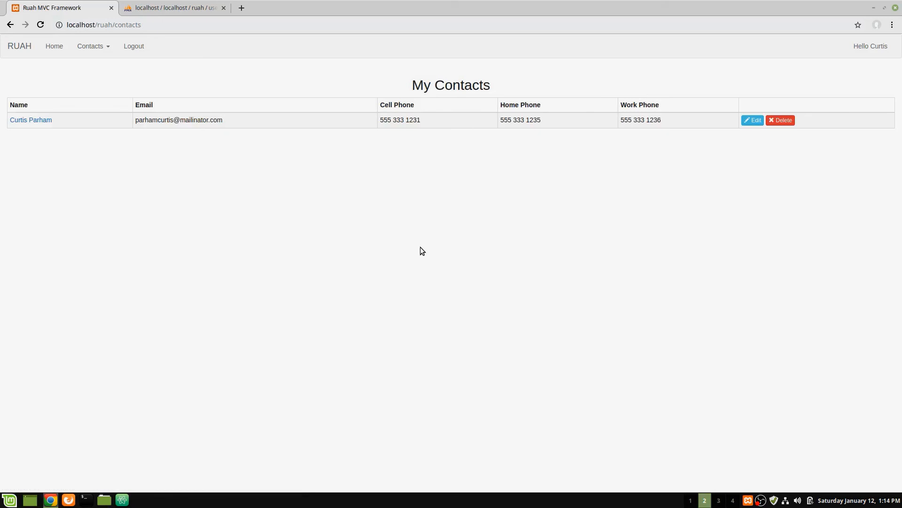
pyautogui.click(139, 499)
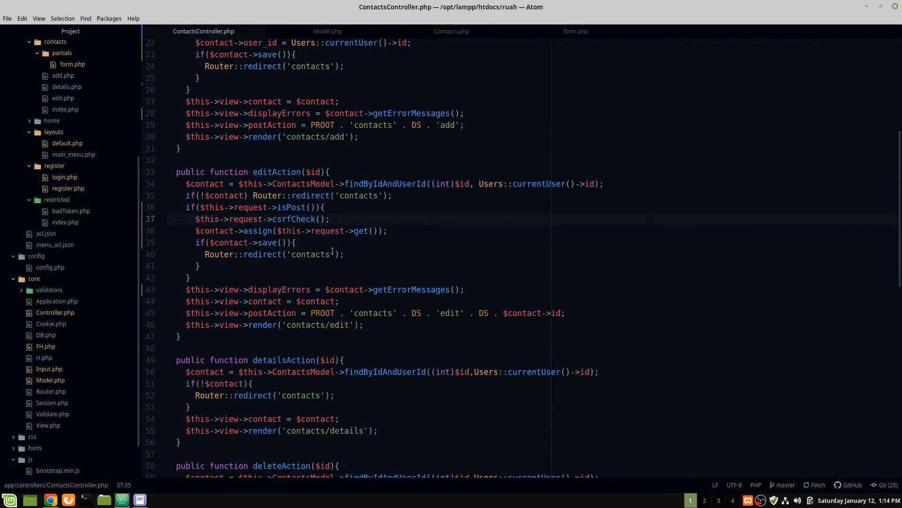
pyautogui.scroll(-3)
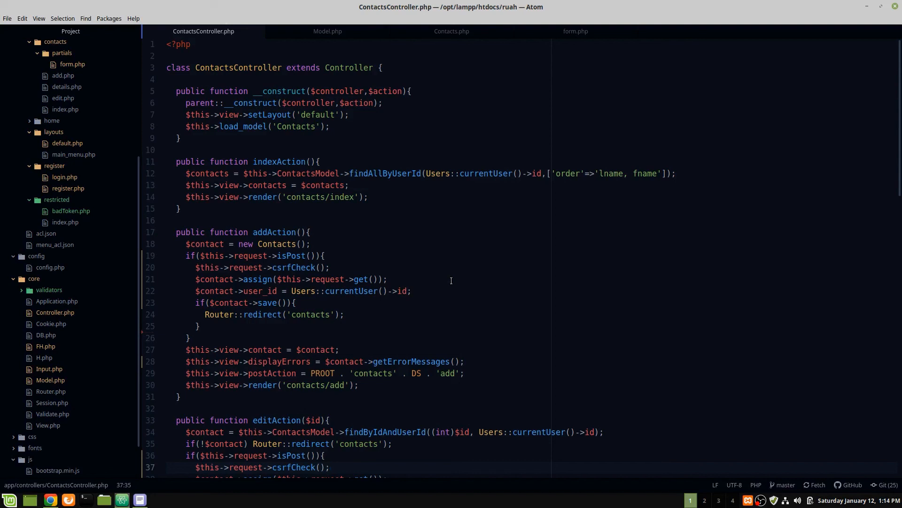
pyautogui.click(329, 467)
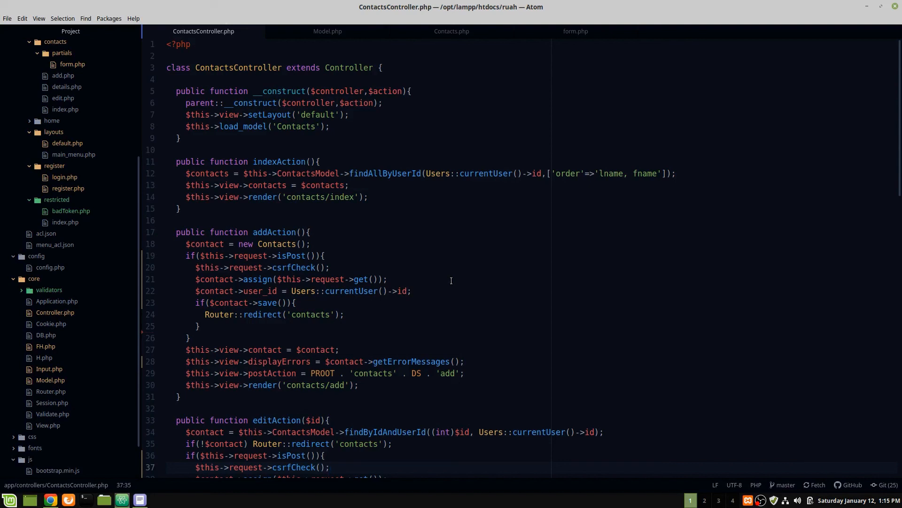
pyautogui.click(330, 467)
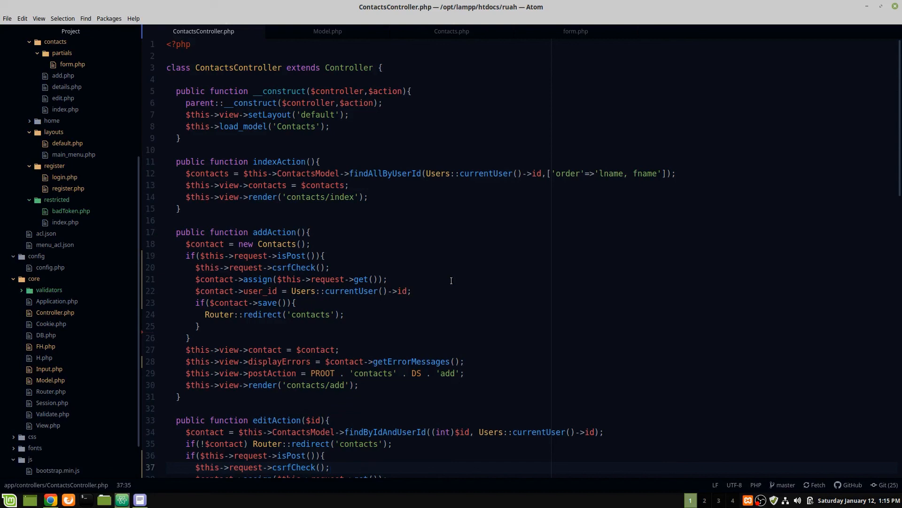
pyautogui.click(330, 467)
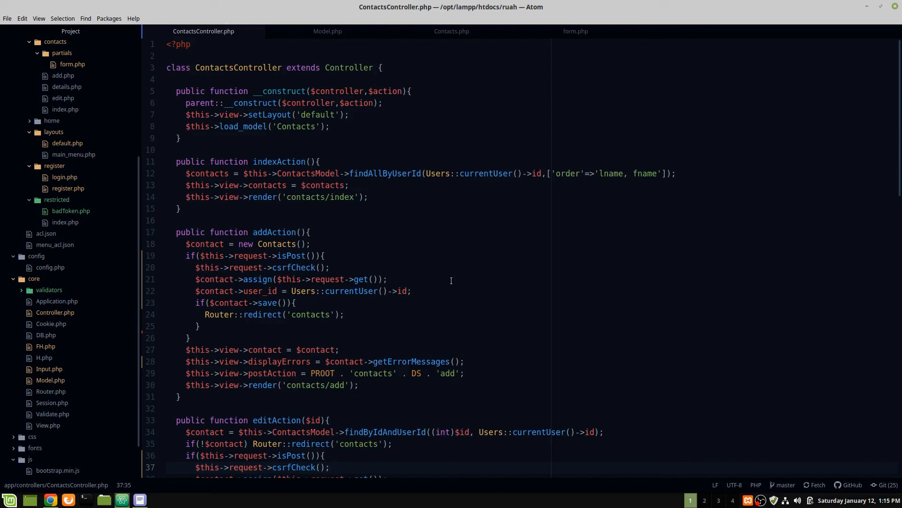
pyautogui.click(330, 467)
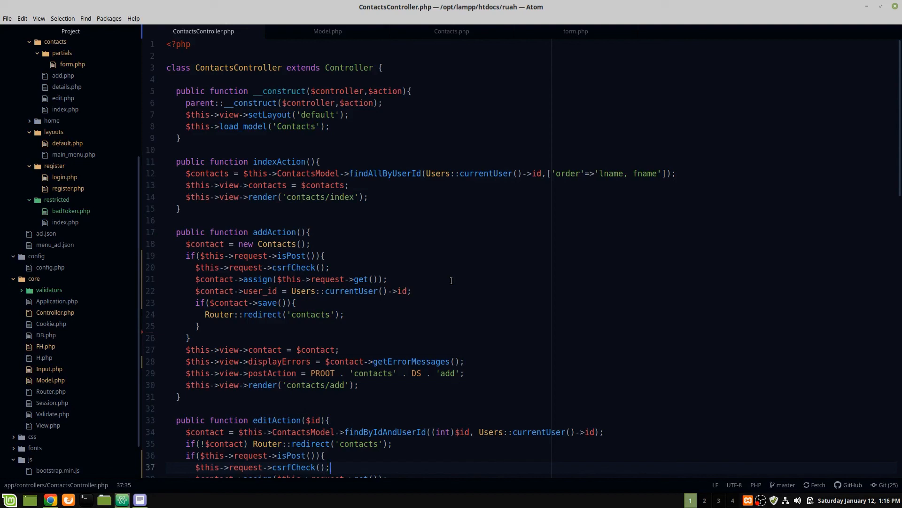